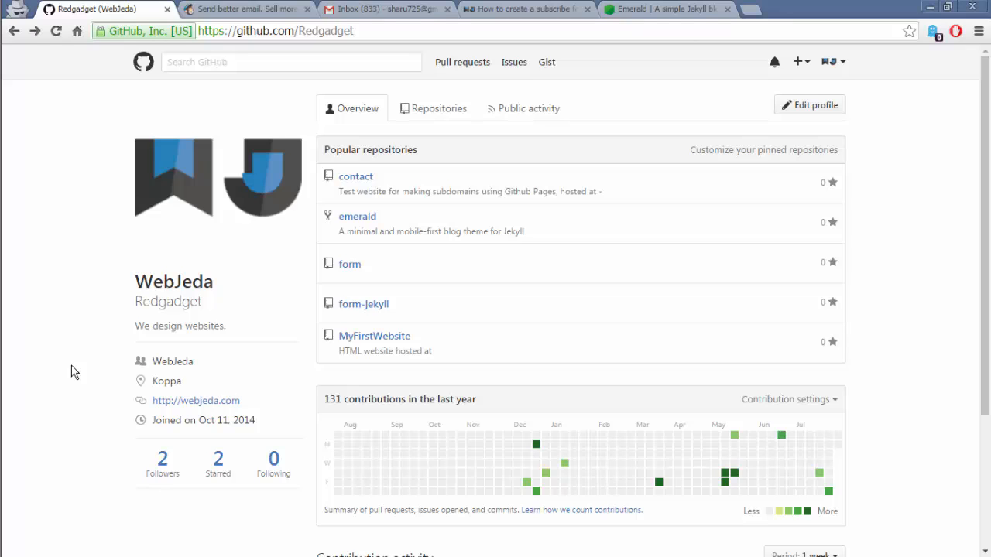
mouse_move(518, 17)
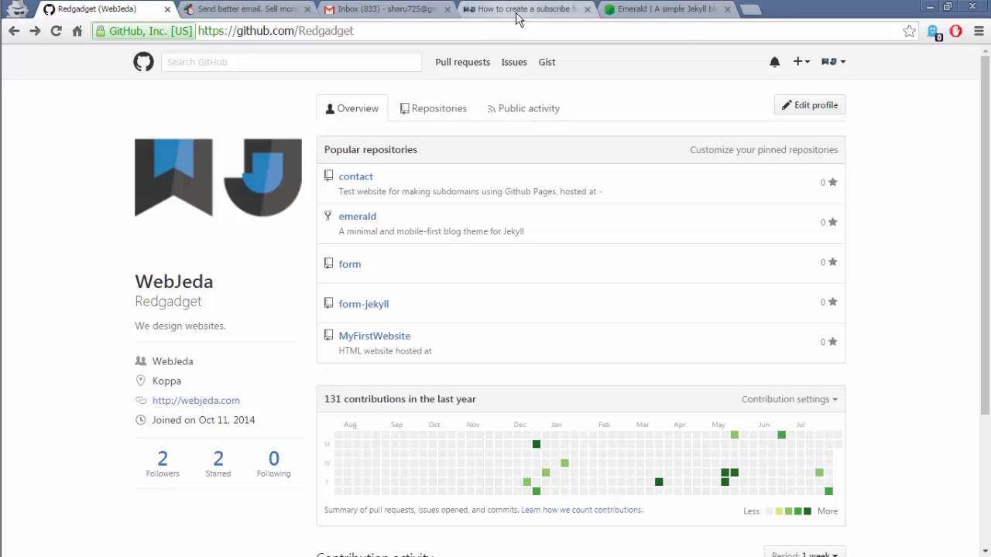
- Bring up the tutorial's working mailing-list signup form and focus its Email Address field
left_click(526, 9)
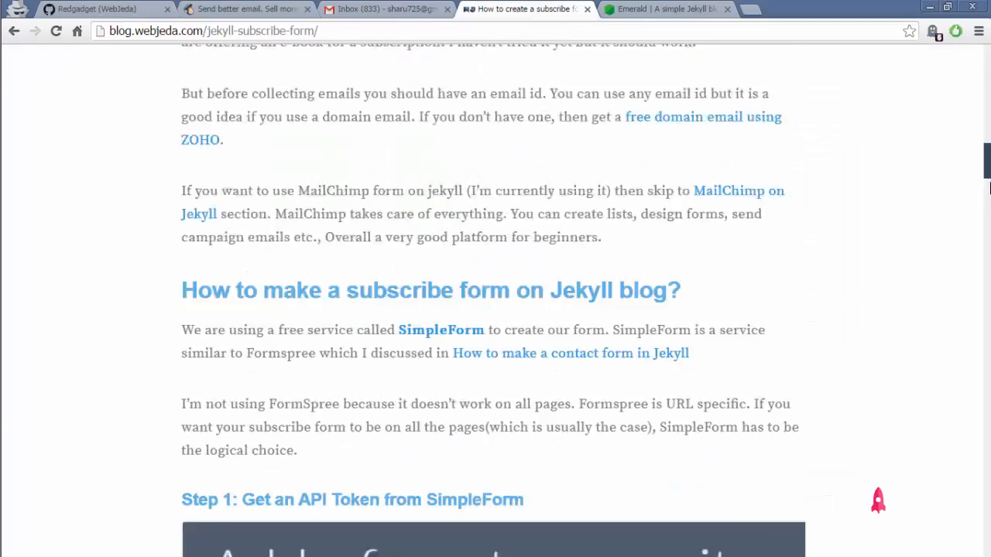
scroll("down", 3)
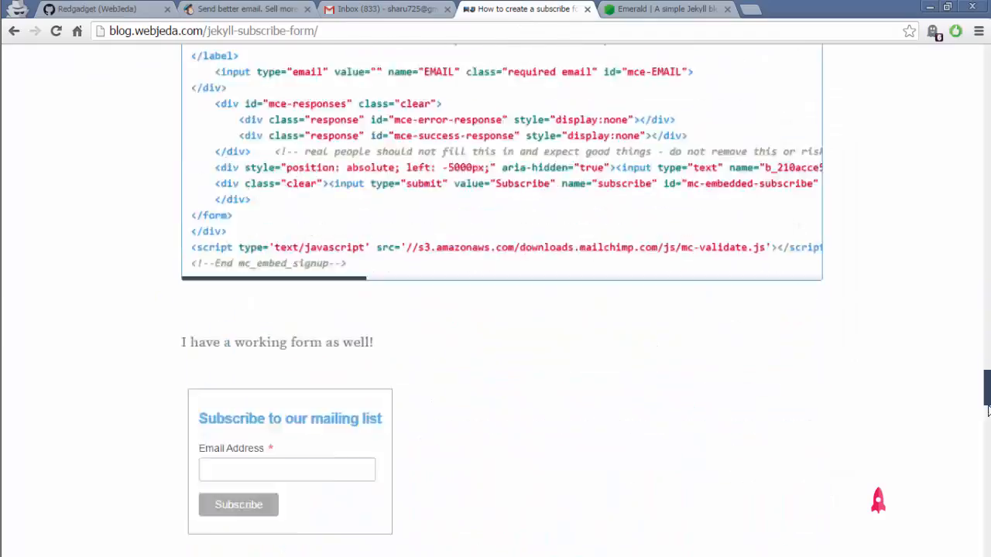
scroll("down", 3)
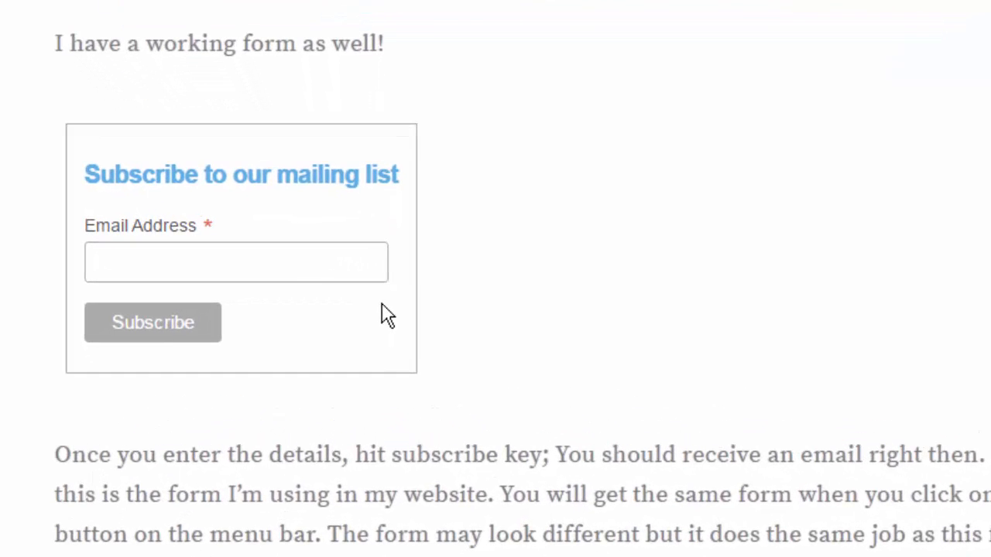
left_click(236, 262)
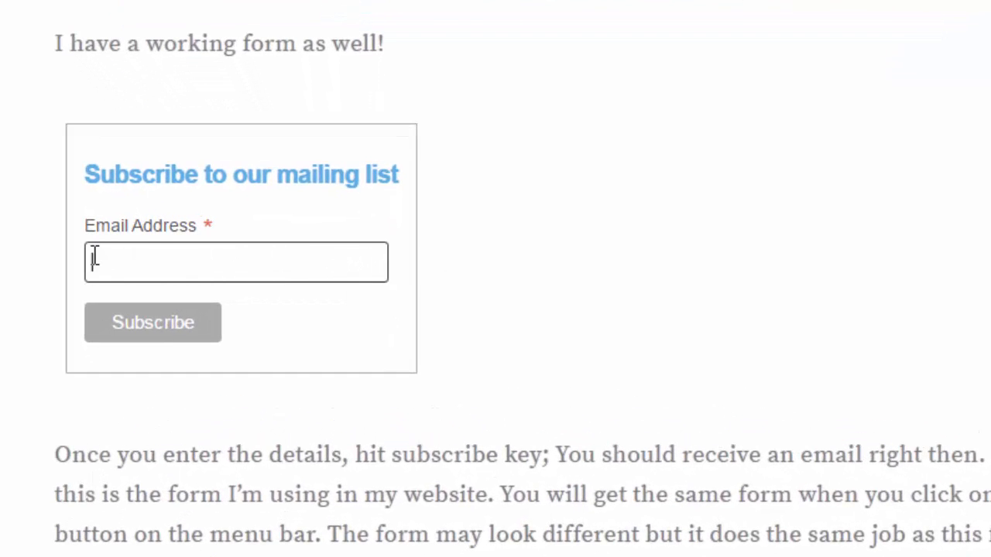
mouse_move(260, 266)
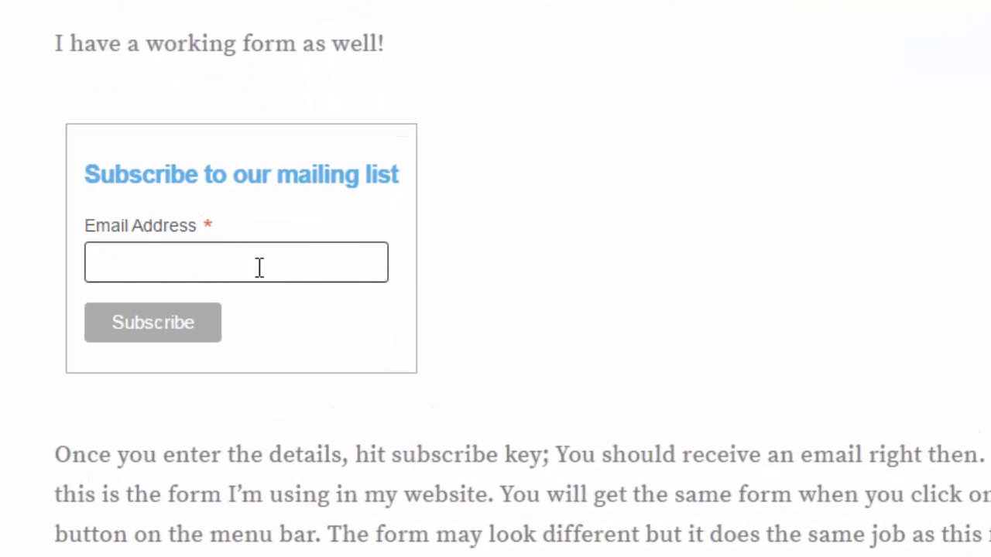
mouse_move(151, 322)
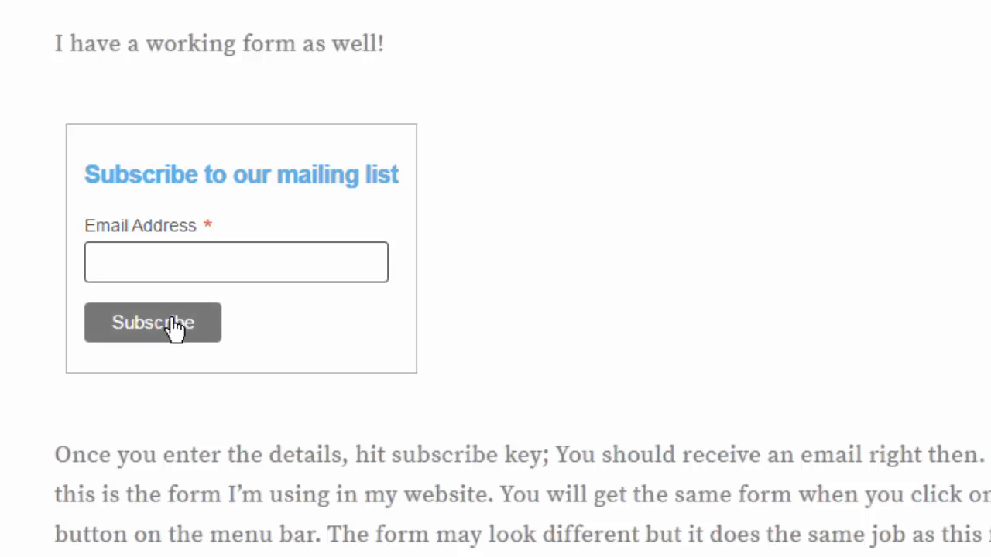
mouse_move(242, 277)
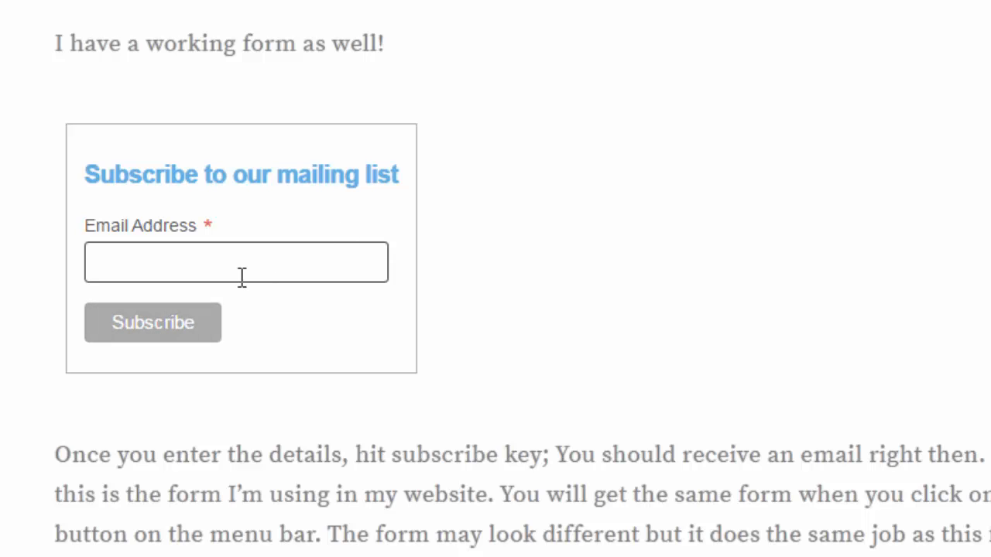
mouse_move(228, 267)
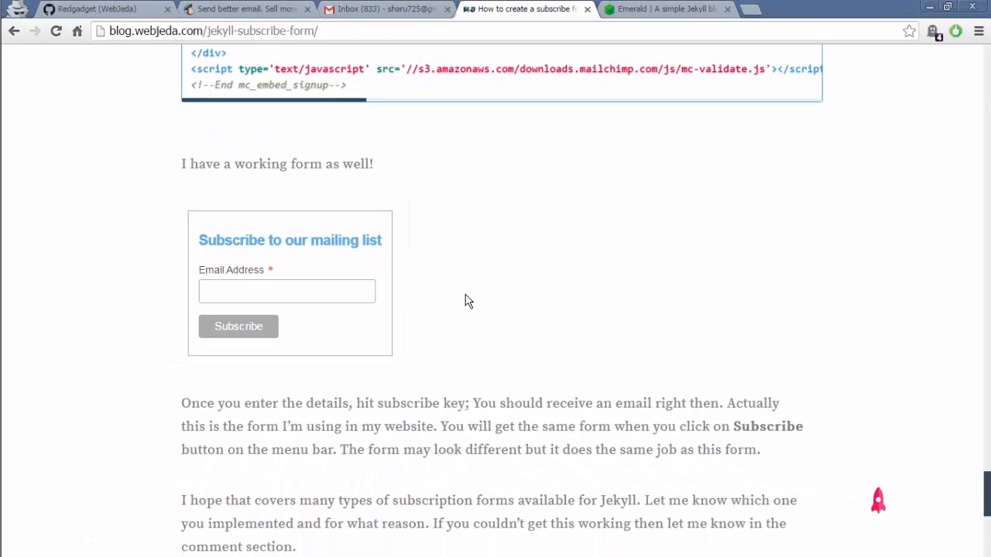
- Show the Emerald blog home page listing its posts, with the navigation menu closed
left_click(666, 9)
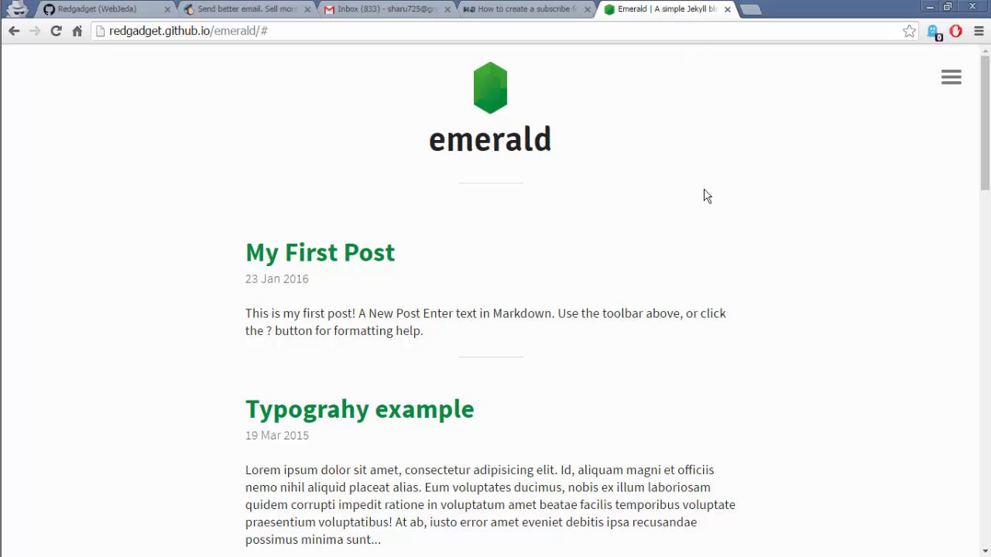
mouse_move(830, 179)
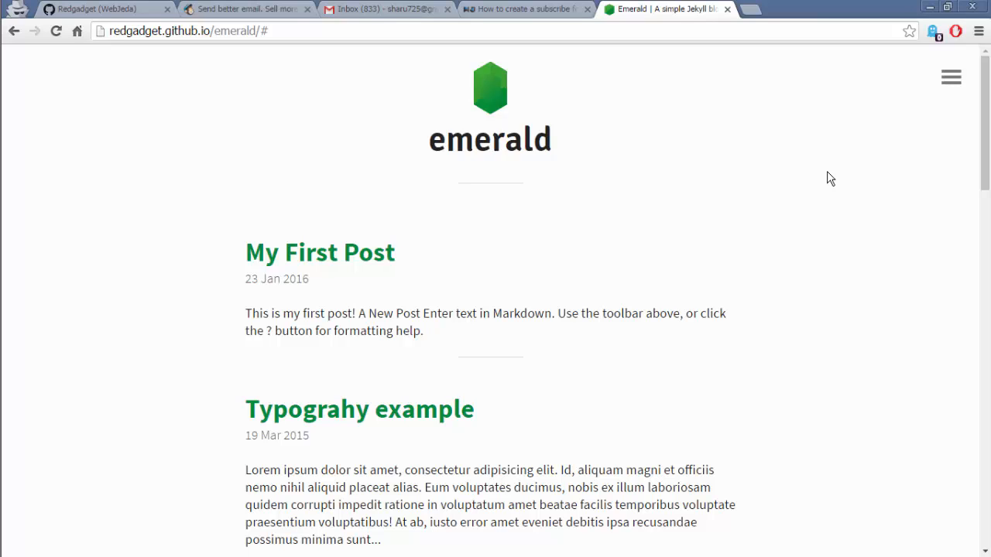
mouse_move(951, 77)
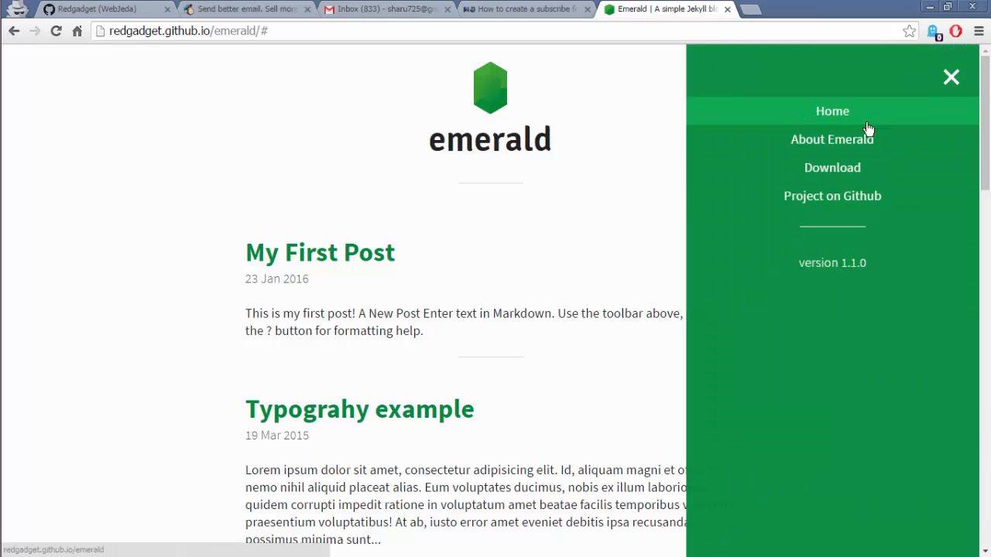
mouse_move(858, 158)
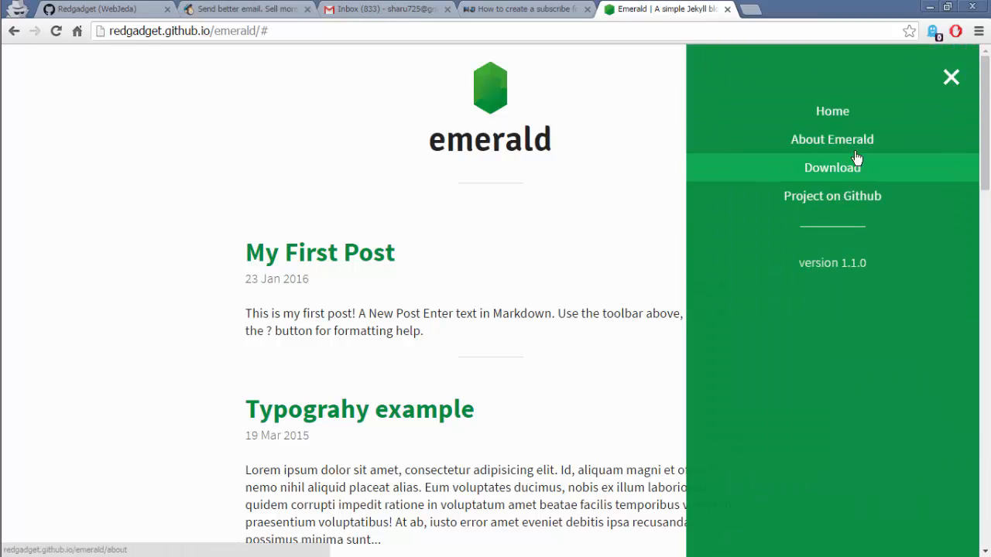
mouse_move(951, 78)
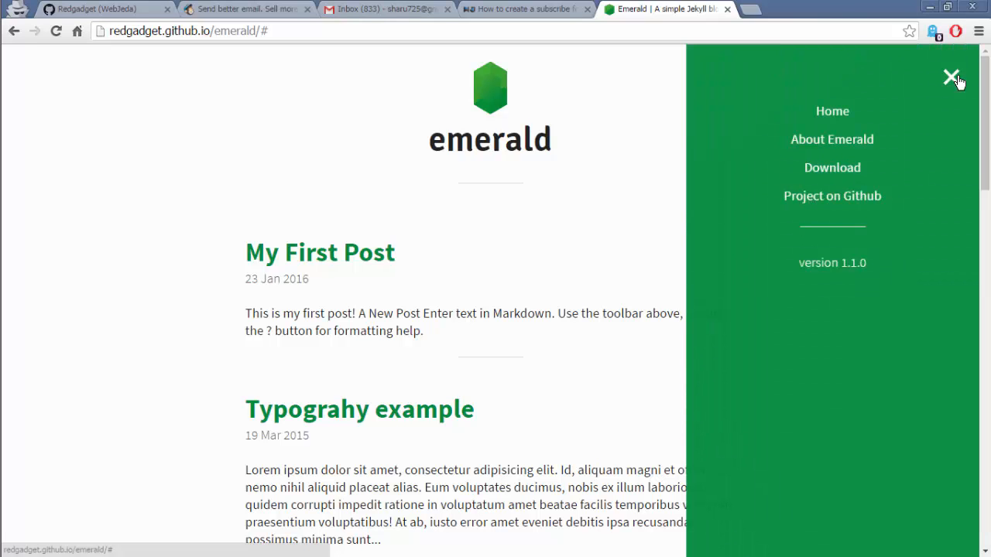
left_click(951, 77)
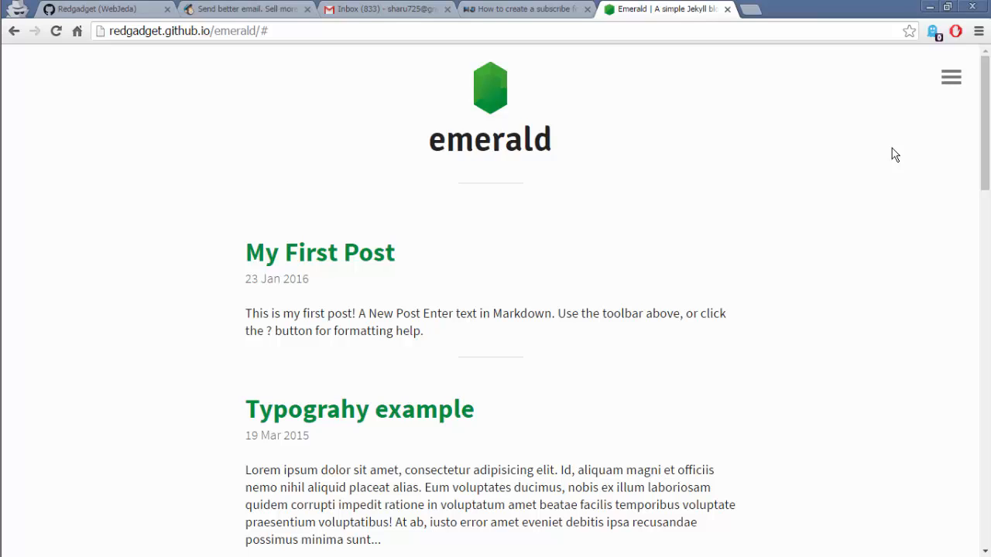
mouse_move(232, 92)
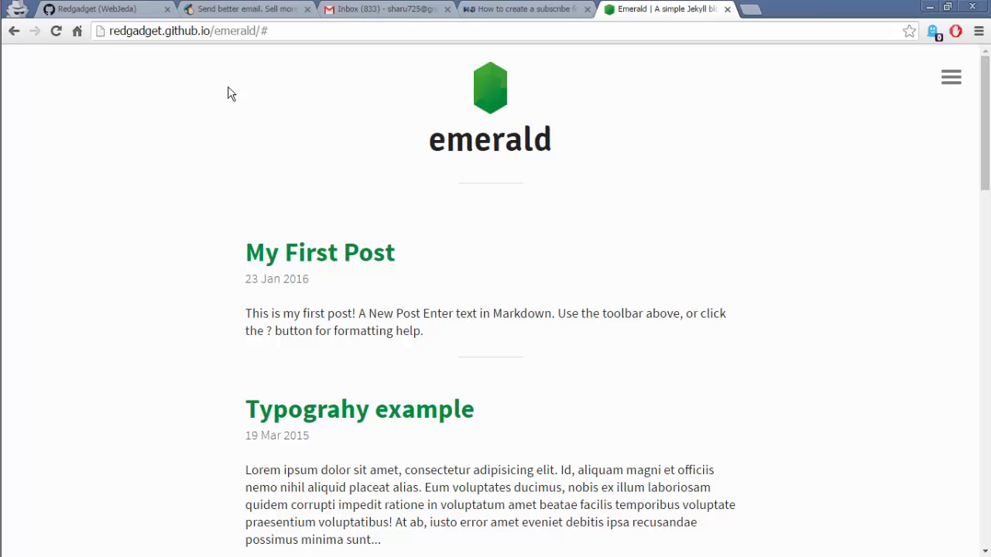
left_click(246, 9)
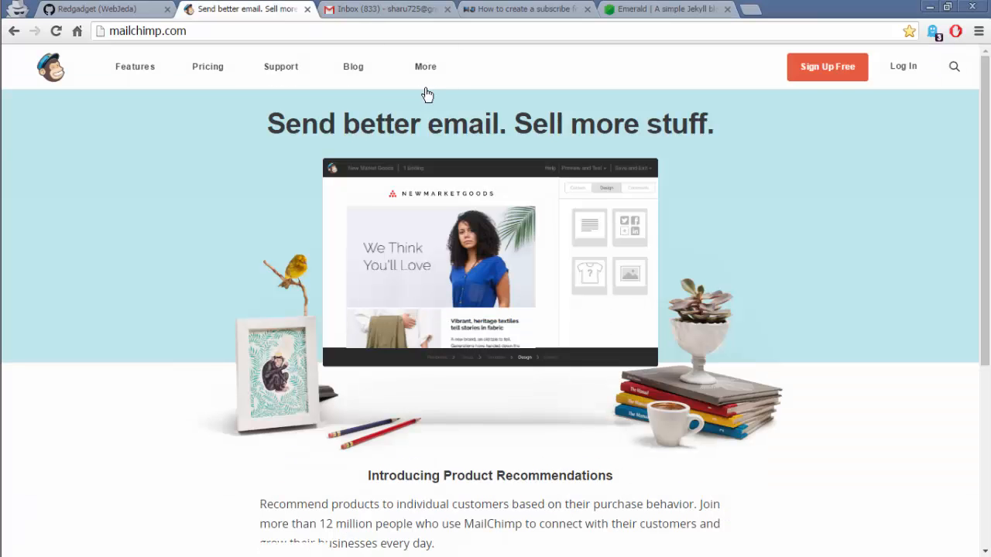
mouse_move(521, 216)
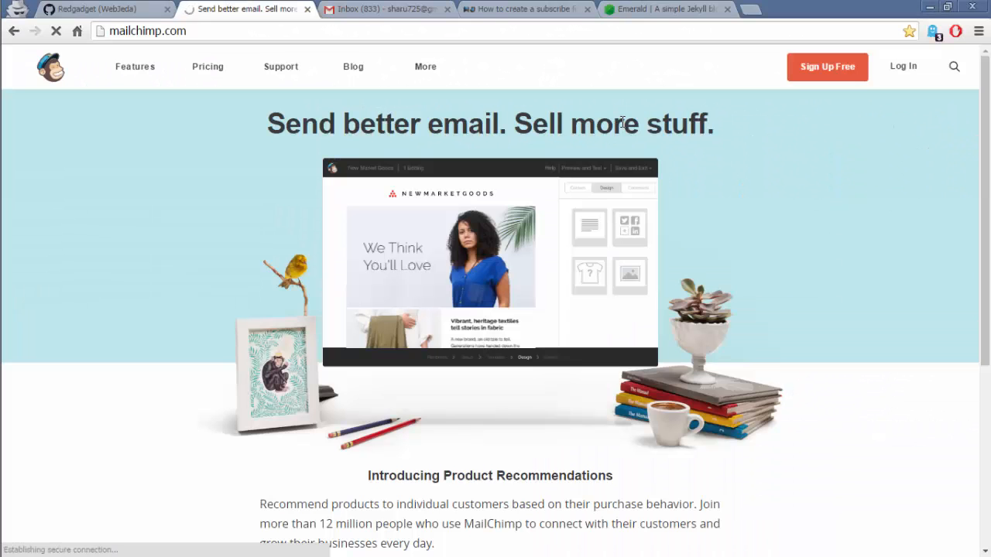
left_click(826, 66)
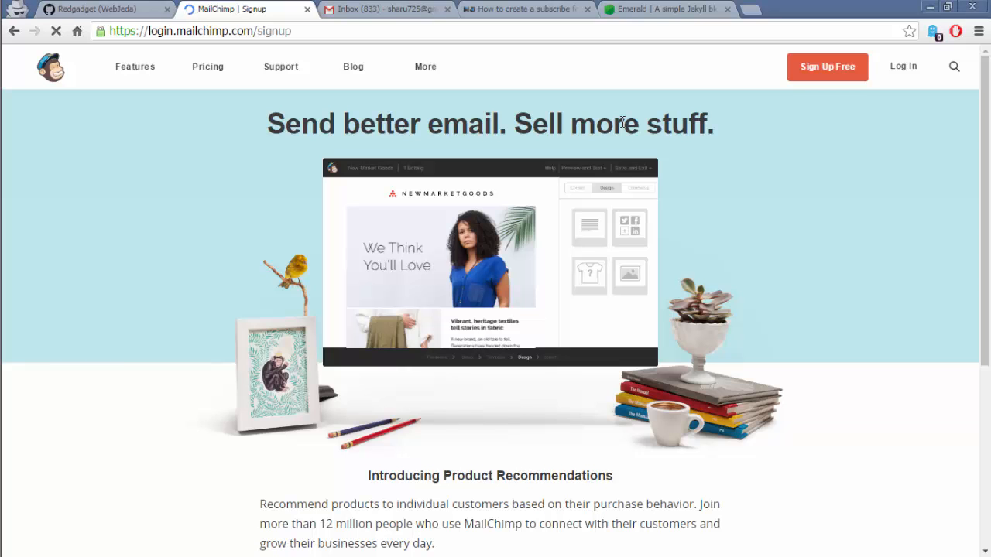
left_click(827, 67)
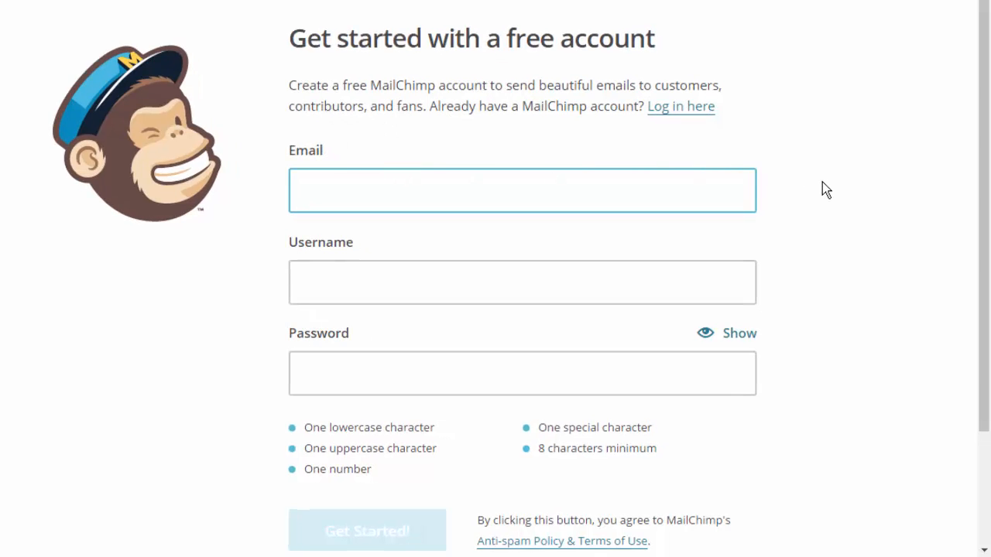
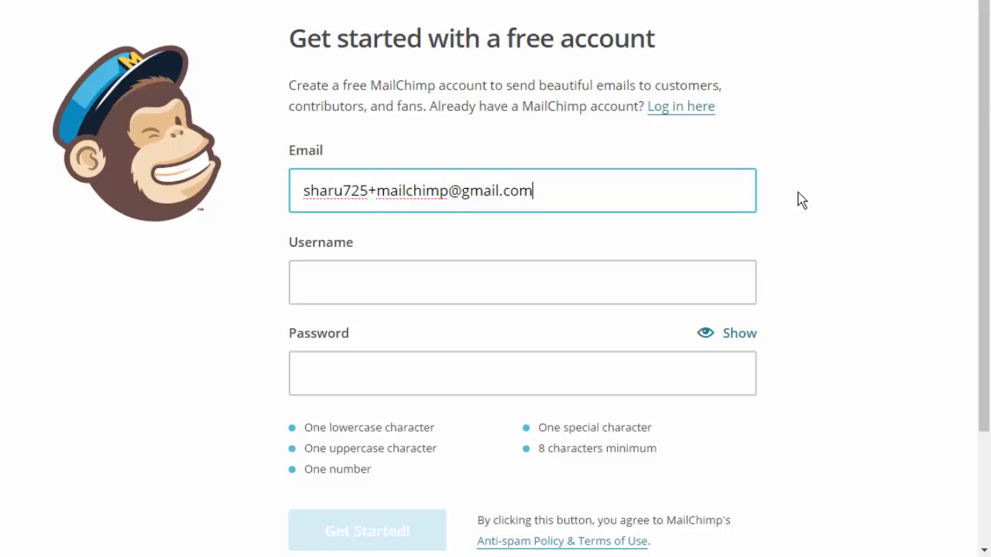
- Fill in the username and password and submit the registration via Get Started
left_click(522, 281)
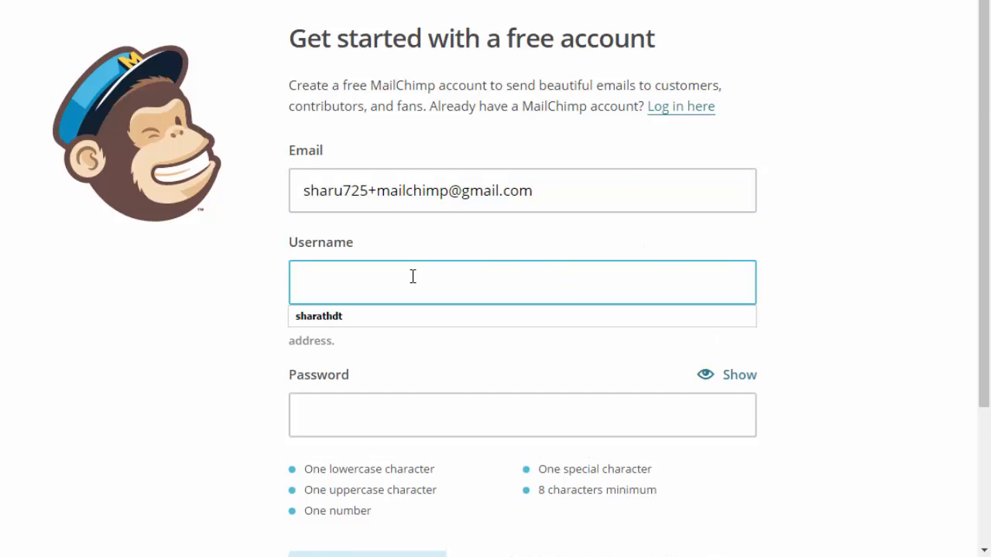
type("sharu725")
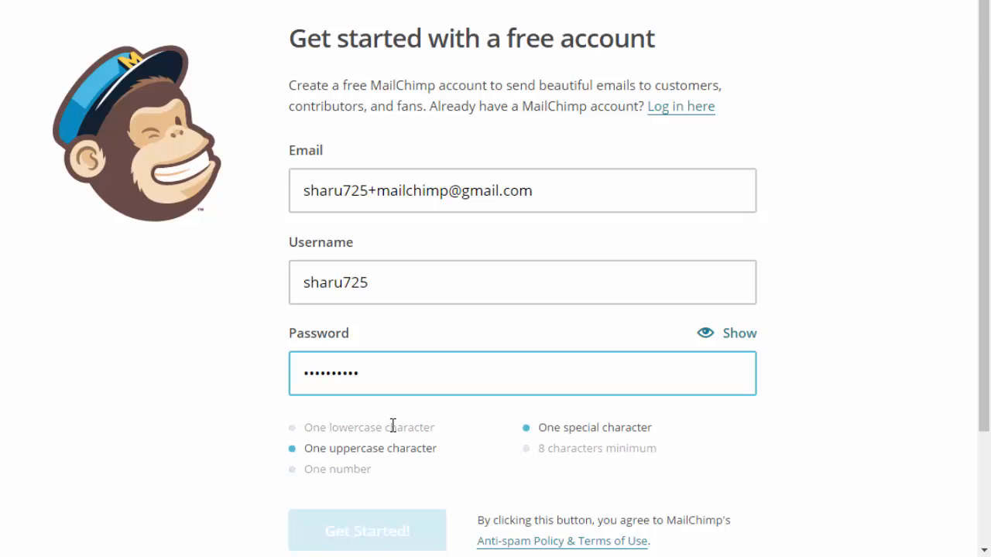
scroll("down", 3)
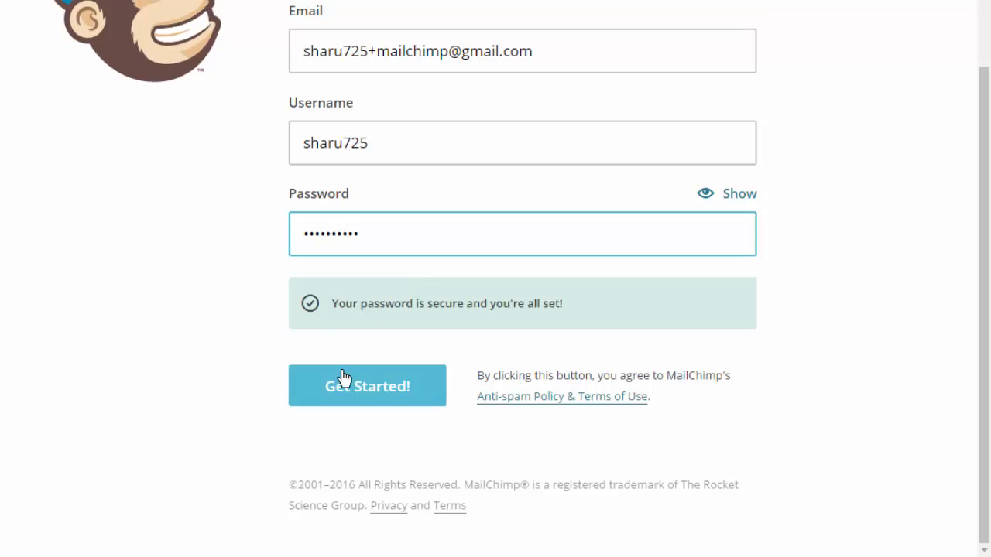
left_click(367, 387)
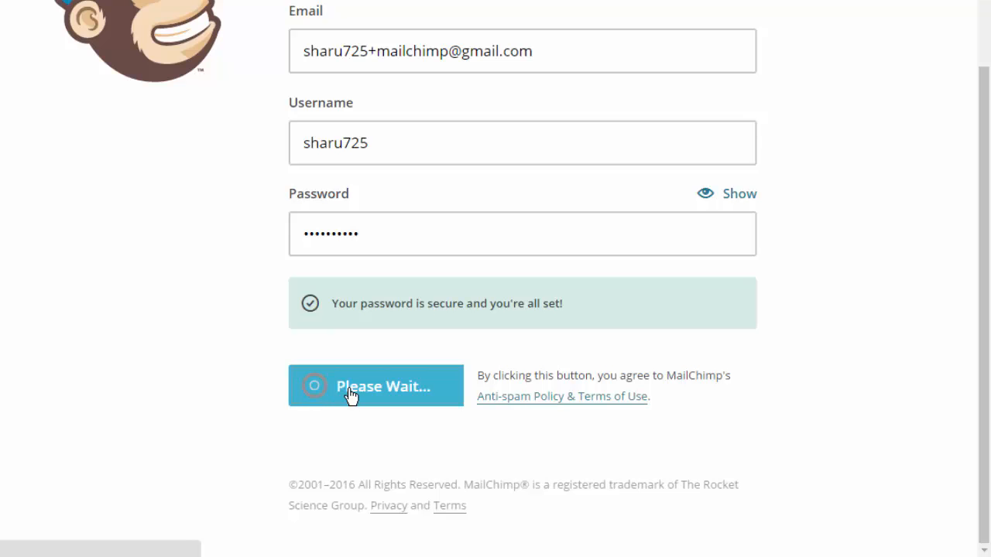
left_click(375, 386)
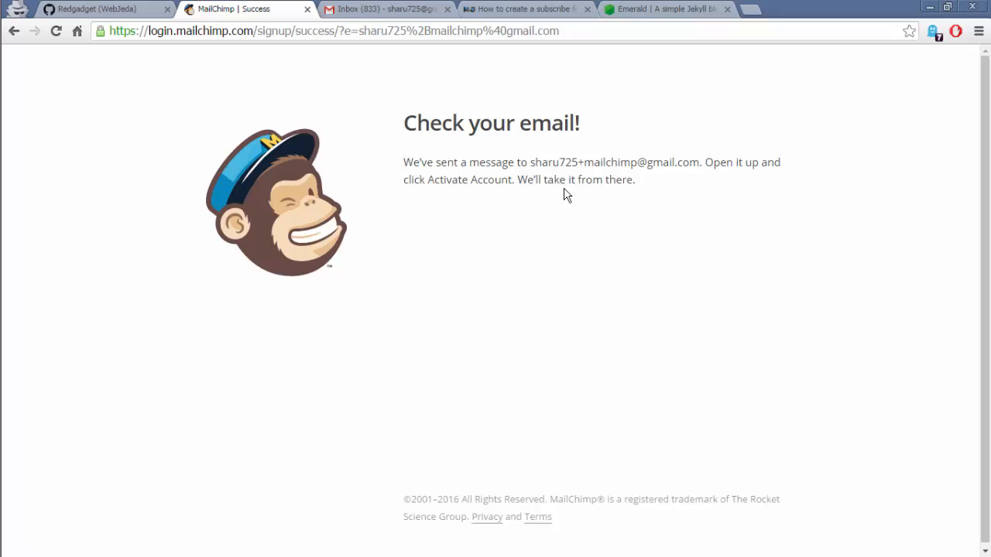
- Open the Activate Your MailChimp Account email in Gmail and follow its Activate Account link
left_click(379, 9)
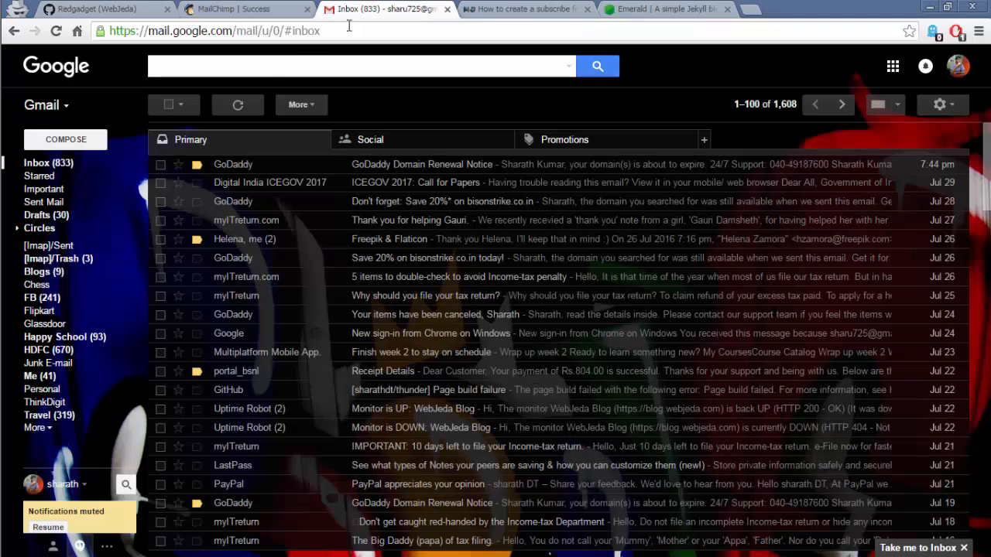
left_click(239, 105)
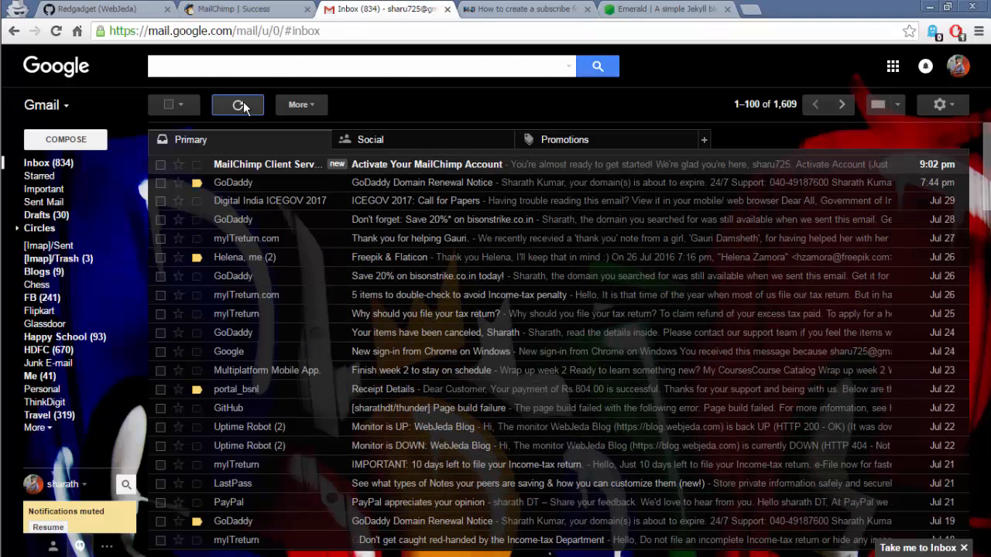
left_click(426, 164)
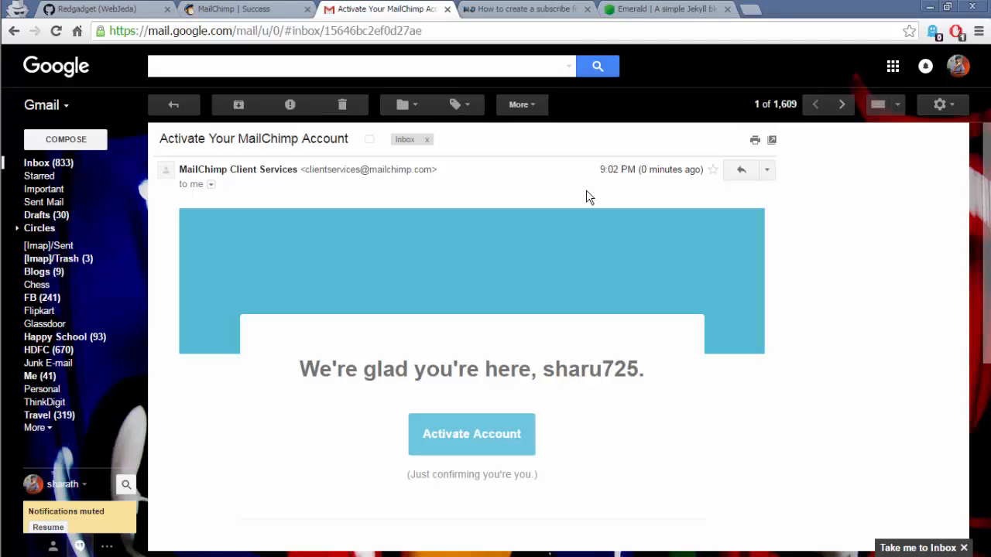
left_click(470, 433)
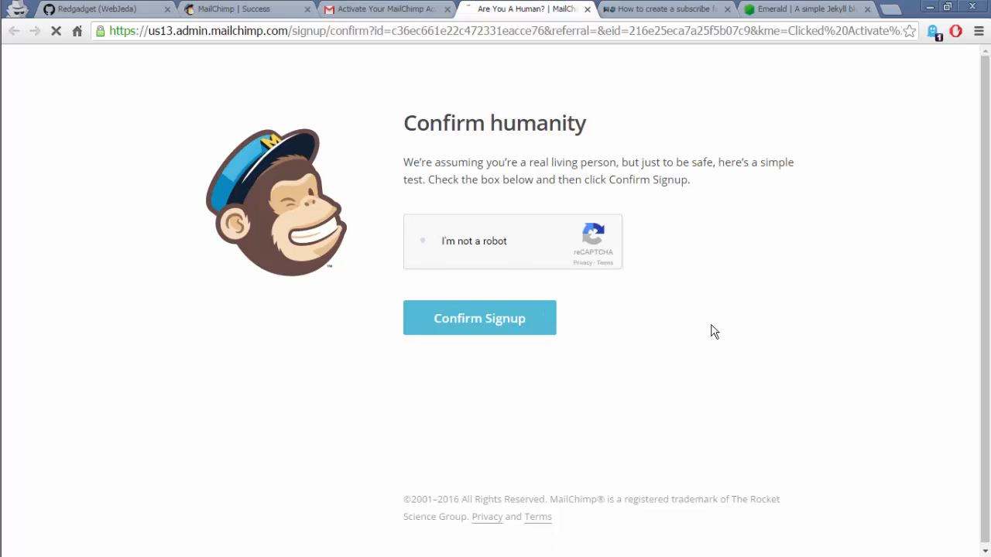
left_click(425, 241)
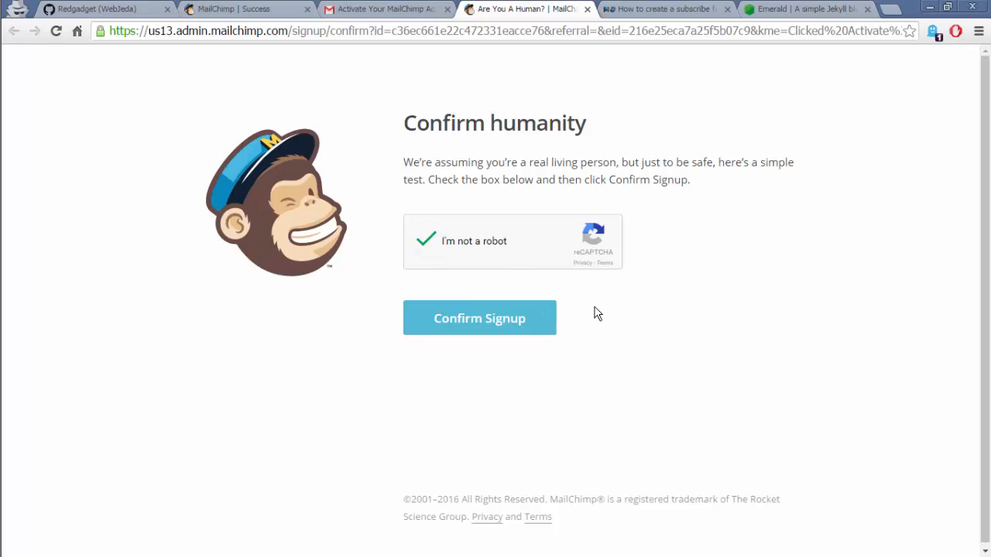
left_click(480, 319)
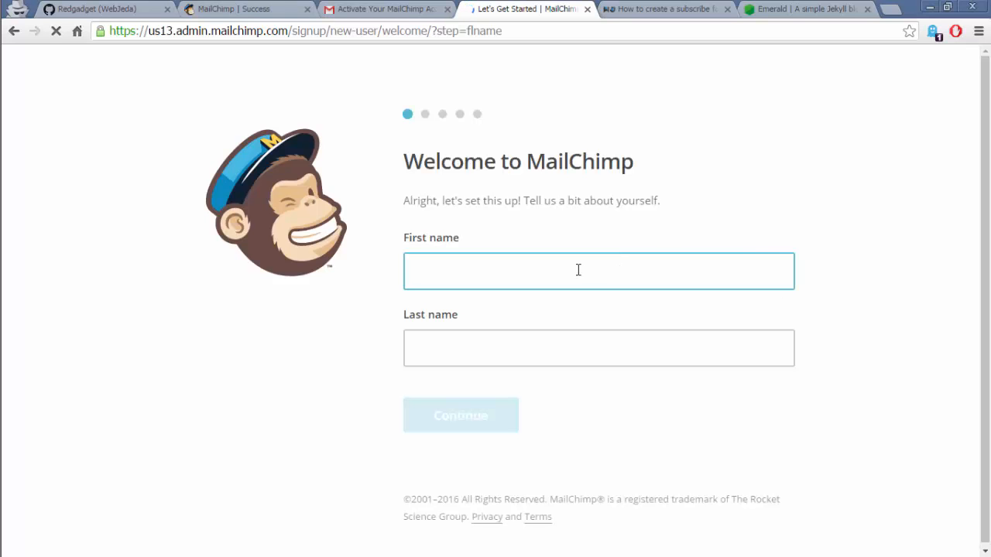
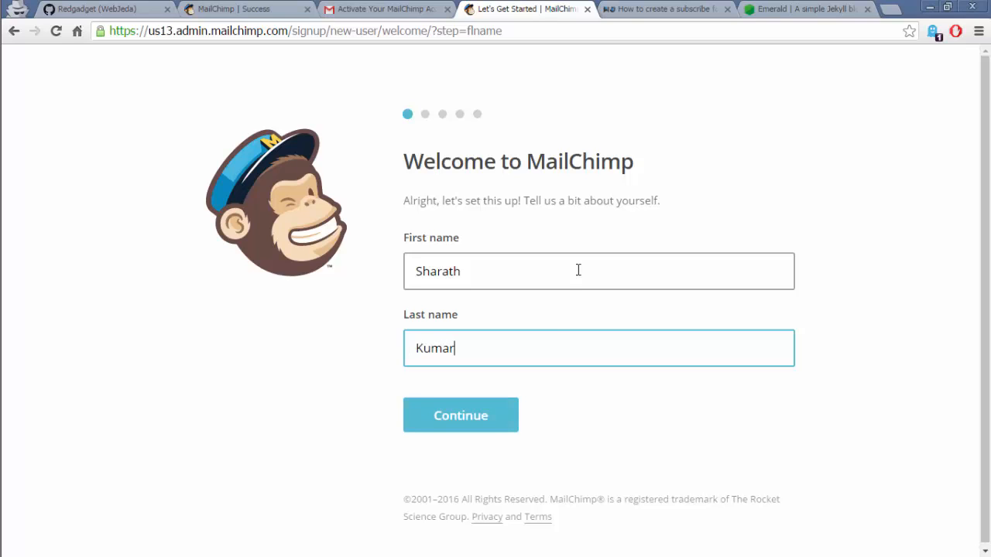
left_click(459, 415)
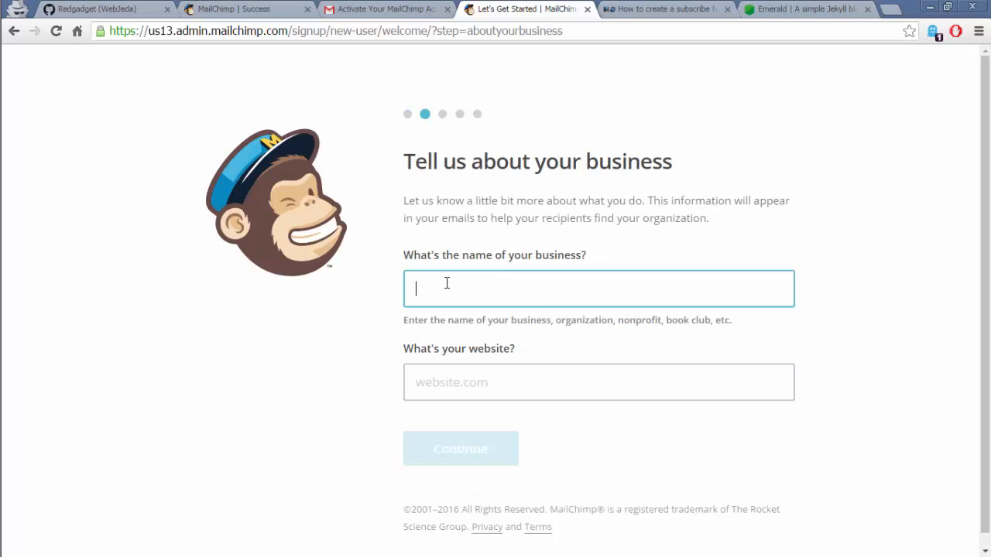
- Enter business name Something cool and website cool.com and continue
left_click(597, 290)
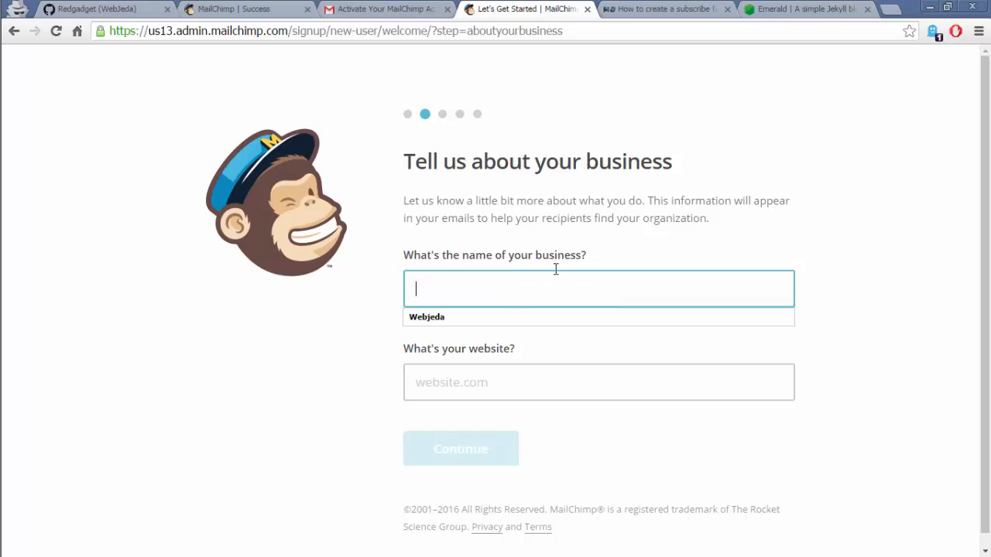
type("Someth")
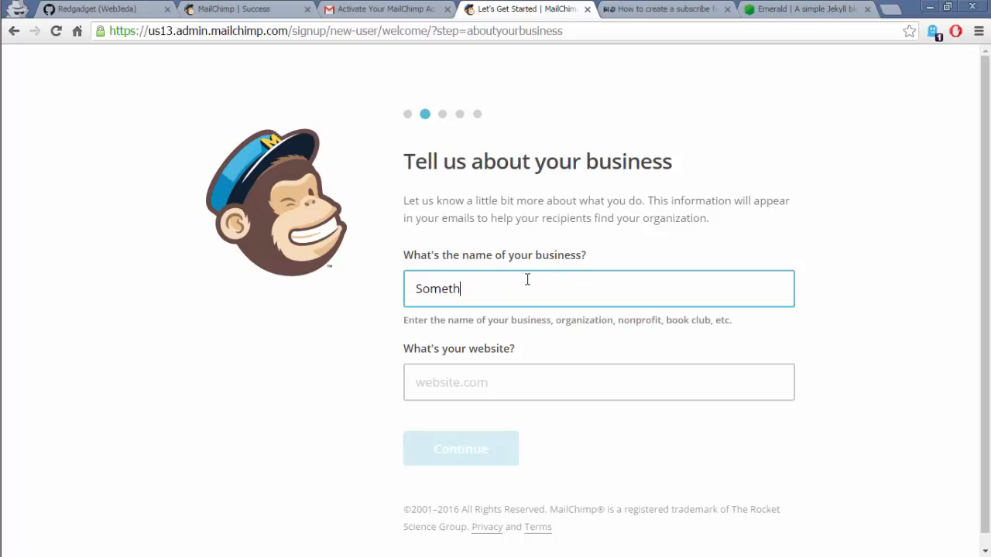
type("ing cool")
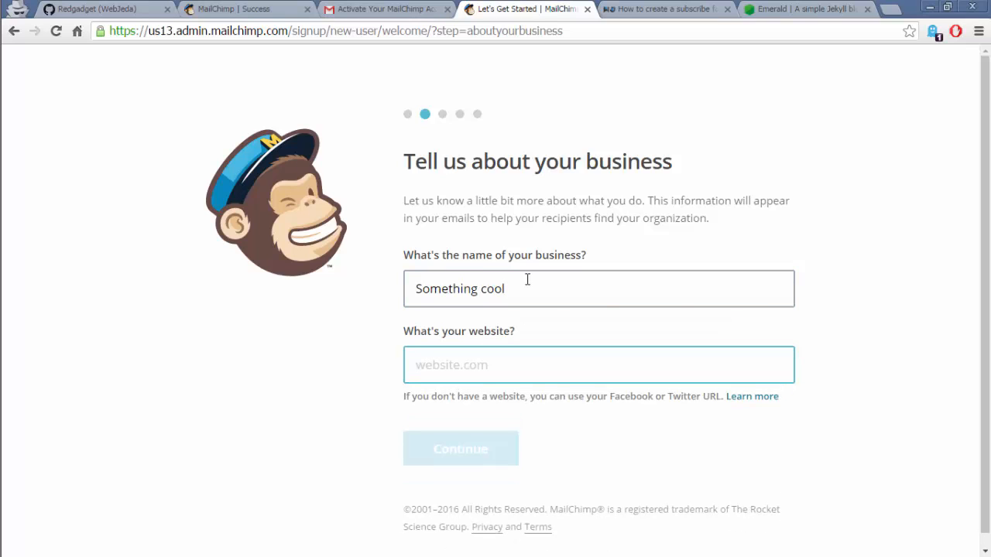
type("cool.com")
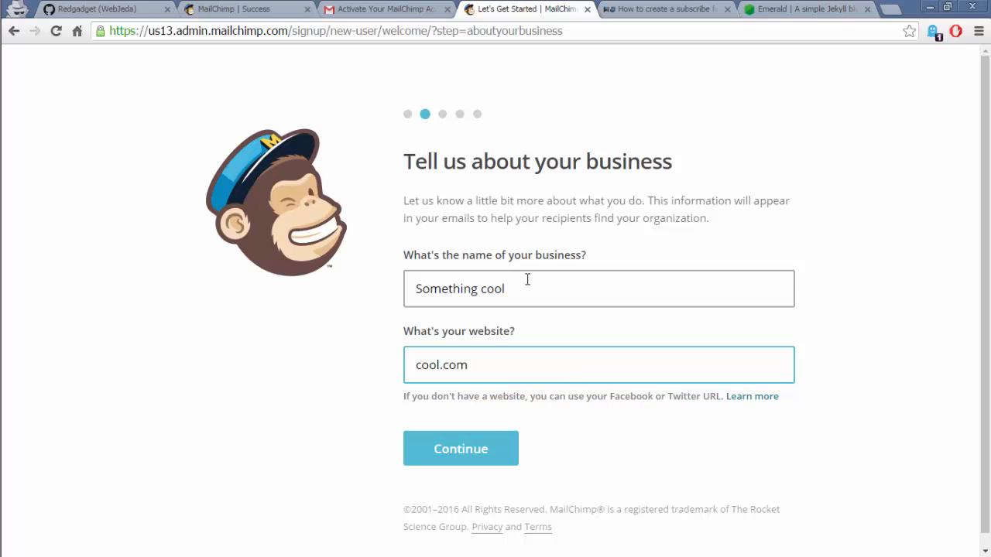
left_click(508, 365)
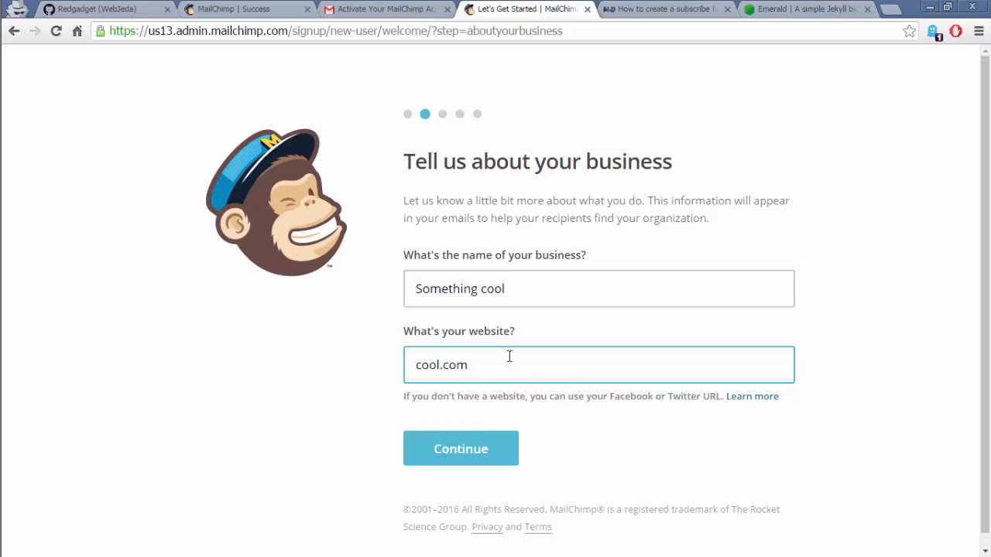
left_click(460, 449)
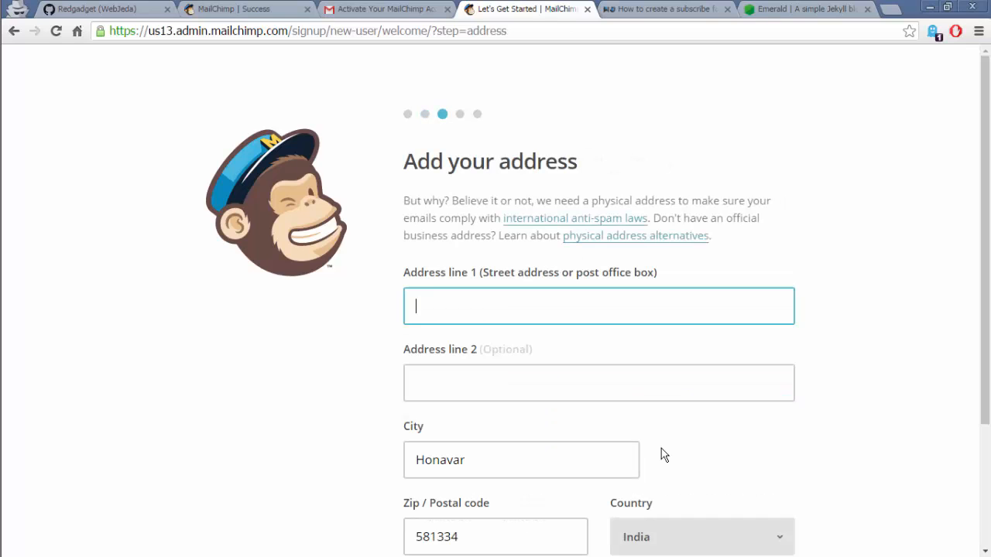
- Submit the postal address with Kop, Chikamagalu and postal code 577126
scroll("down", 3)
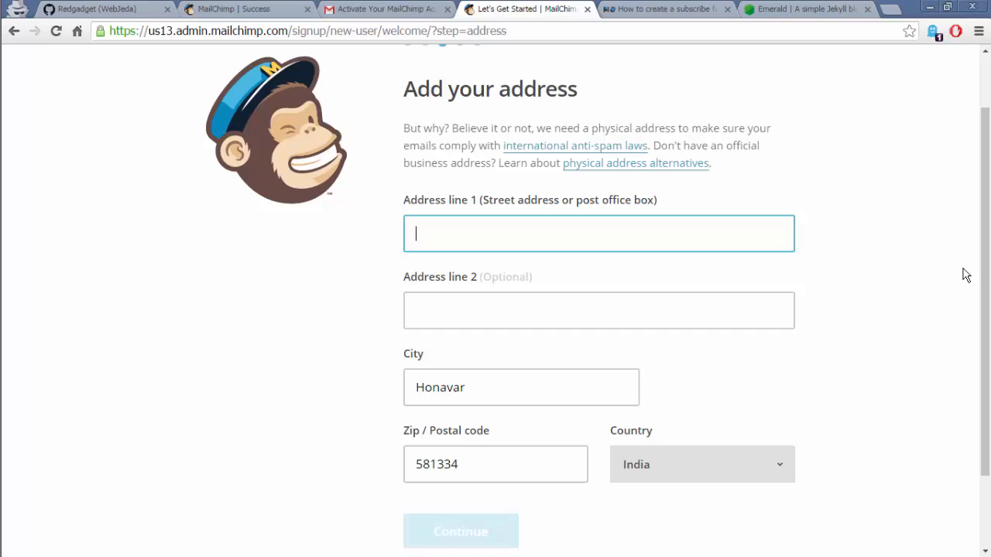
type("Koppa")
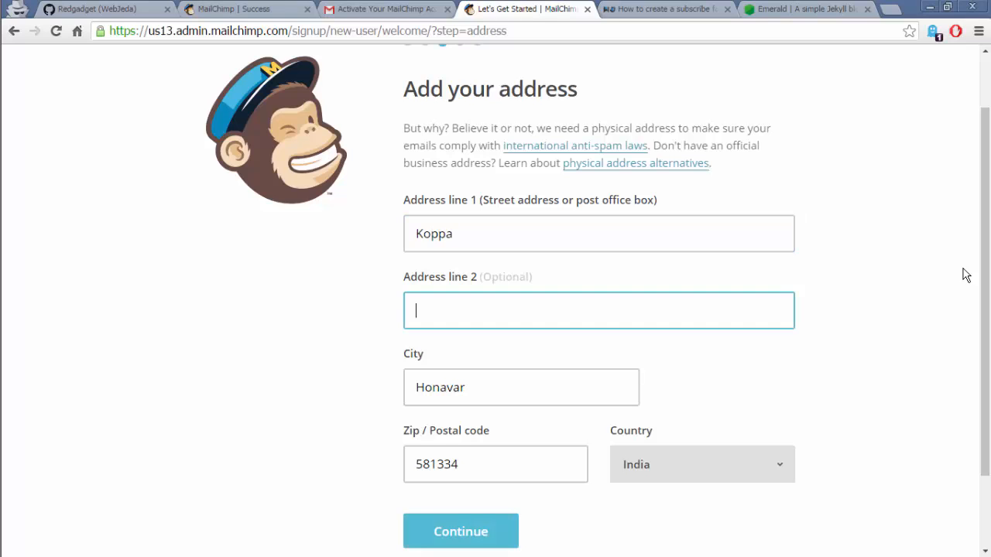
type("Koppa")
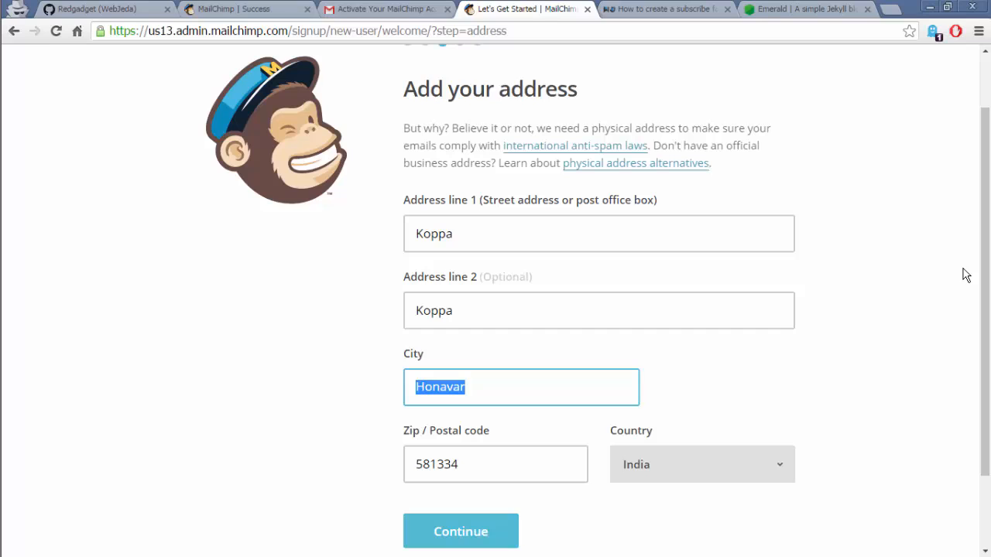
type("Chikamagalur")
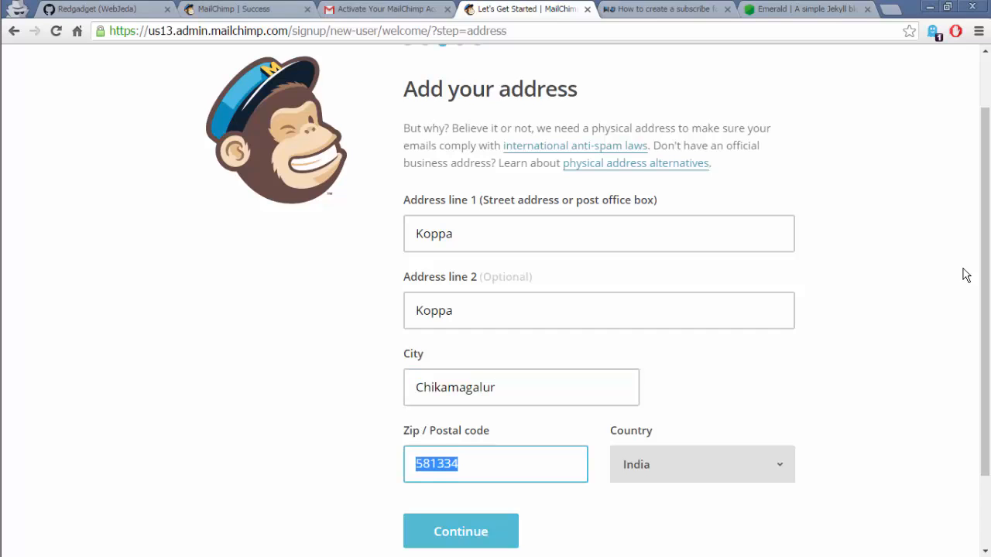
type("57712")
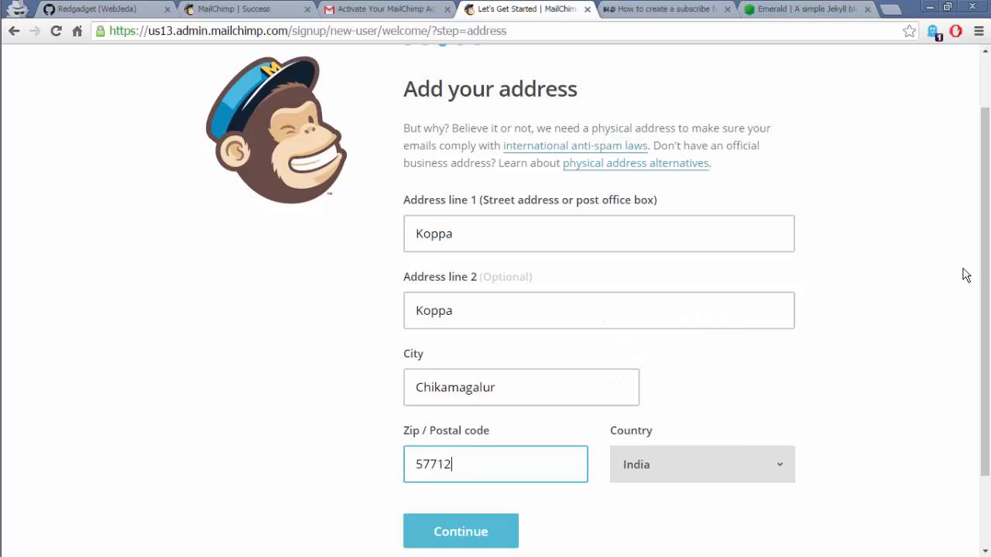
type("6")
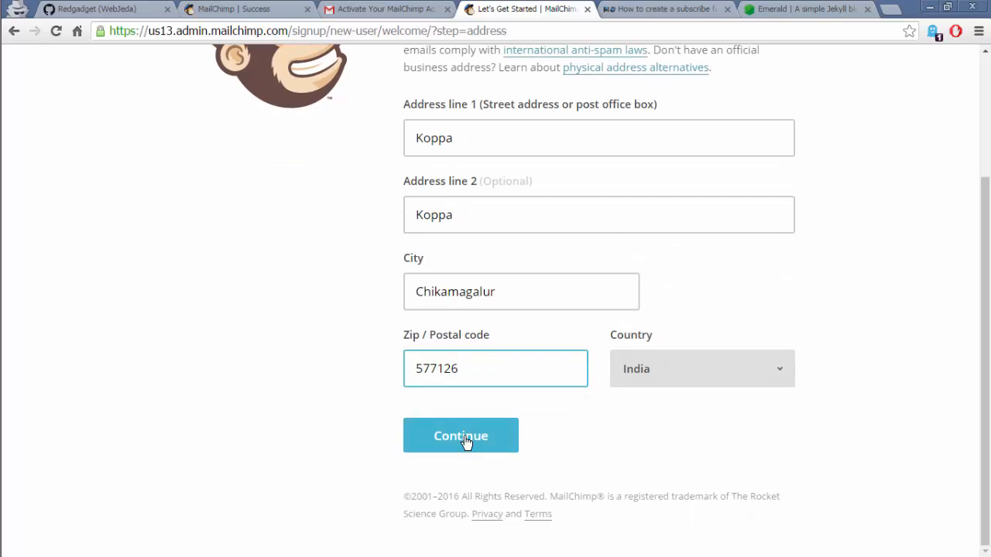
left_click(461, 435)
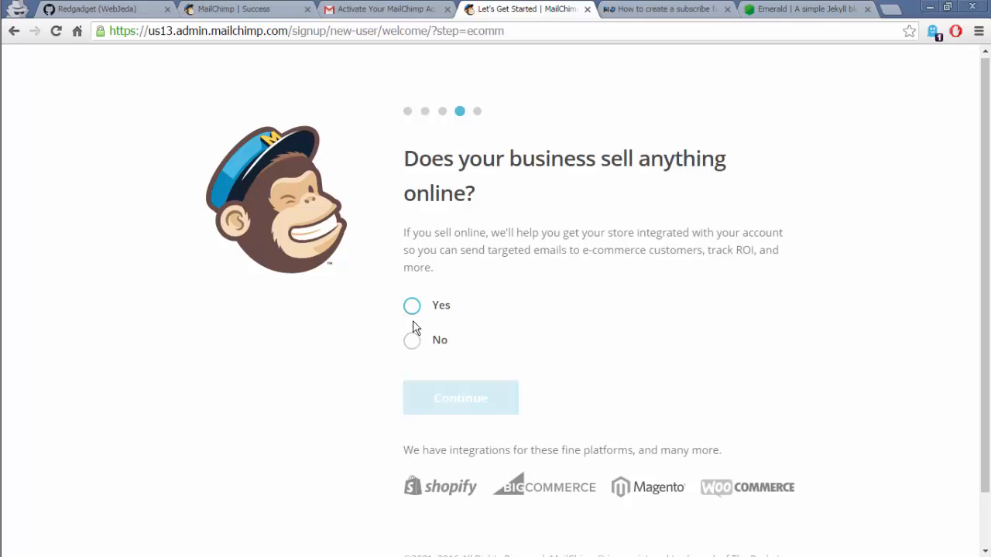
- Answer the sells-online question, skip social accounts and finish with Let's Go
left_click(461, 398)
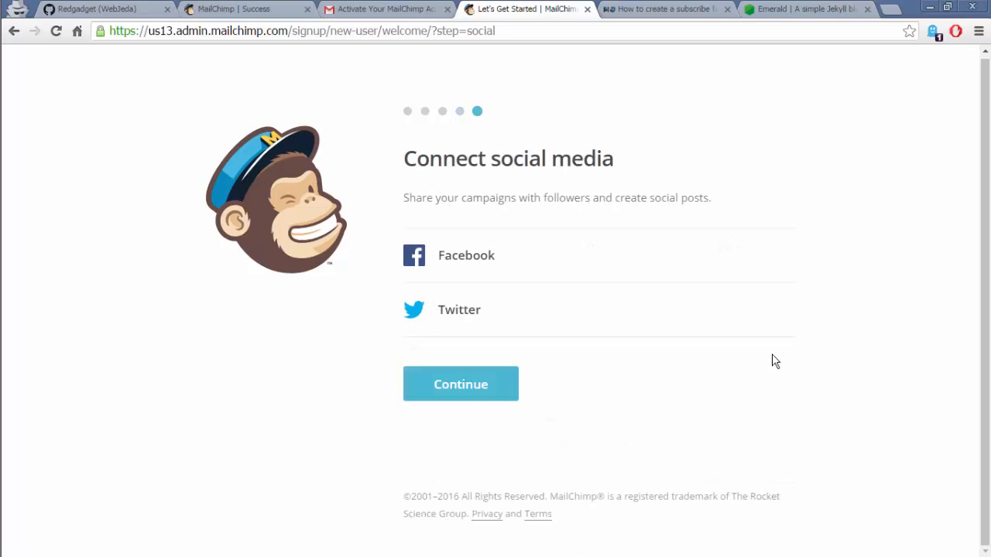
mouse_move(472, 395)
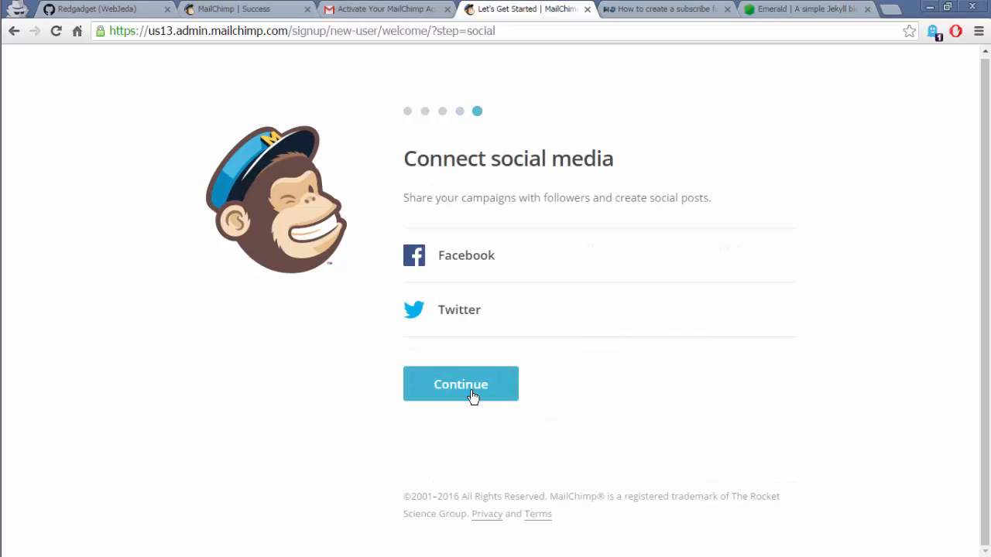
left_click(462, 384)
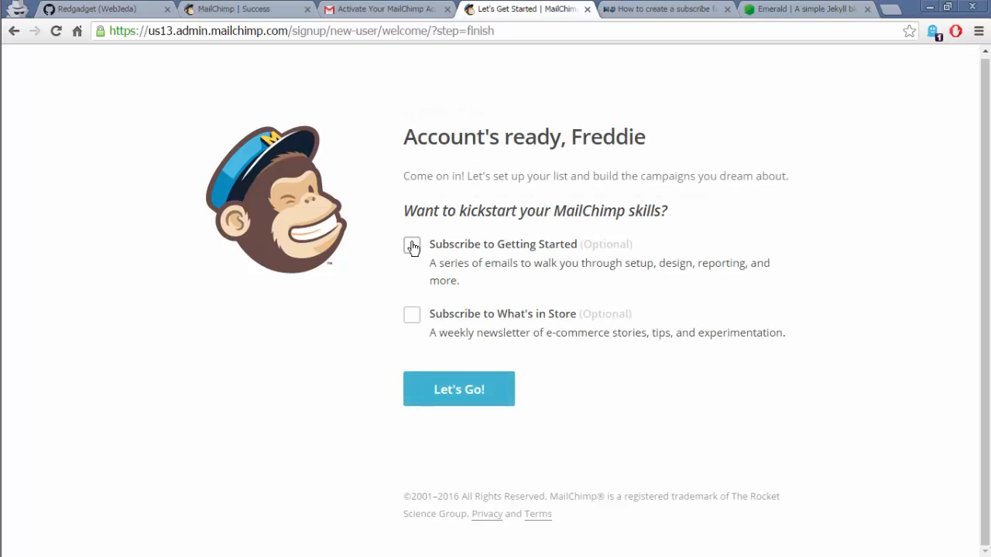
left_click(459, 389)
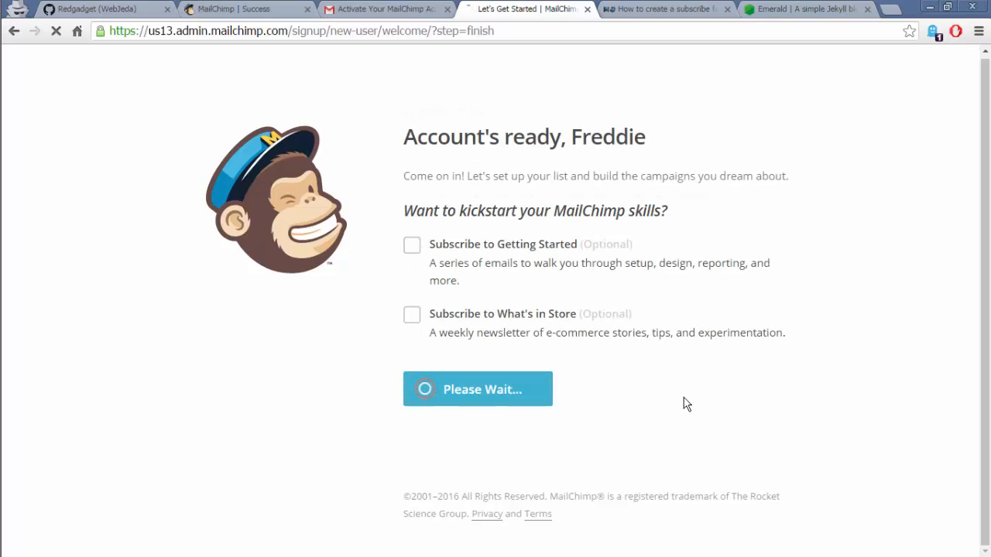
left_click(477, 388)
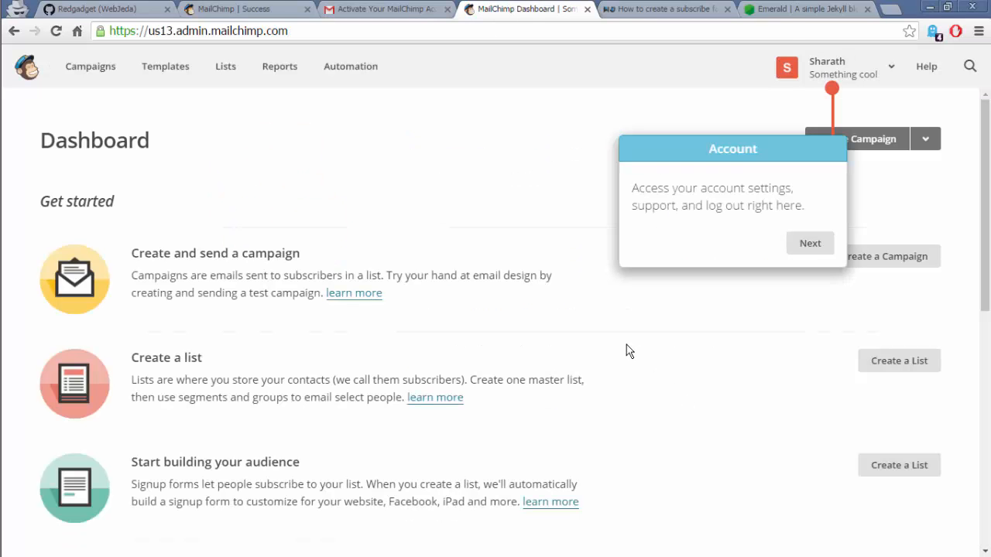
mouse_move(453, 223)
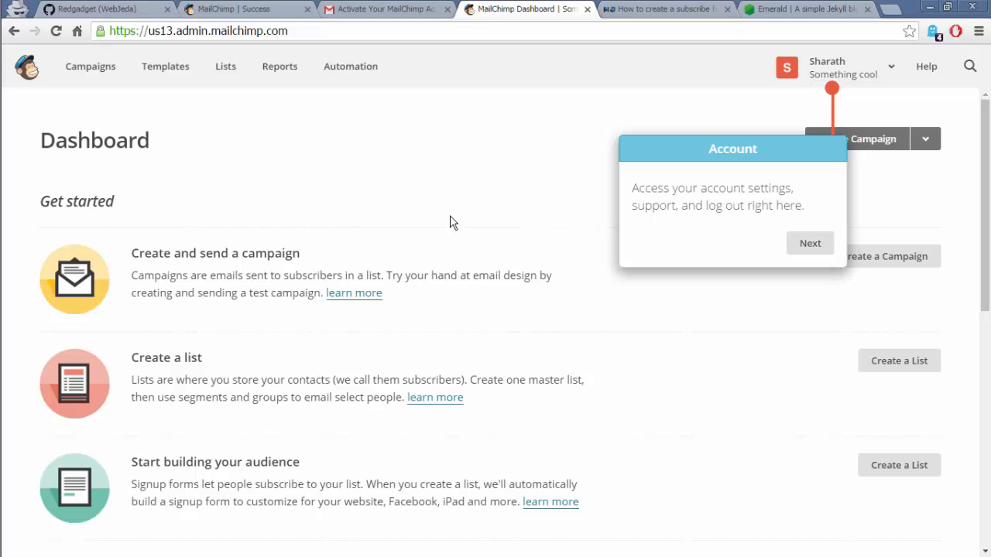
mouse_move(457, 183)
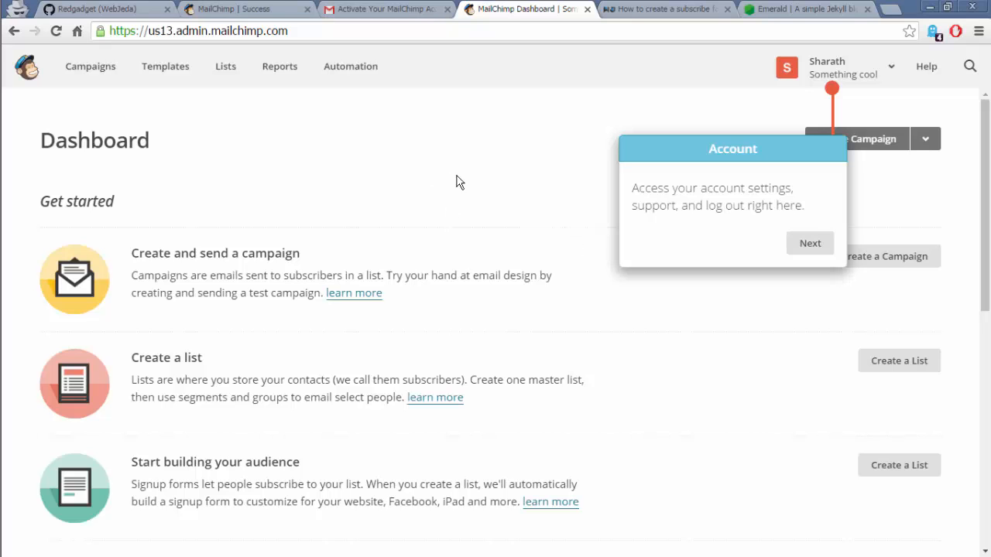
- Leave the Dashboard for the Lists page via the top navigation
scroll("down", 3)
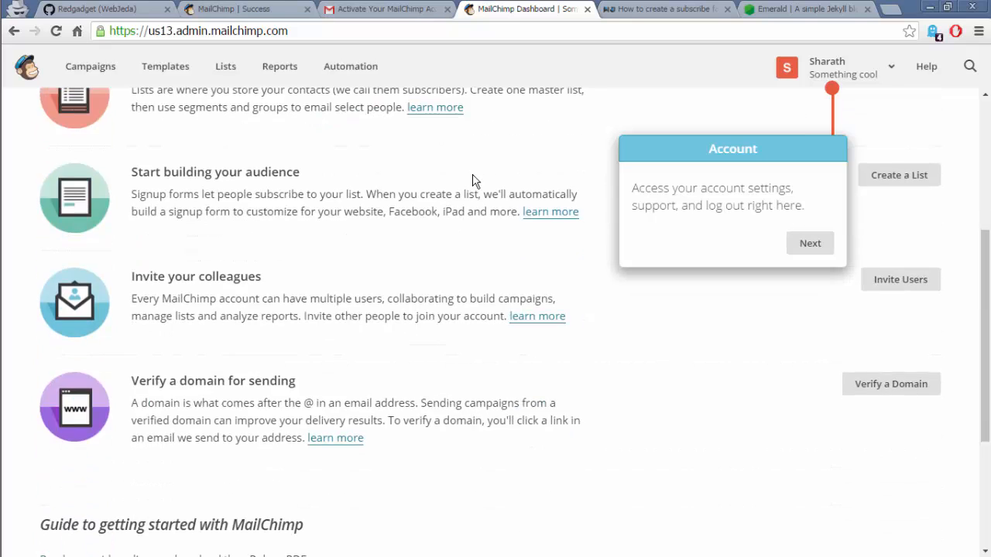
scroll("up", 3)
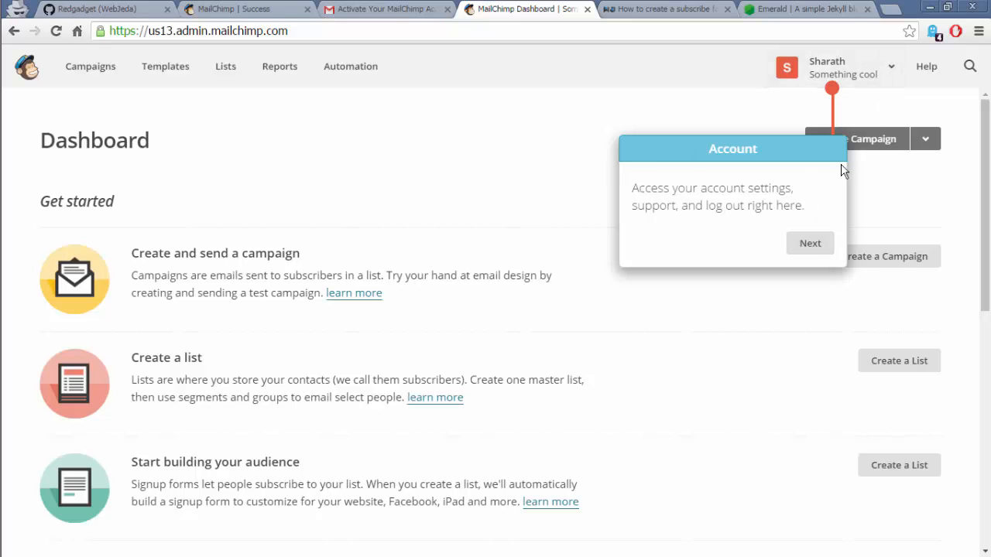
scroll("down", 3)
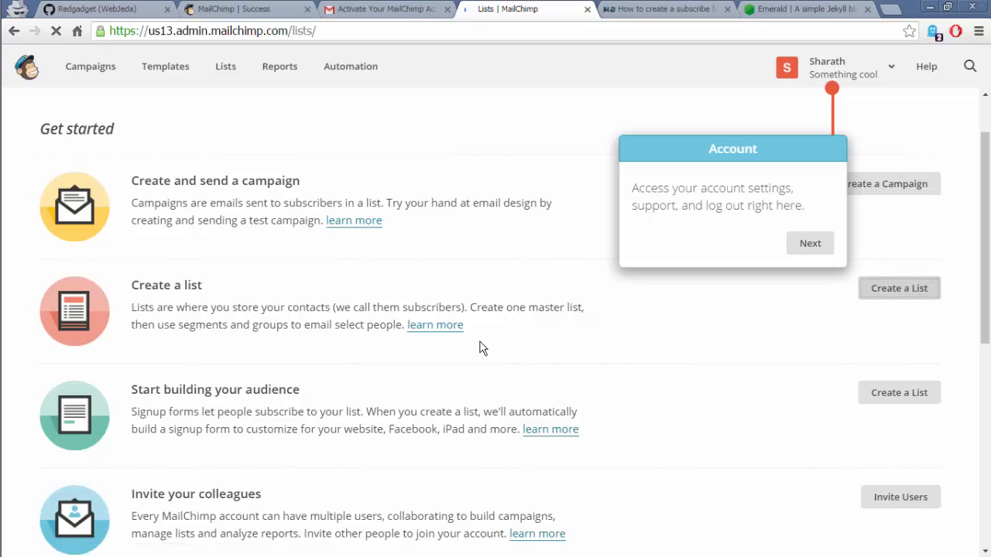
left_click(226, 65)
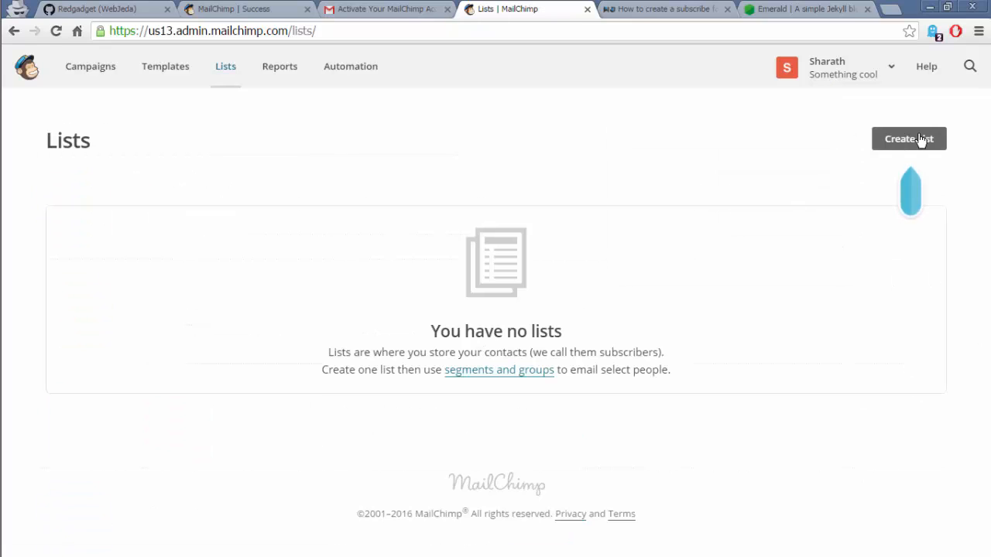
left_click(908, 139)
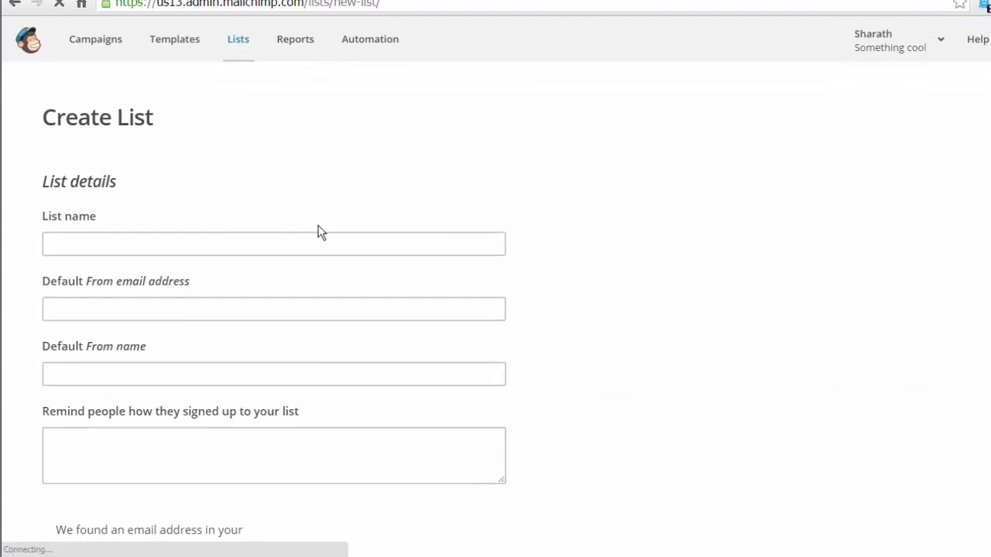
type("EmeraldSubscriber")
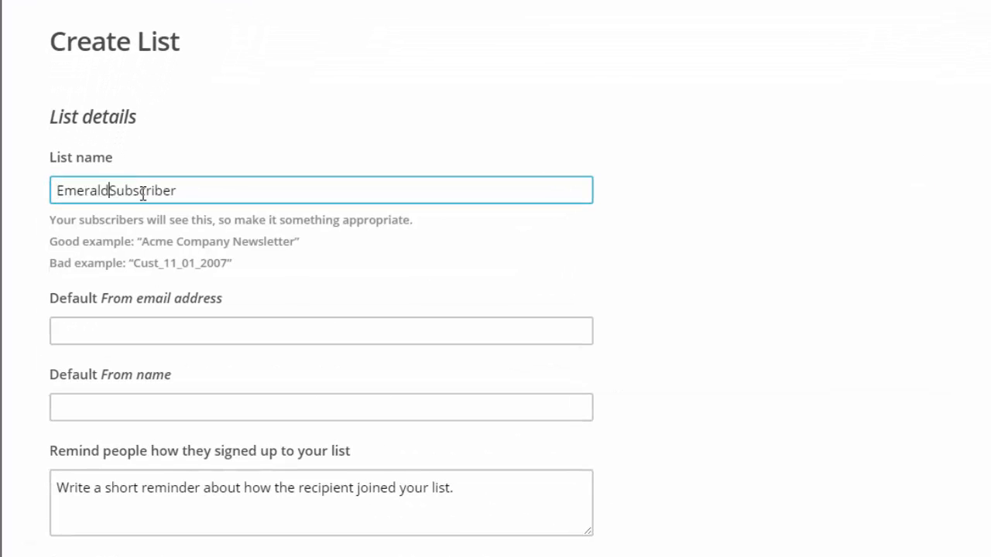
type("-")
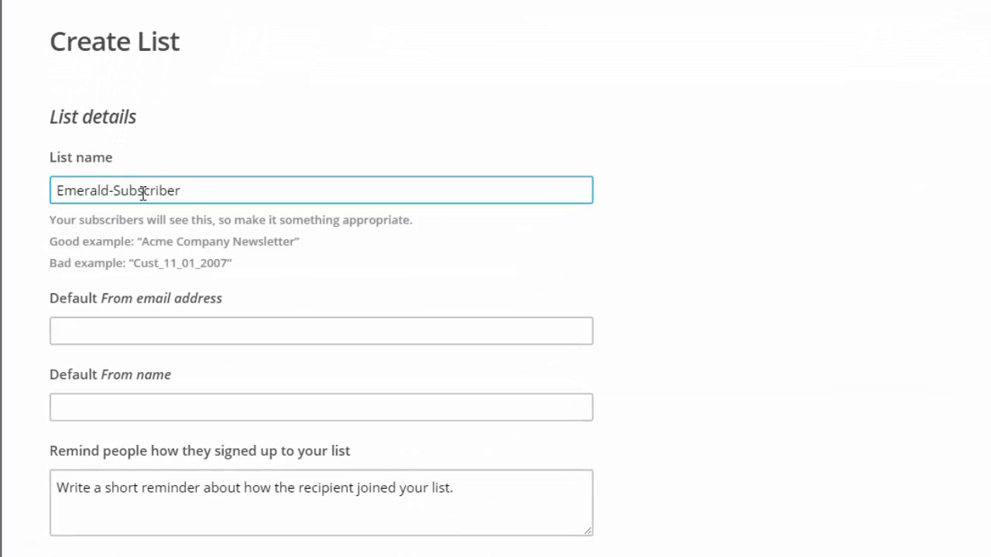
left_click(321, 331)
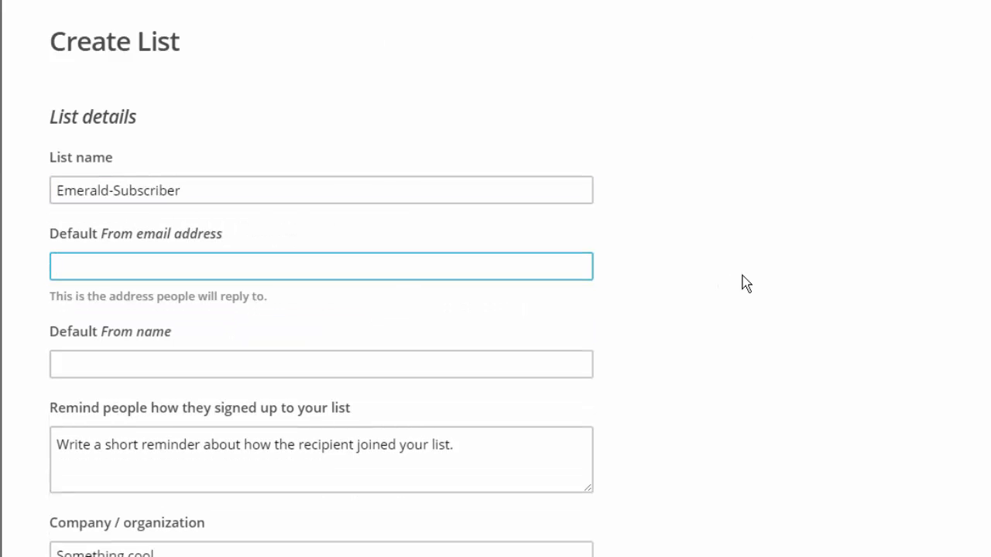
type("somet")
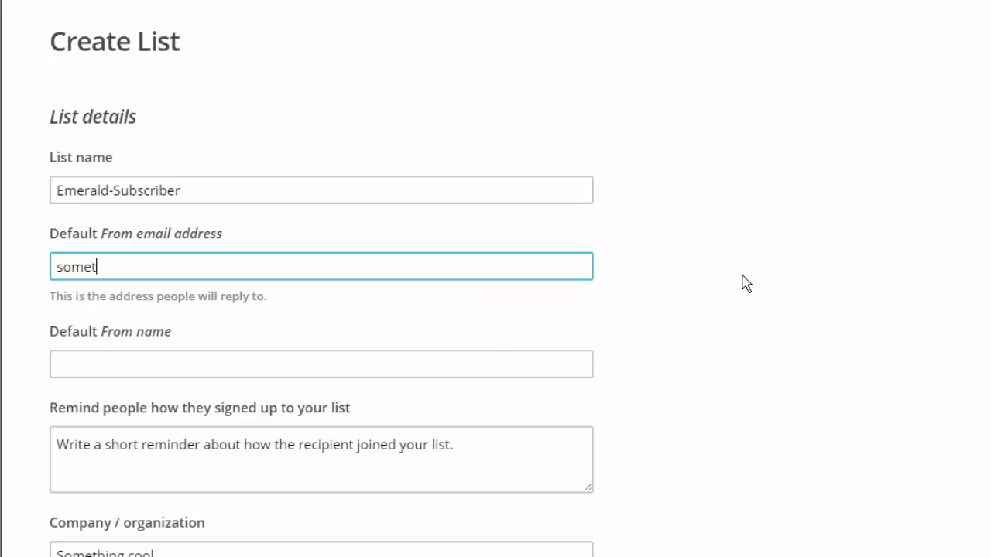
type("h")
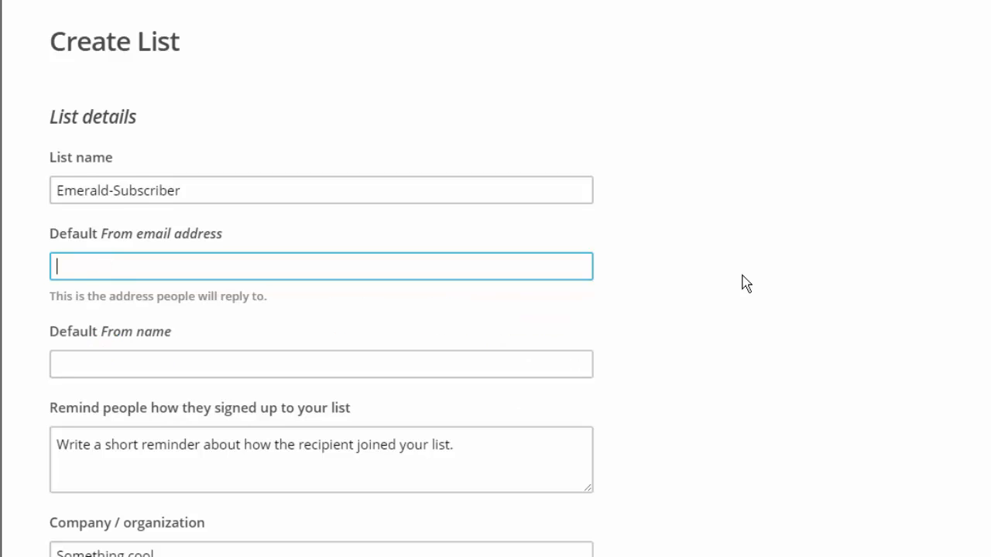
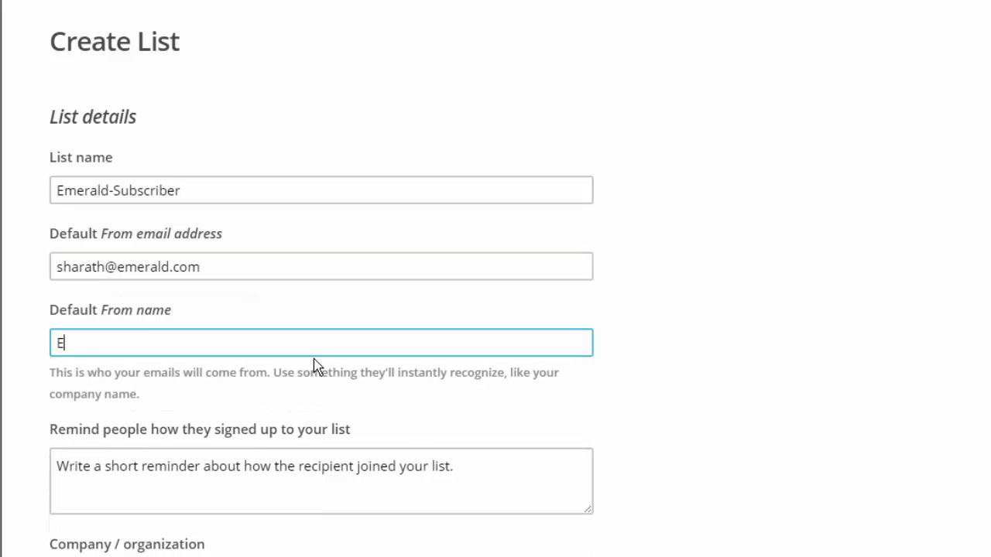
type("merald")
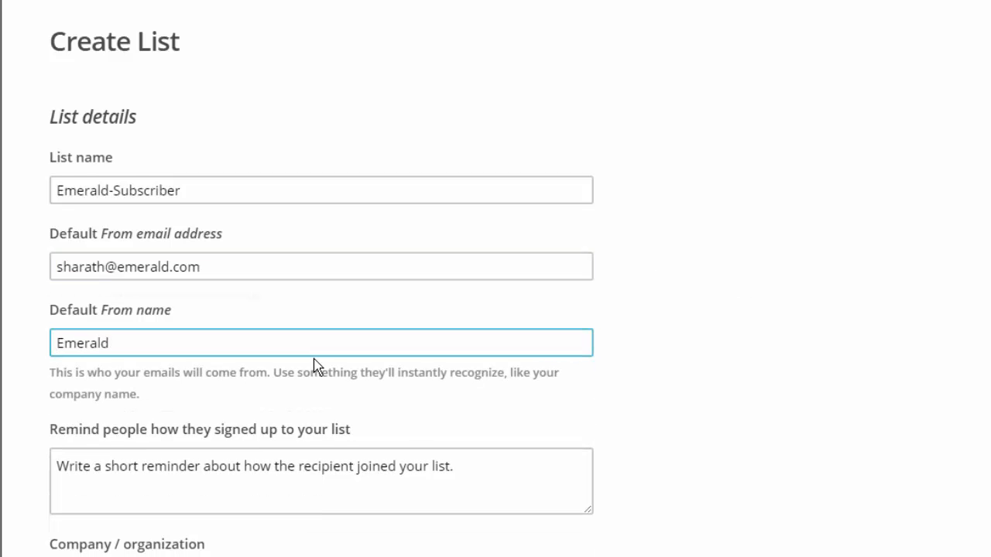
- Write the sign-up reminder text 'Something' and save the list
scroll("down", 3)
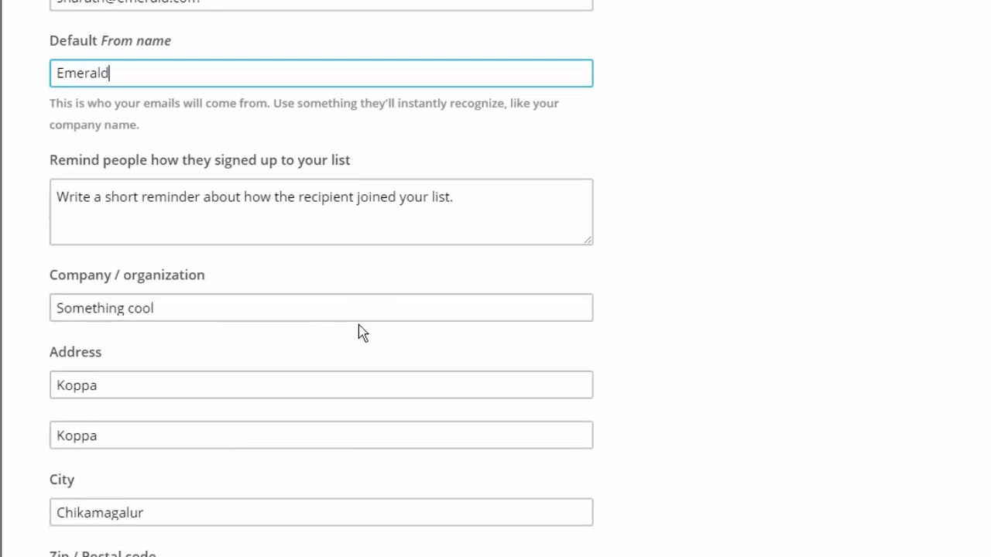
scroll("down", 3)
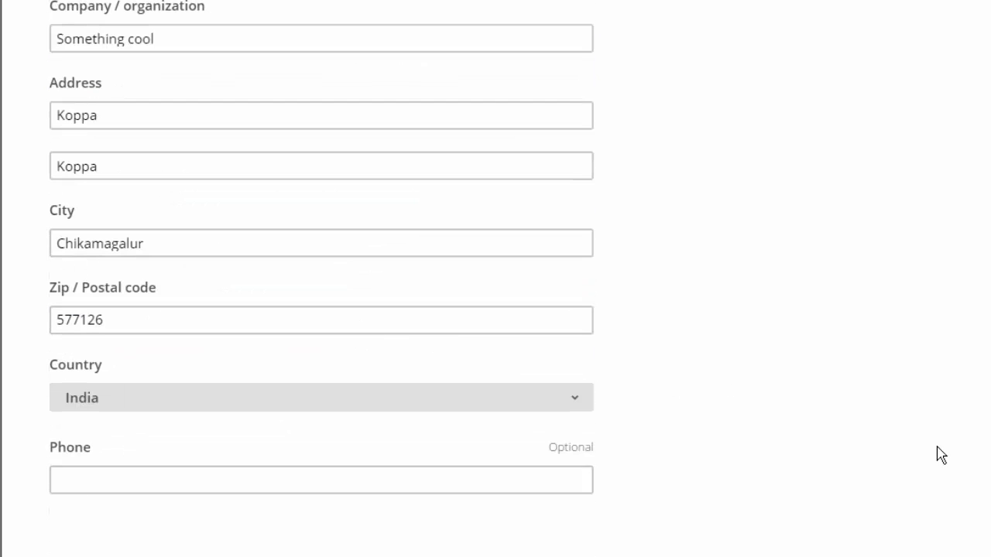
scroll("down", 3)
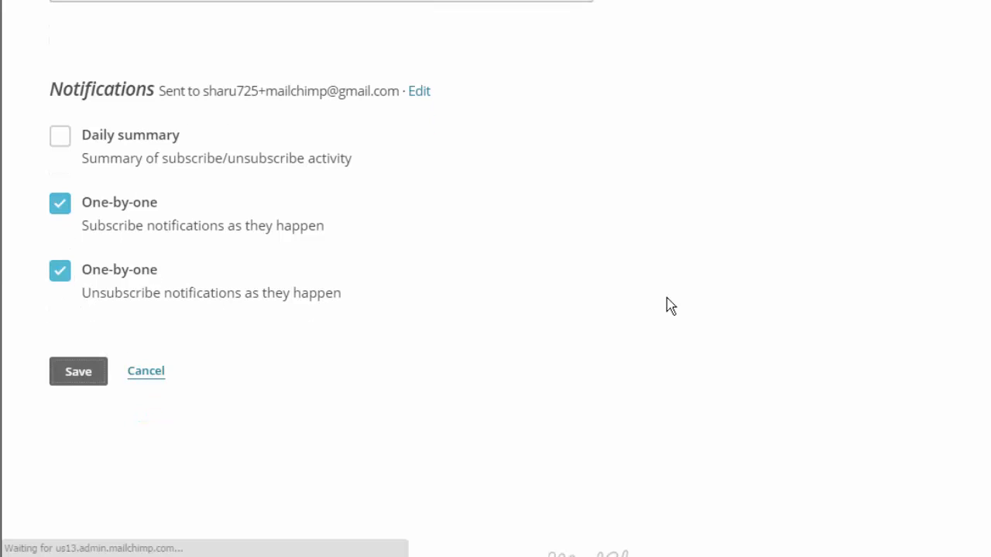
left_click(77, 372)
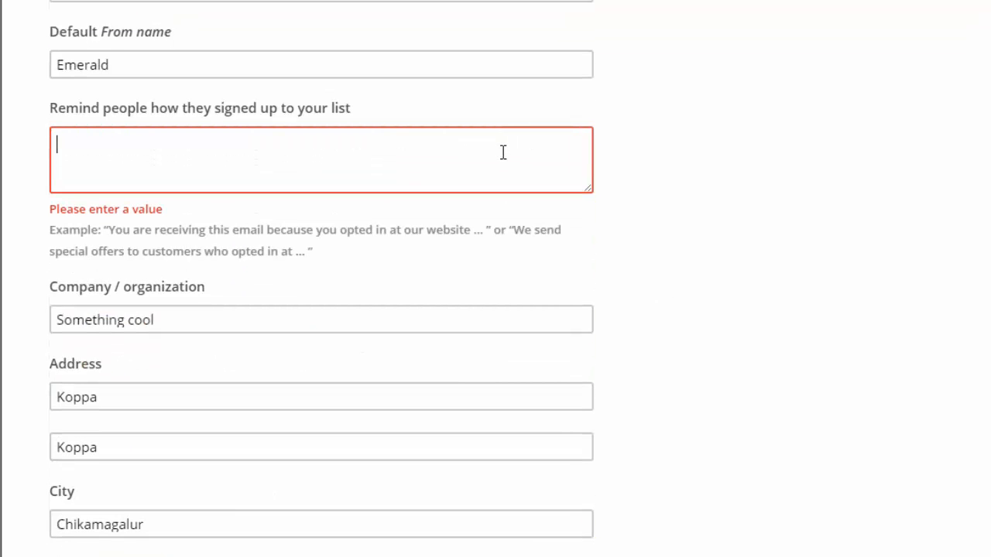
type("Something")
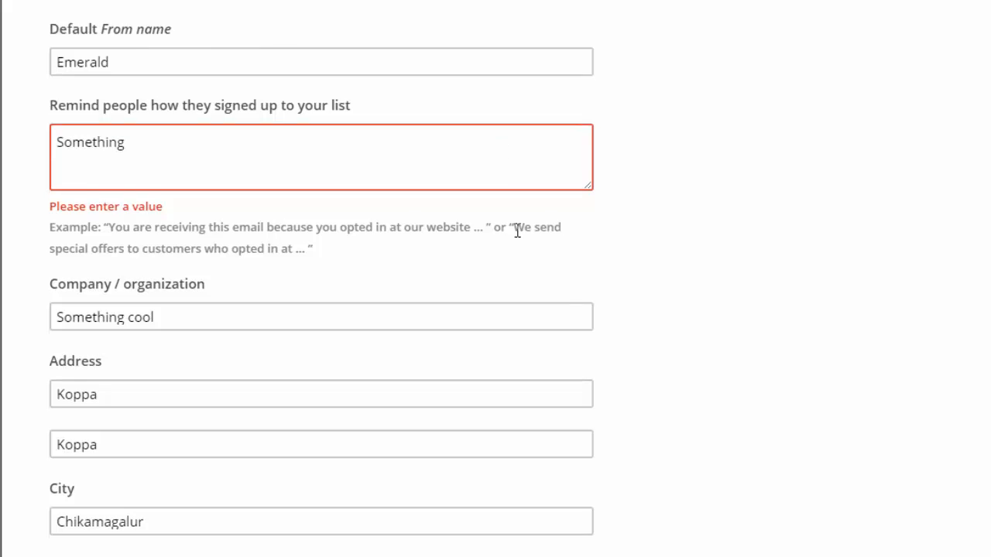
scroll("down", 3)
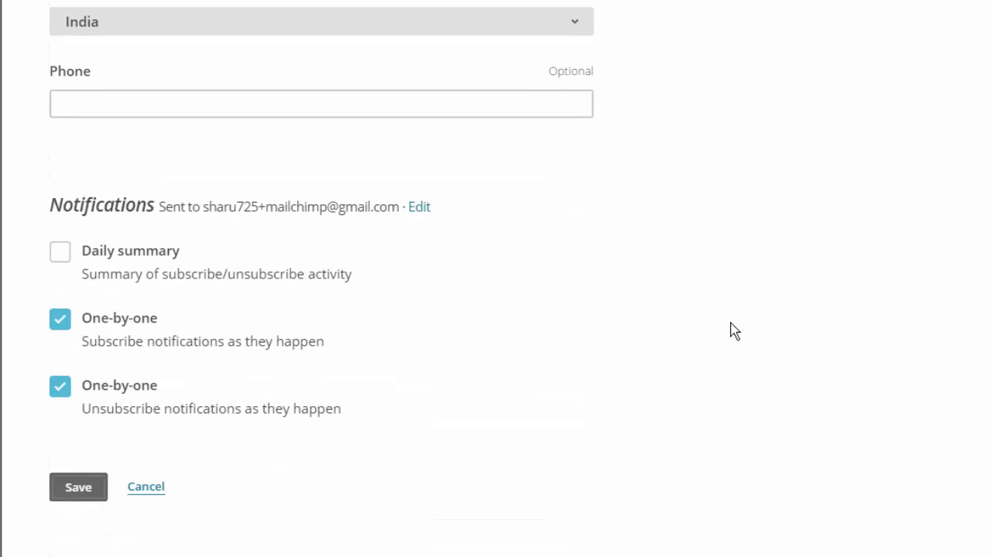
scroll("up", 3)
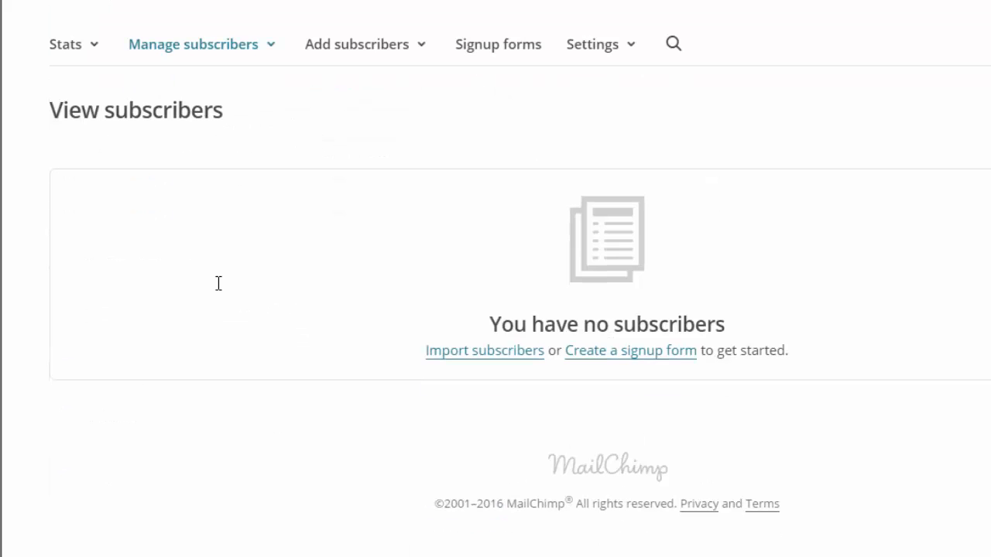
mouse_move(452, 126)
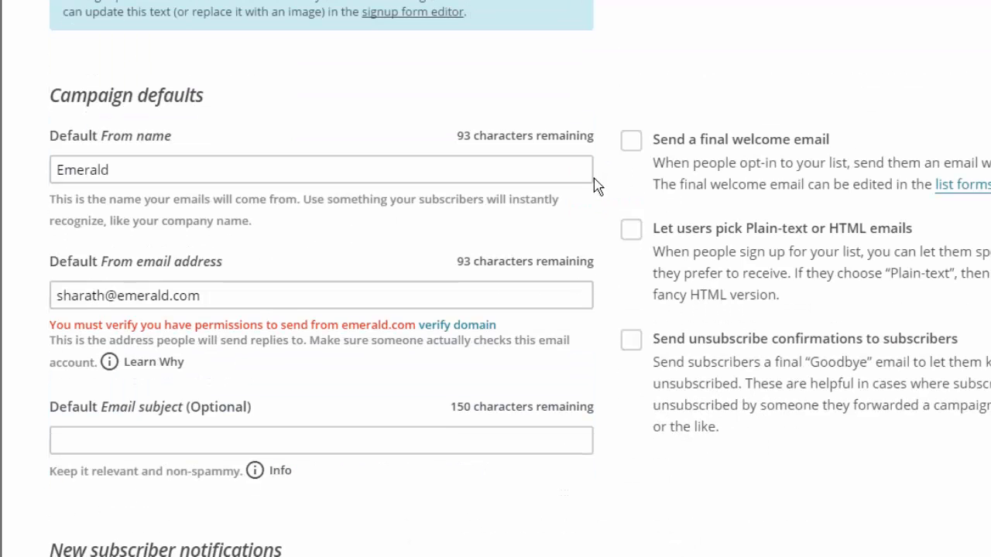
scroll("down", 3)
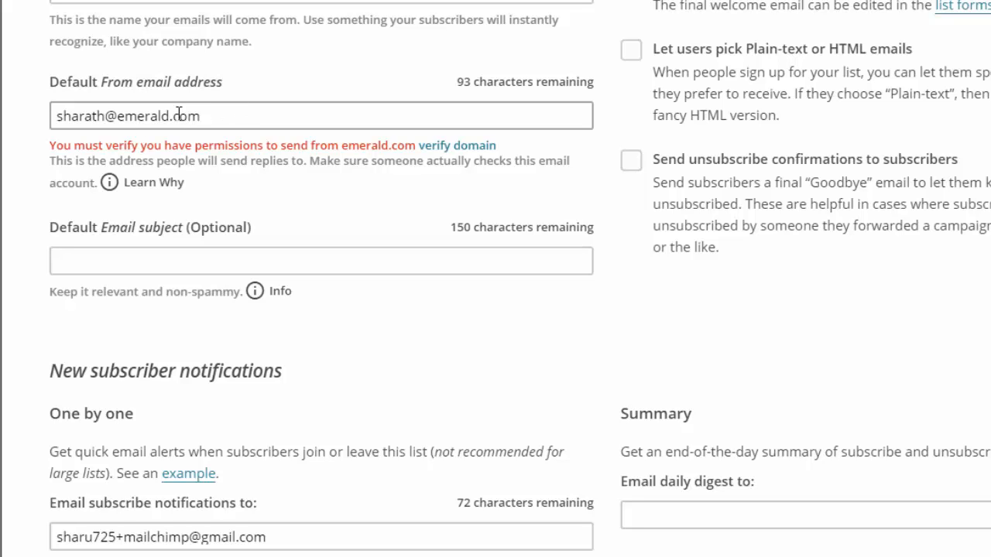
double_click(142, 115)
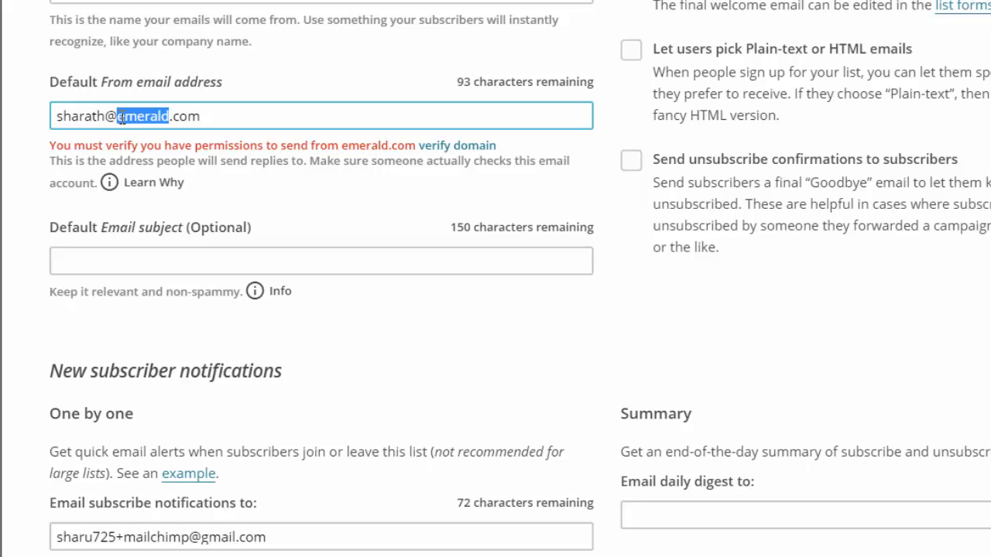
left_click(198, 116)
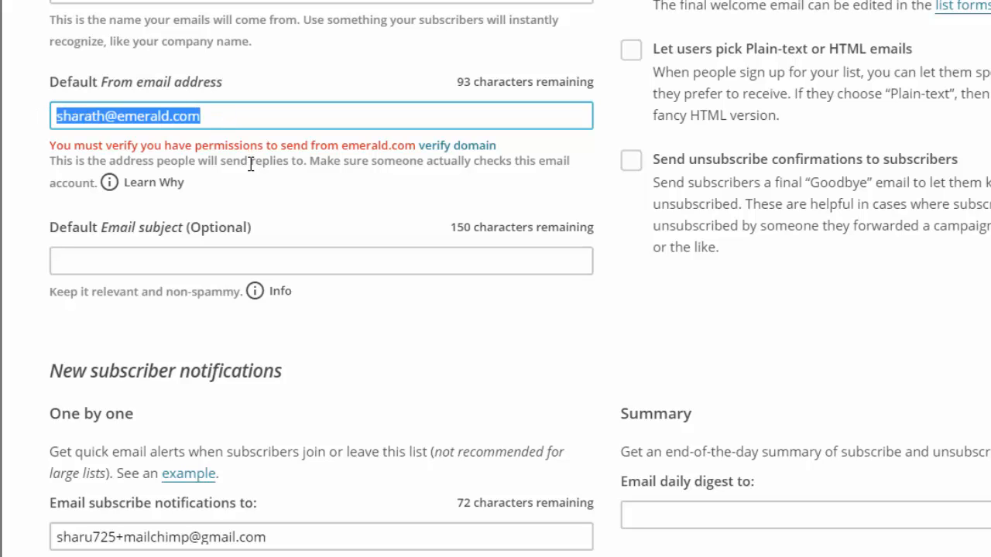
type("sharath")
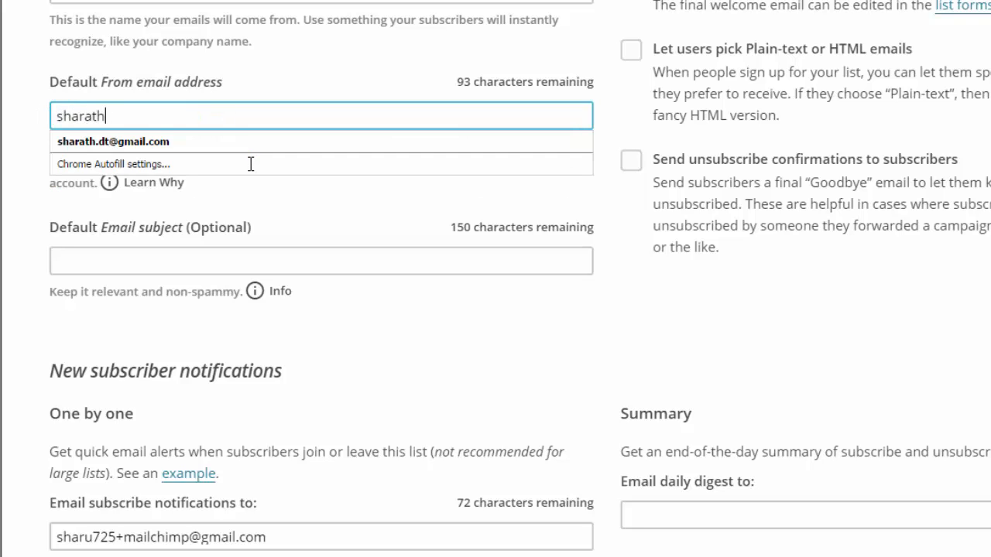
key("Backspace")
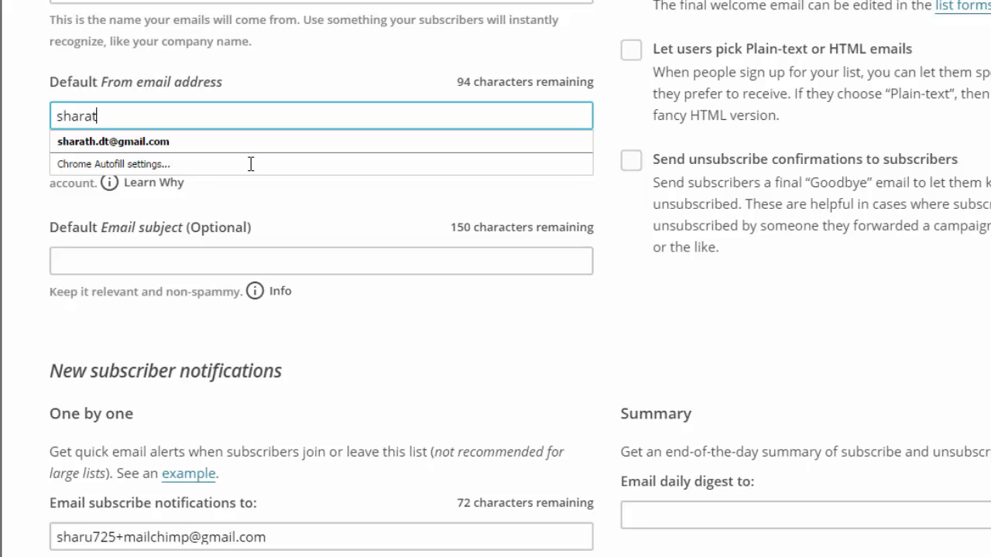
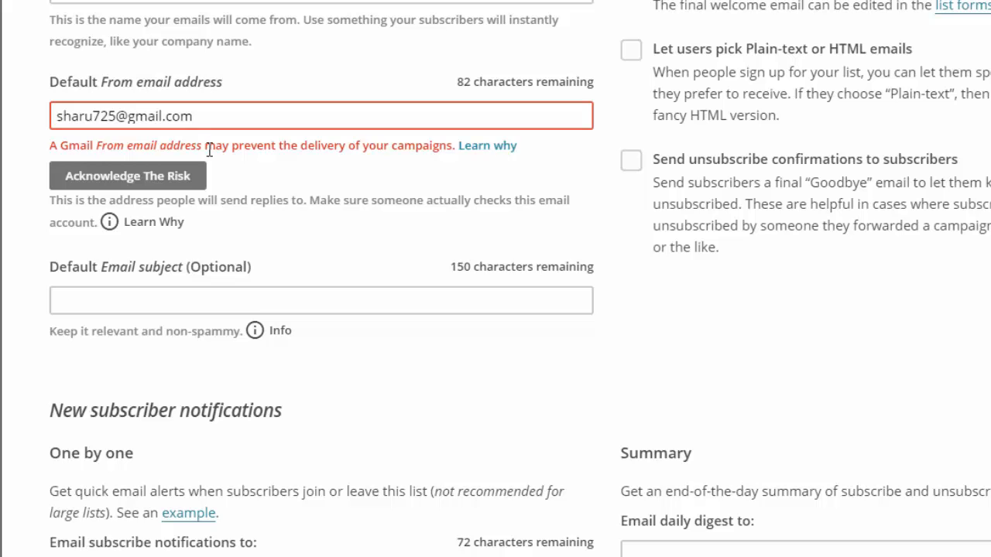
mouse_move(267, 192)
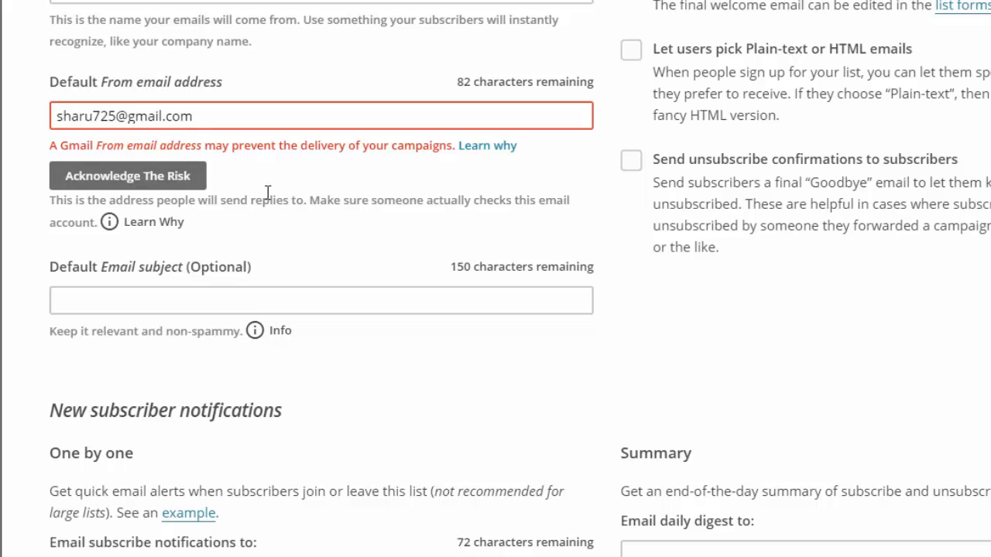
- Acknowledge the Gmail delivery risk and save the list and campaign defaults
left_click(127, 177)
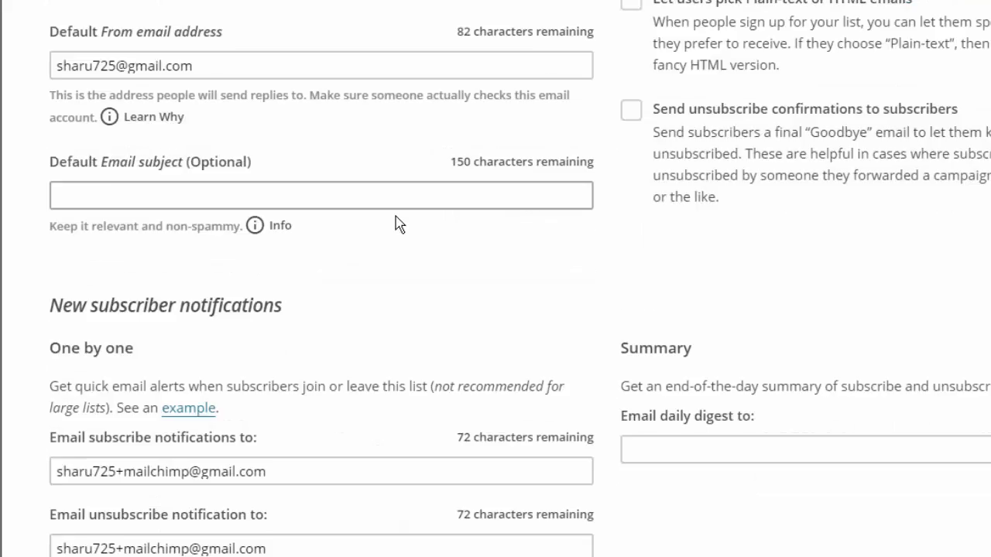
scroll("up", 3)
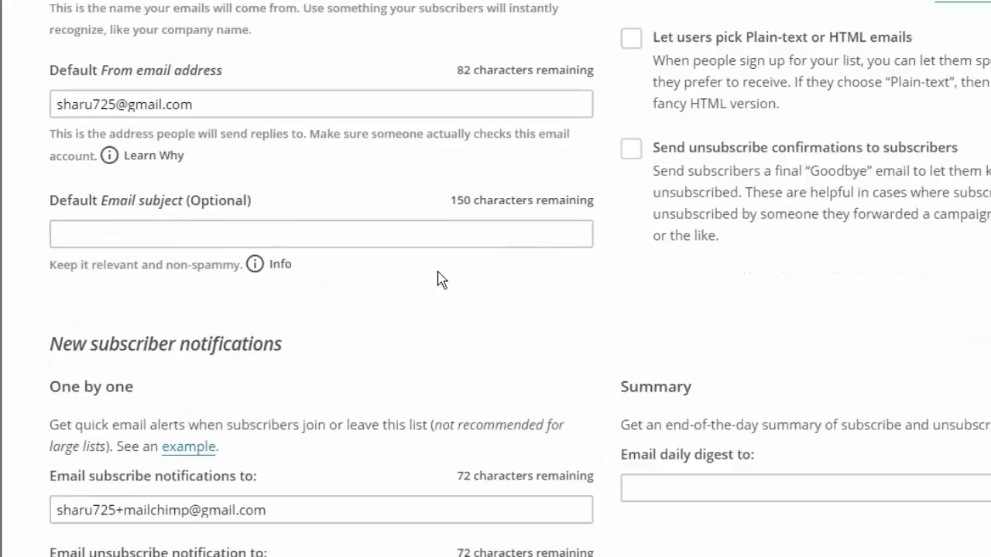
scroll("down", 3)
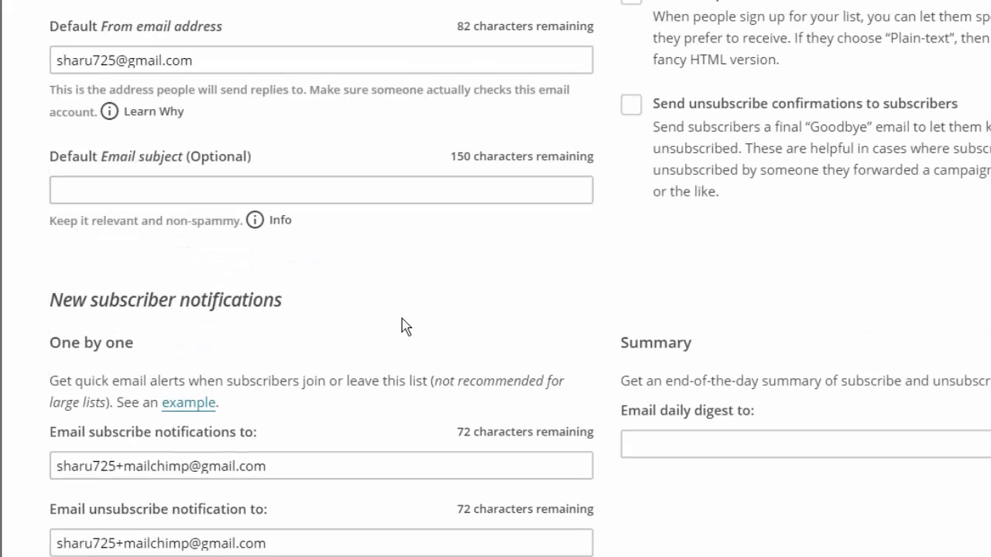
scroll("down", 3)
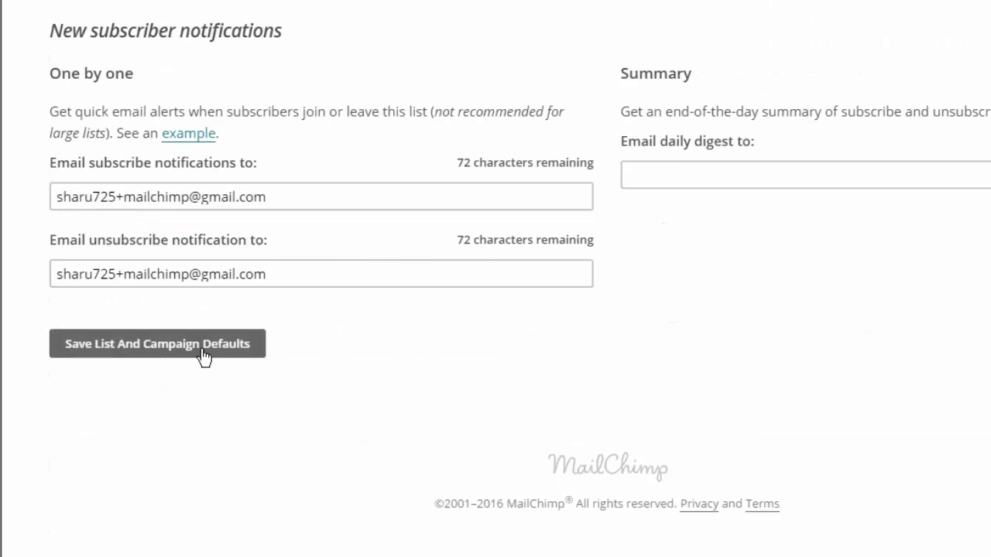
scroll("up", 3)
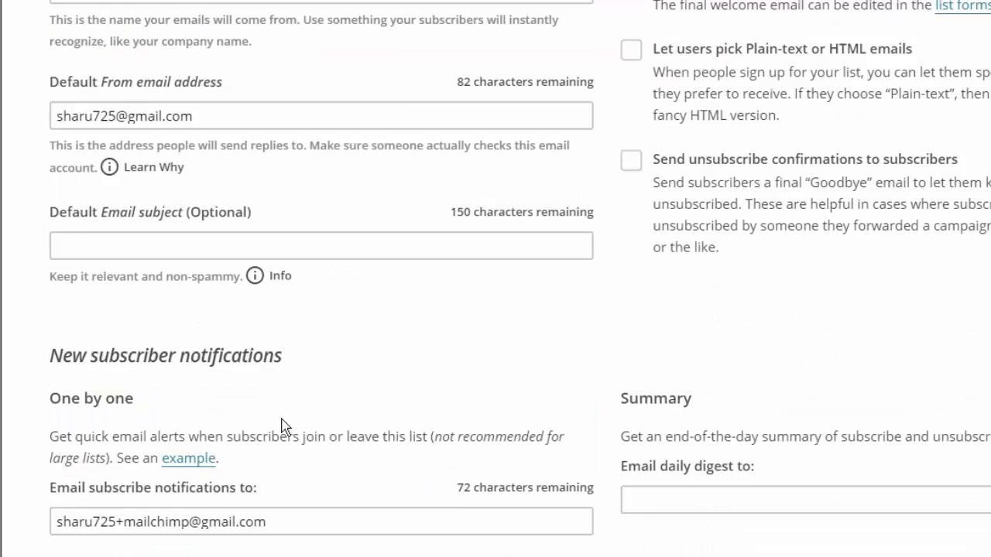
scroll("up", 3)
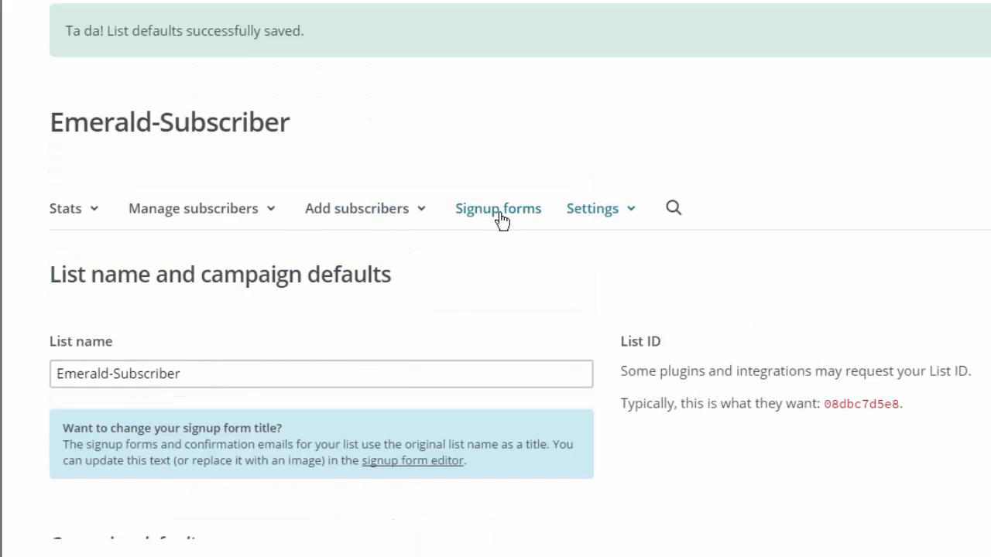
- Bring up the Embedded forms code for the Emerald-Subscriber list's signup forms
left_click(498, 208)
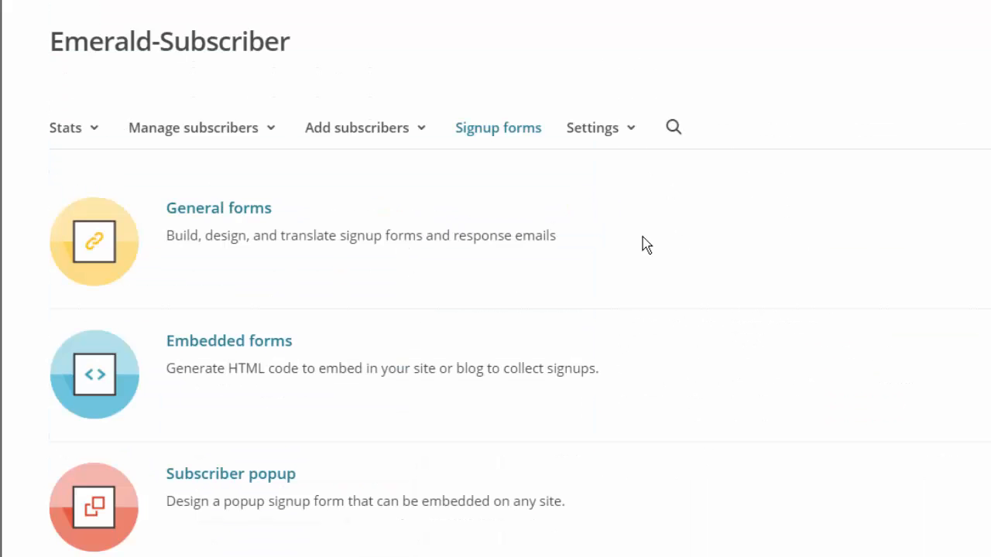
scroll("down", 3)
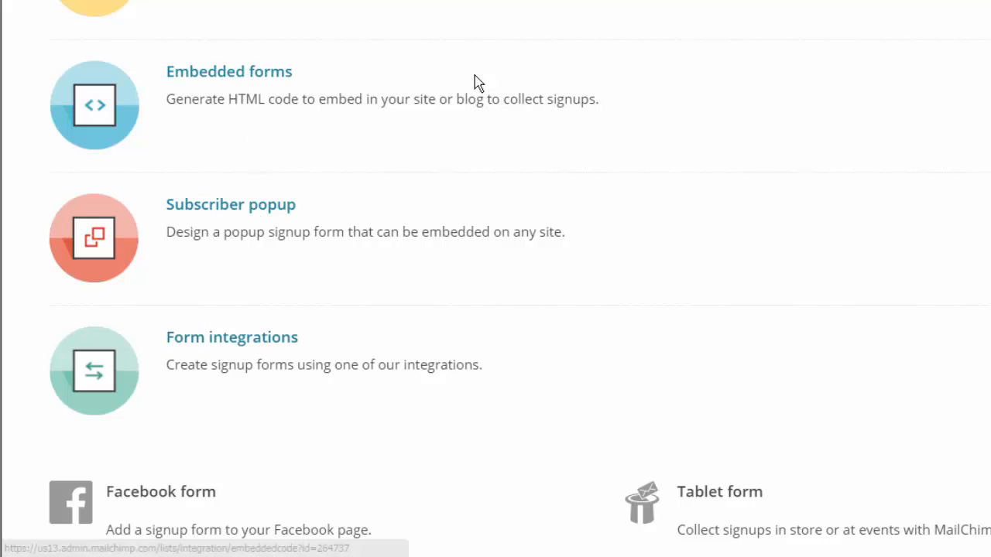
left_click(229, 71)
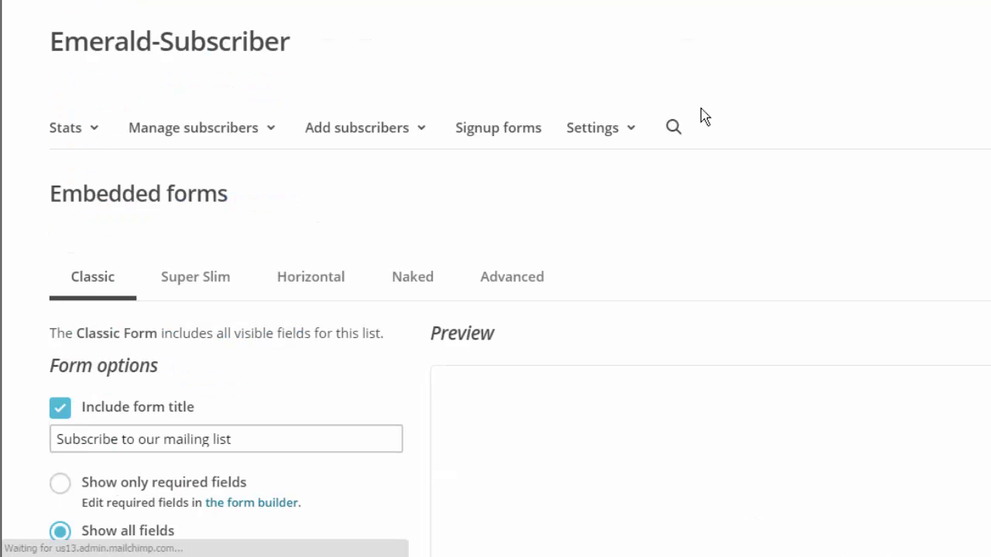
scroll("down", 3)
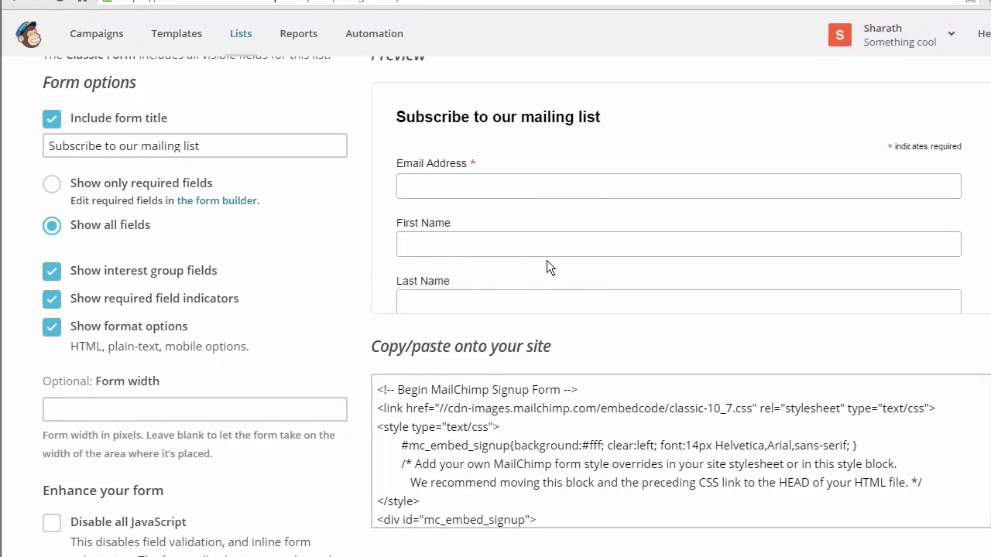
scroll("up", 3)
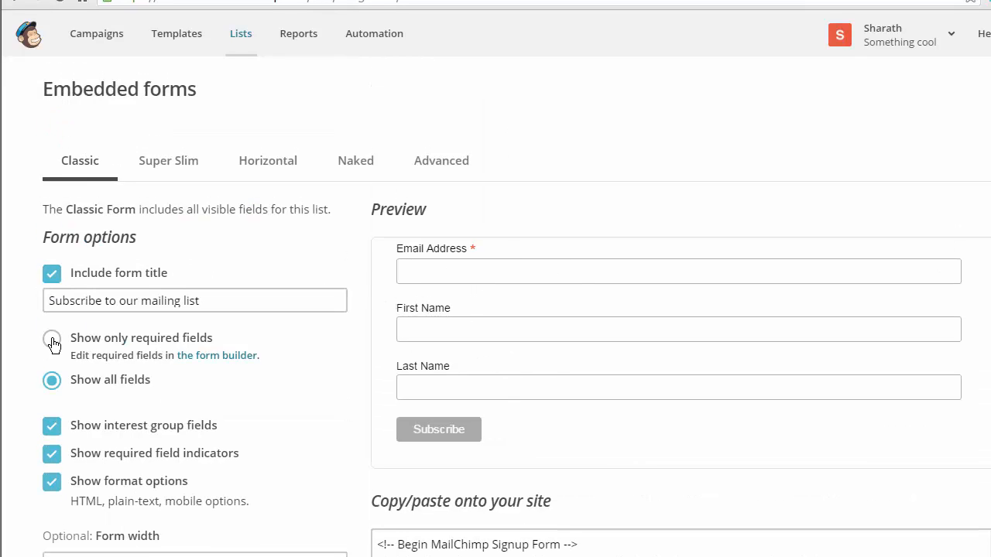
- Compare slim and horizontal styles, keep Classic with all fields, and grab its code
left_click(52, 338)
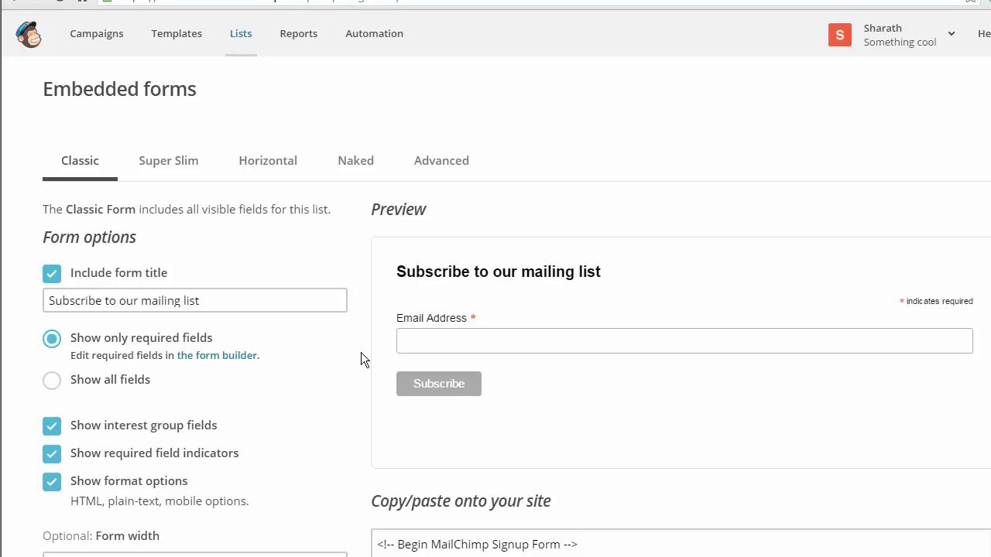
left_click(51, 380)
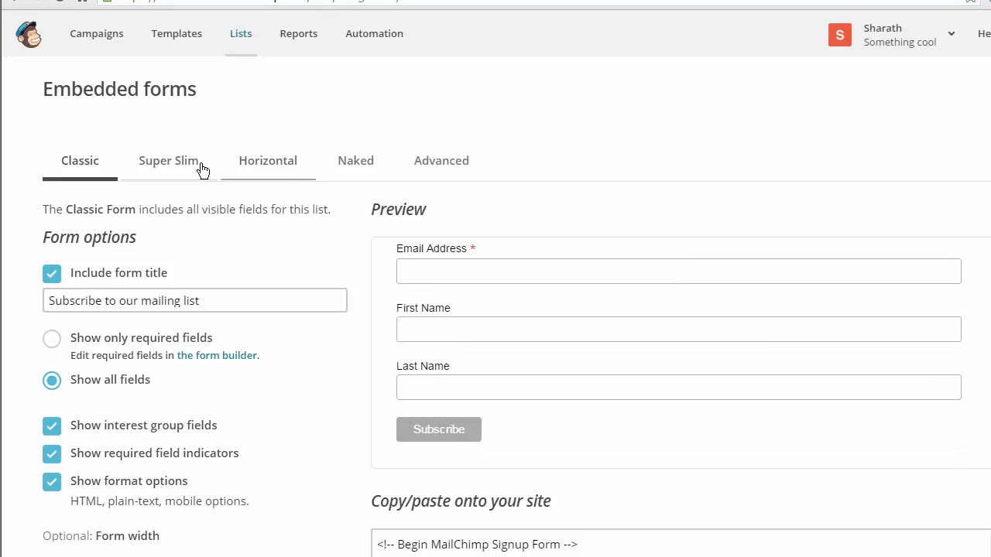
left_click(167, 159)
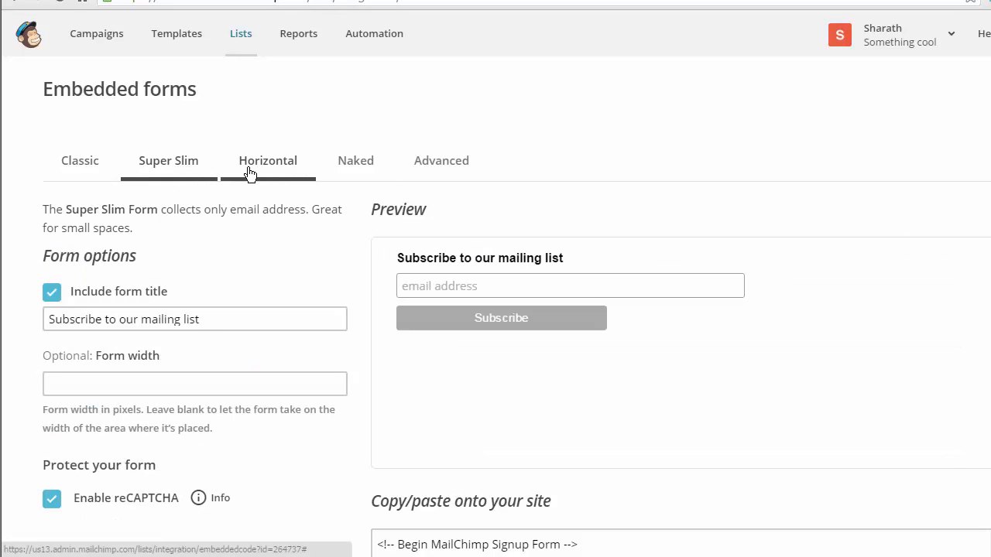
left_click(356, 159)
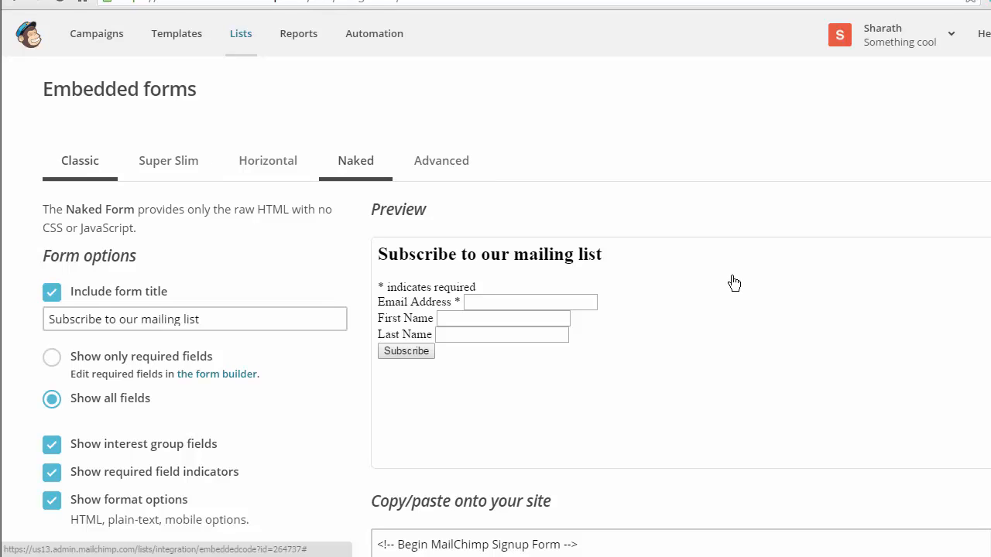
left_click(81, 160)
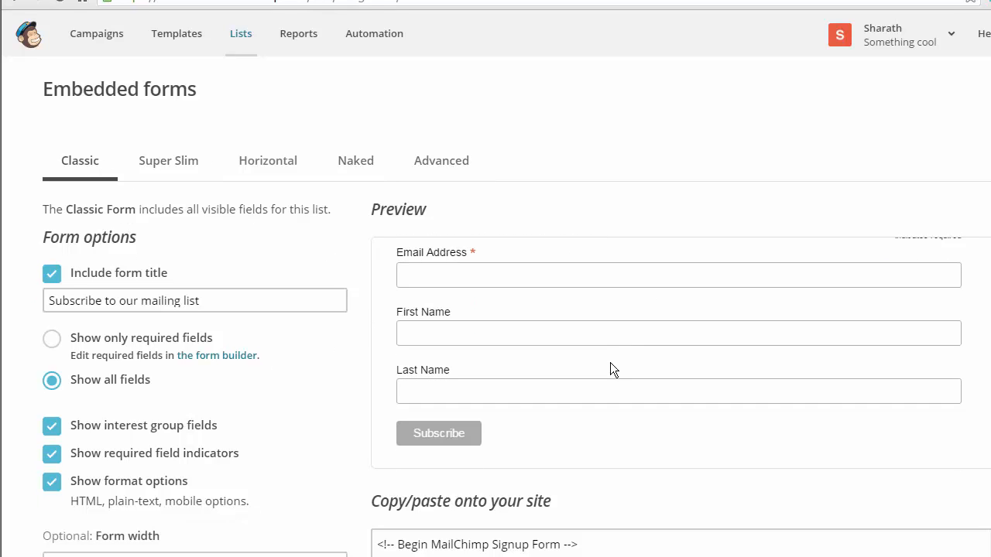
scroll("down", 3)
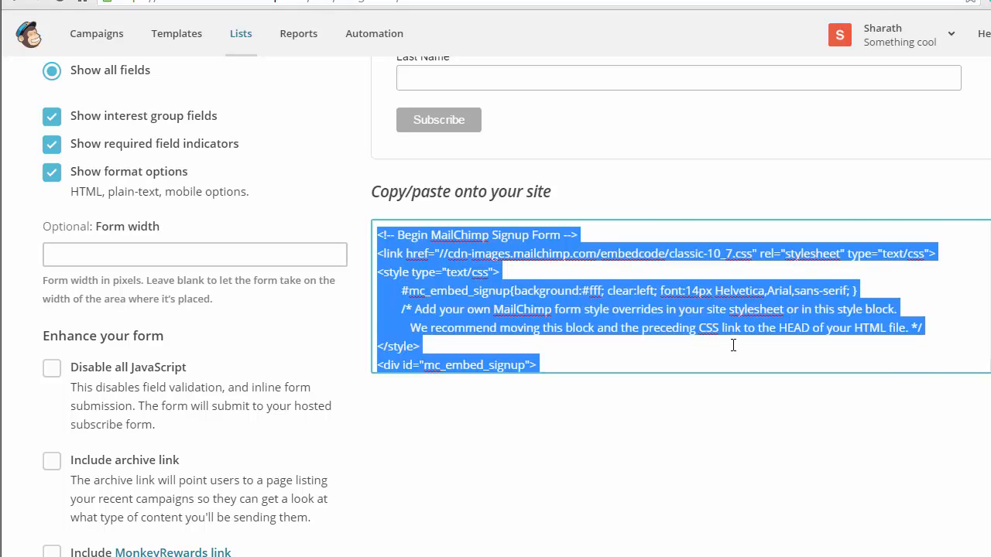
scroll("up", 3)
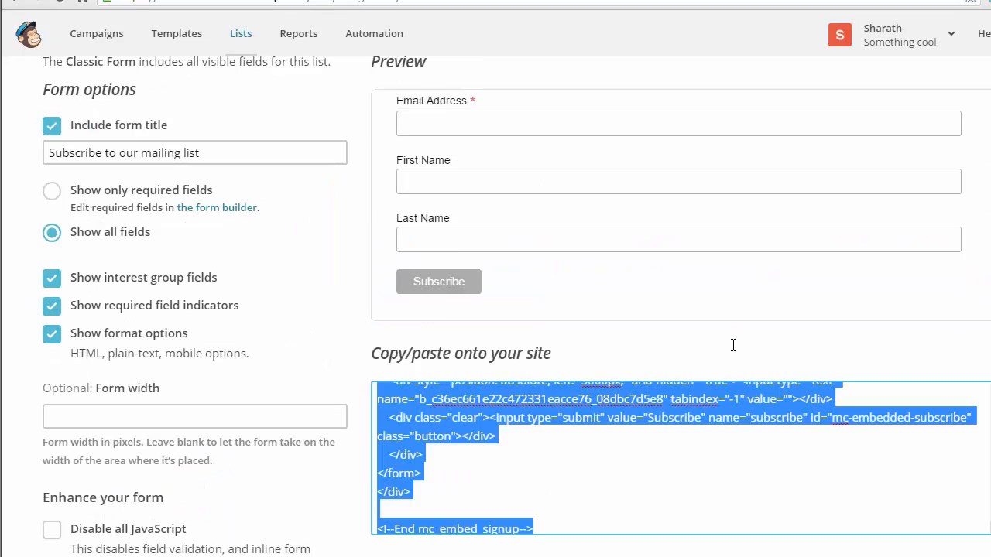
scroll("down", 3)
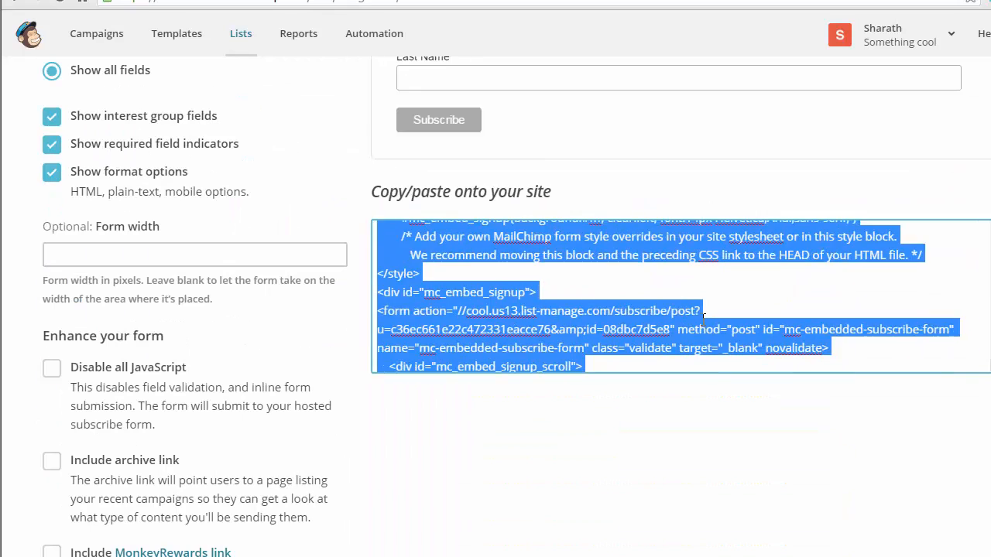
scroll("up", 3)
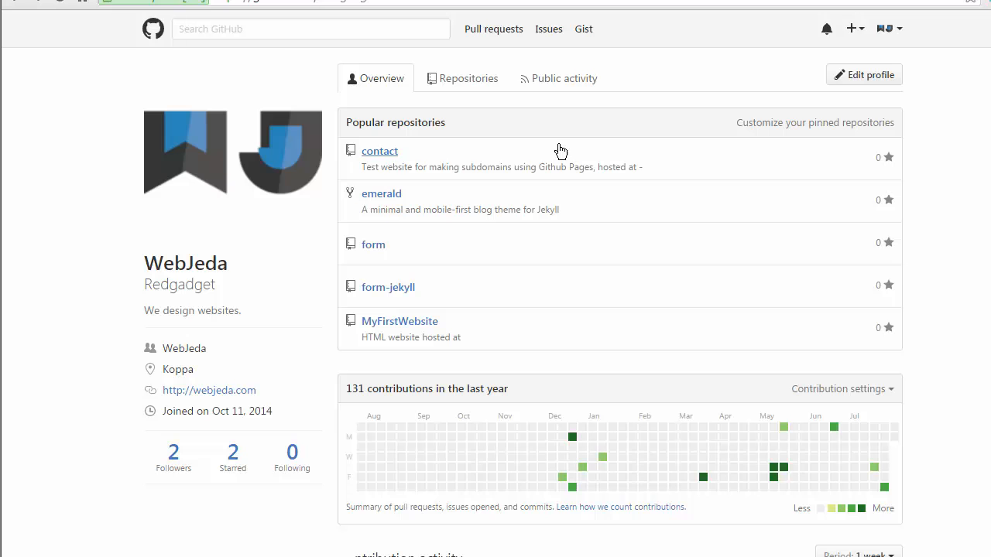
- Open the emerald repository on the gh-pages branch and review its file listing
left_click(381, 192)
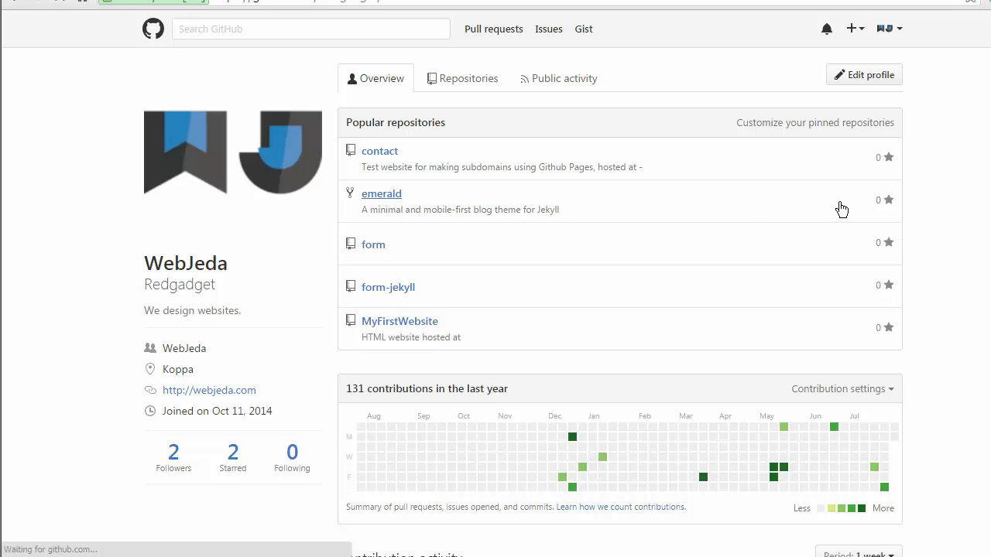
left_click(381, 192)
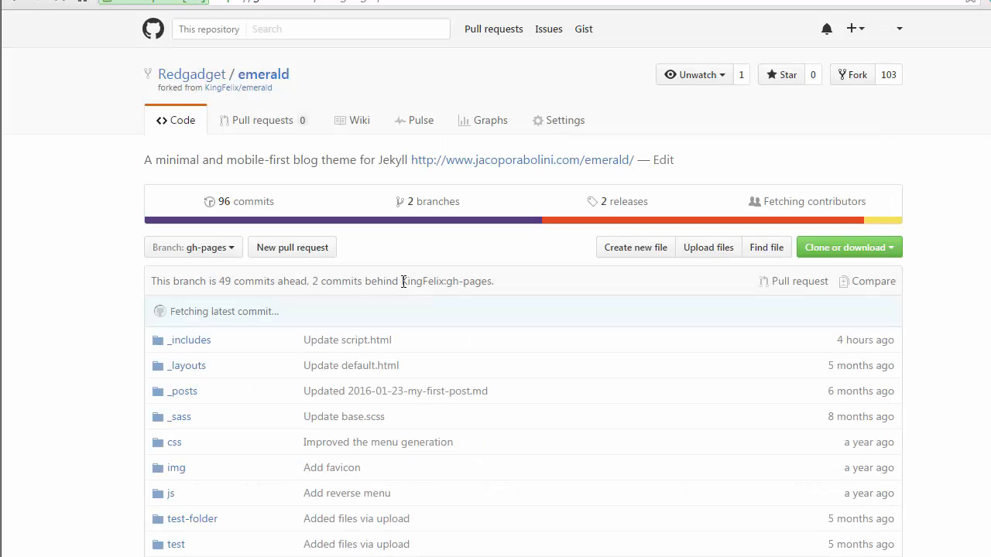
scroll("down", 3)
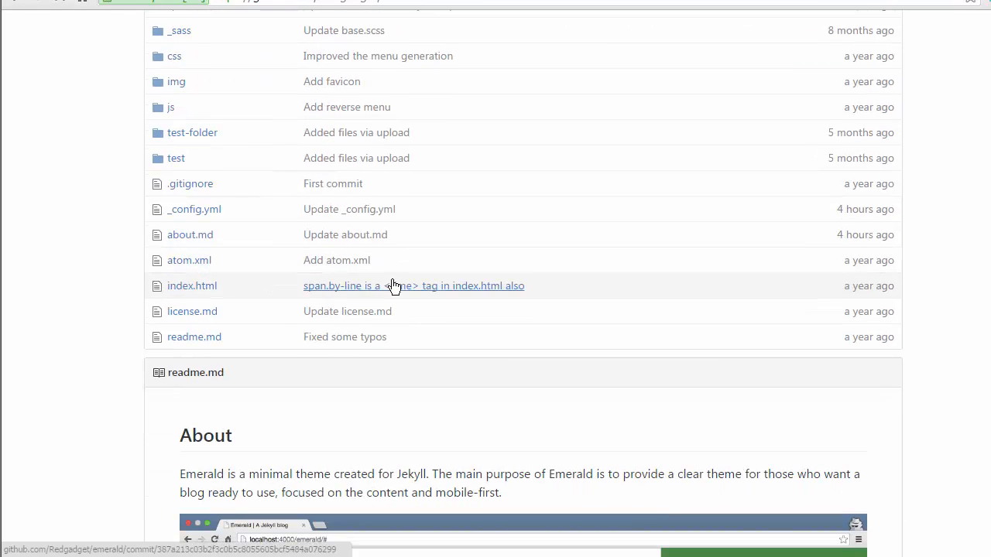
scroll("up", 3)
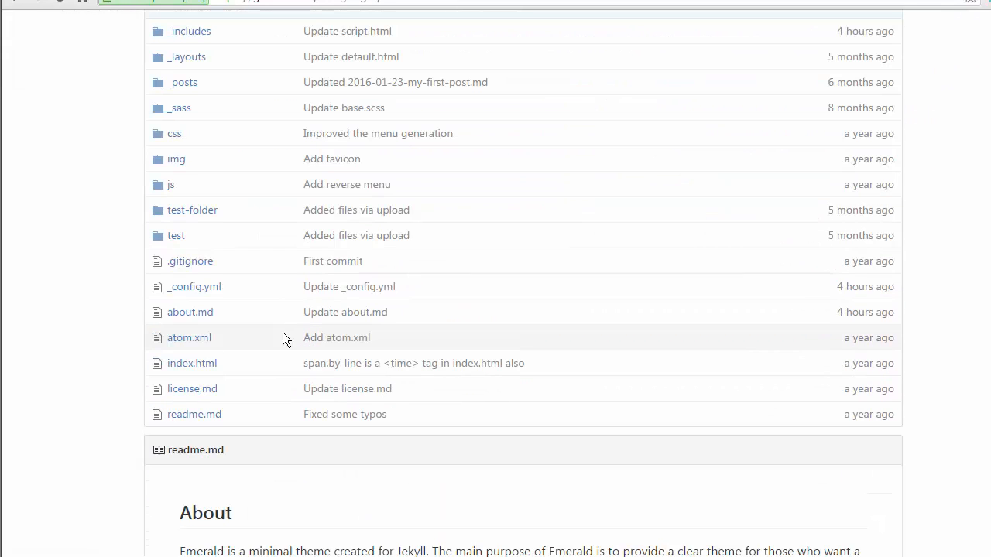
scroll("up", 3)
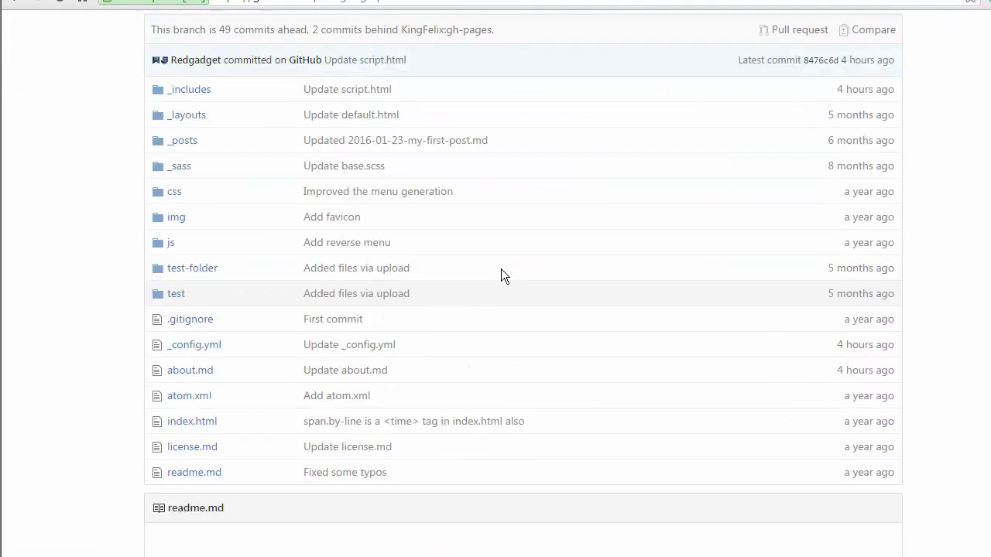
scroll("up", 3)
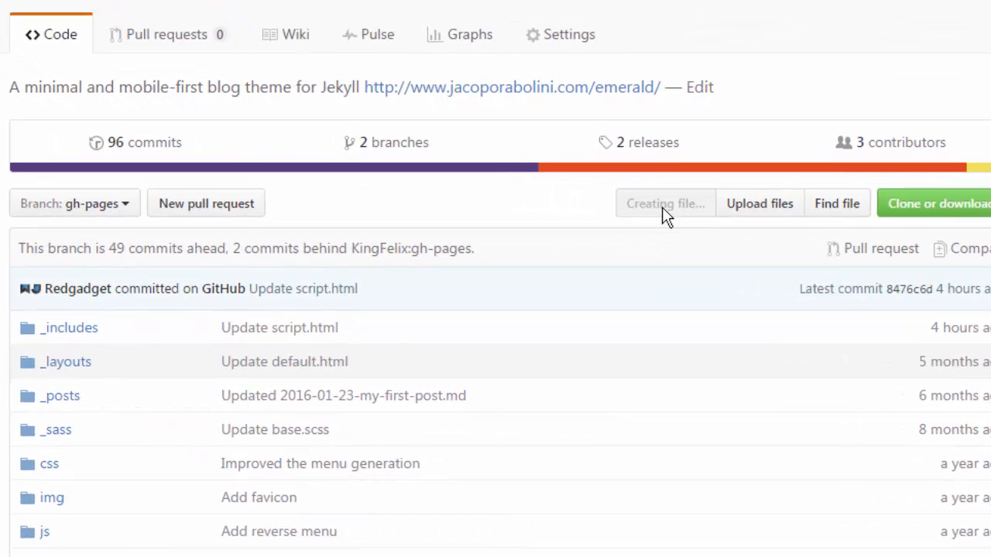
- Create a new repository file named contact.md
left_click(664, 205)
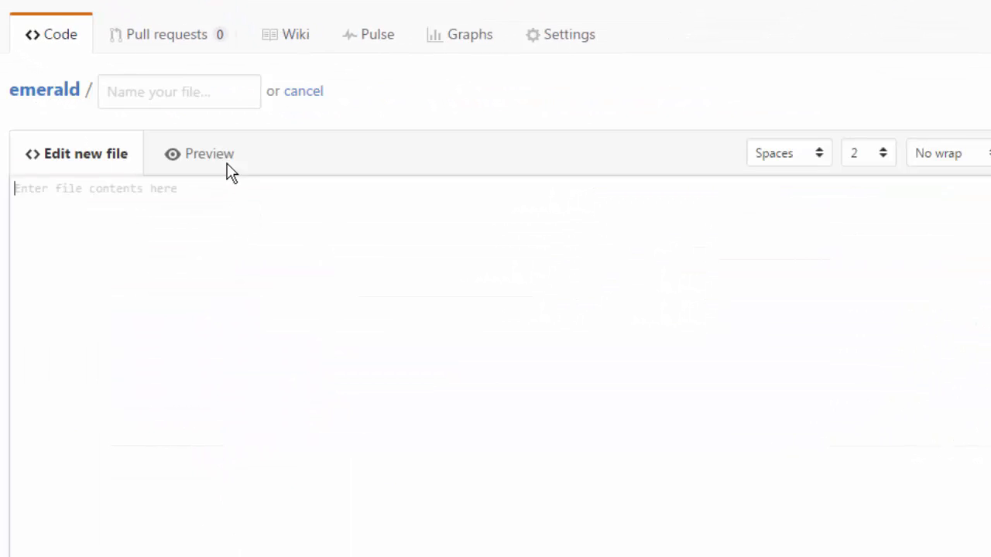
left_click(180, 92)
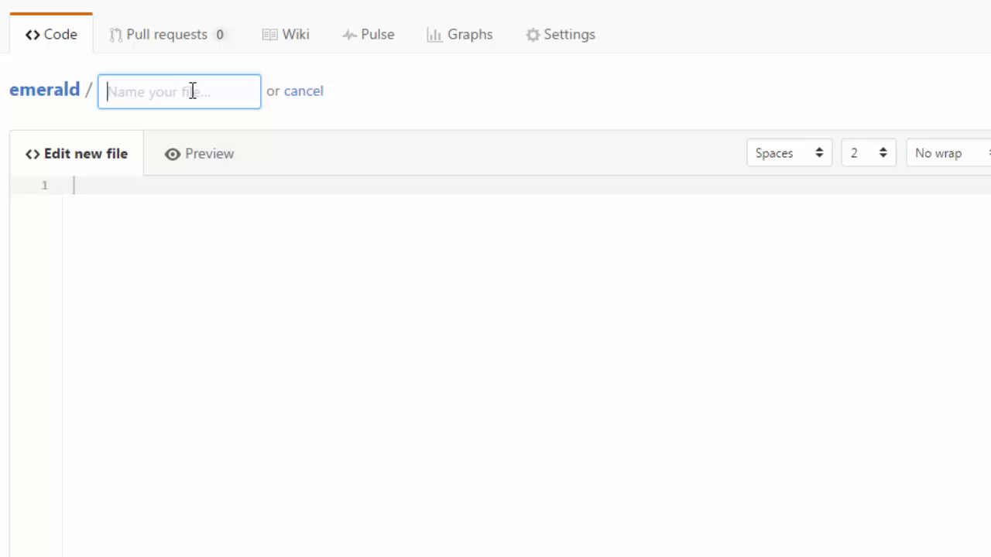
type("contact")
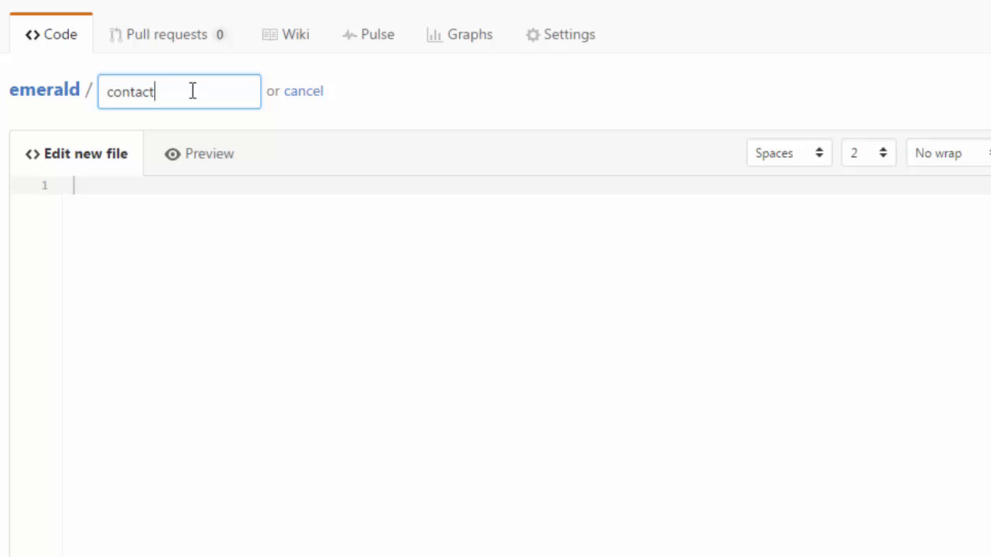
type(".md")
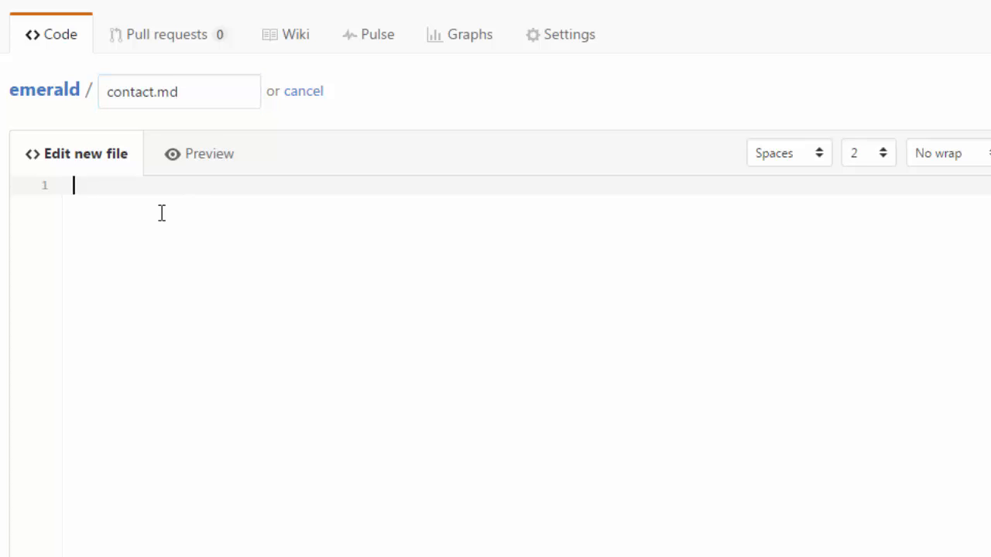
- Write the front matter with layout: page and title: Contact, discarding a mistyped permalink line
type("--")
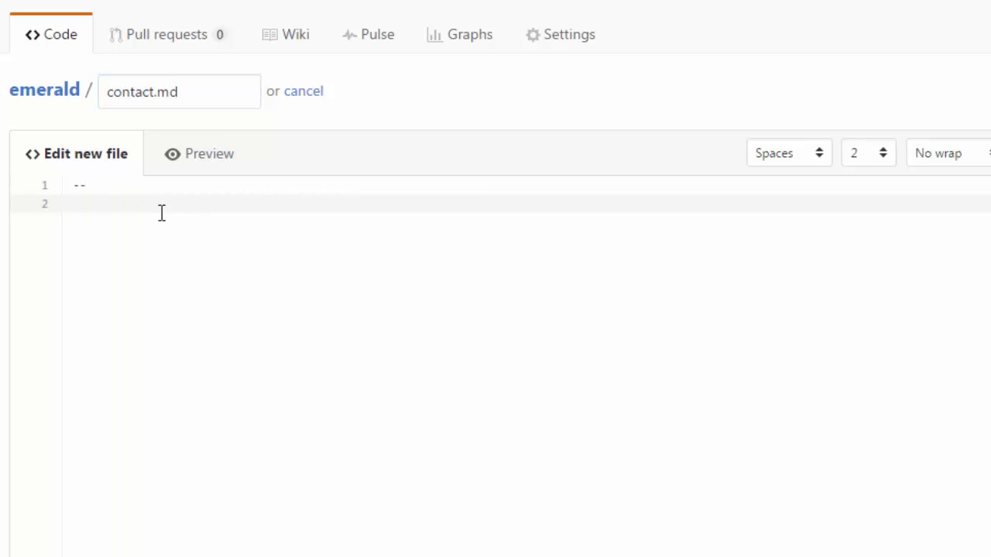
type("1a")
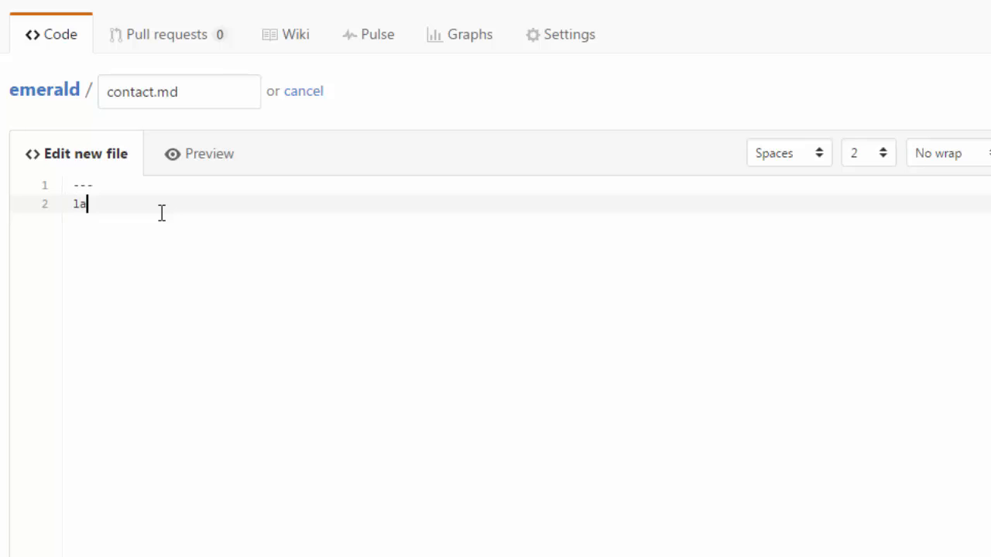
type("layout:")
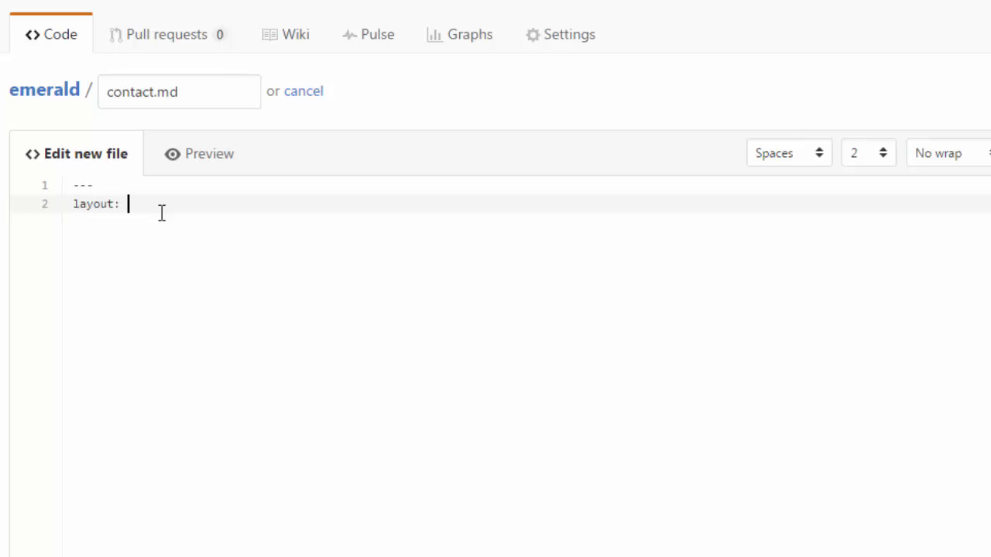
type("page")
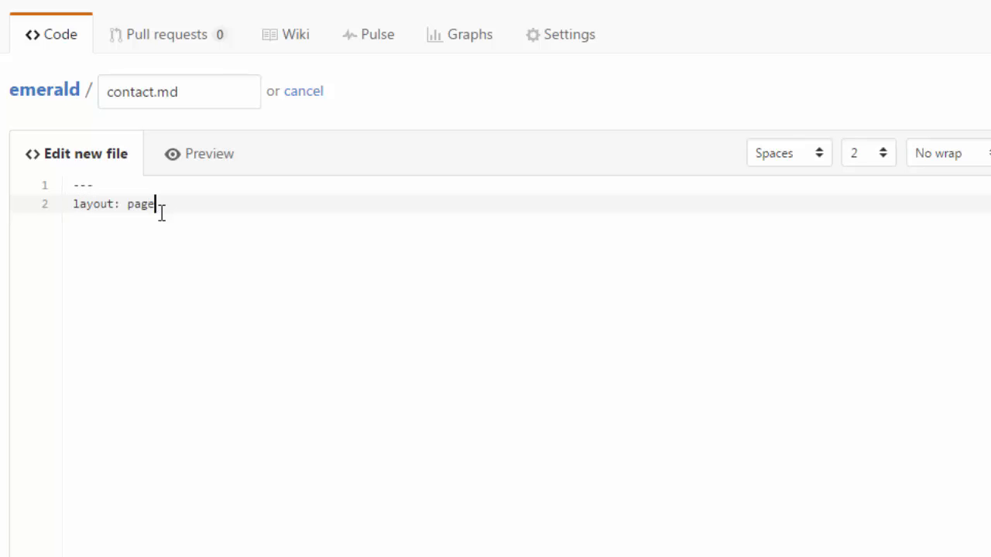
key("Return")
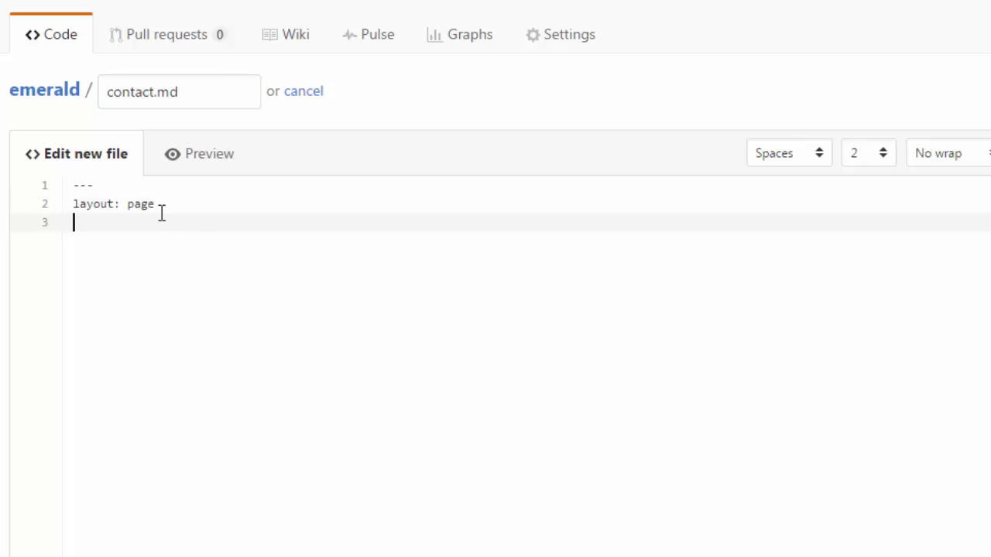
type("permai")
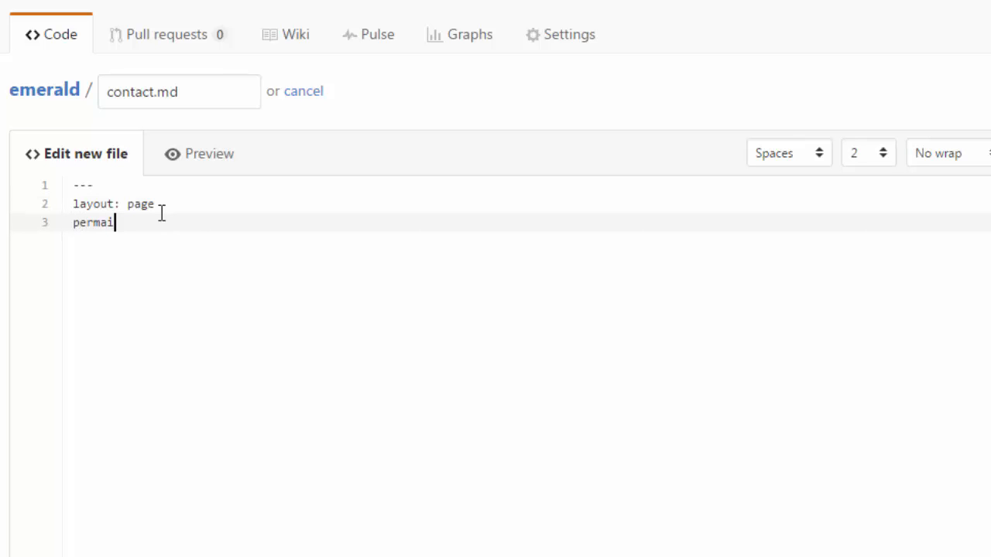
key("Backspace")
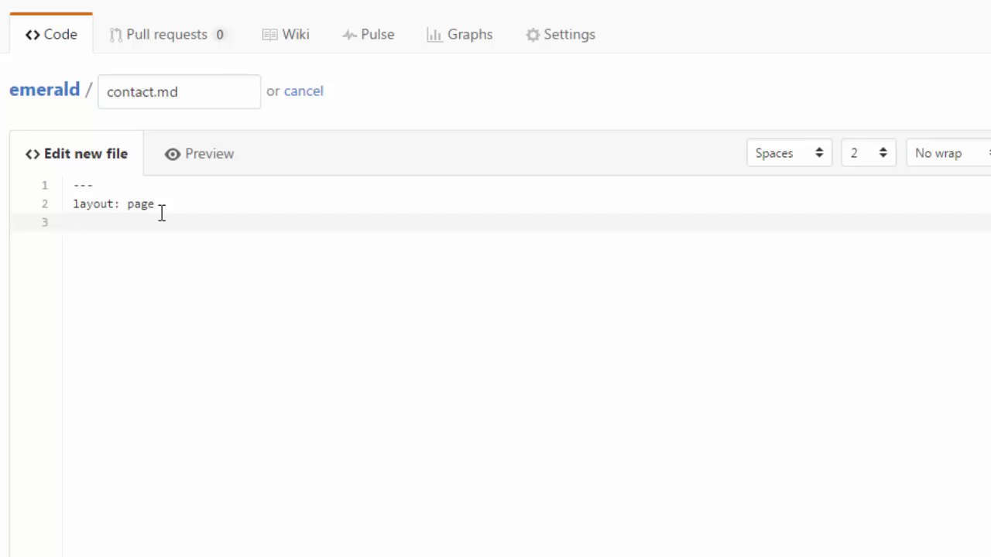
type("title")
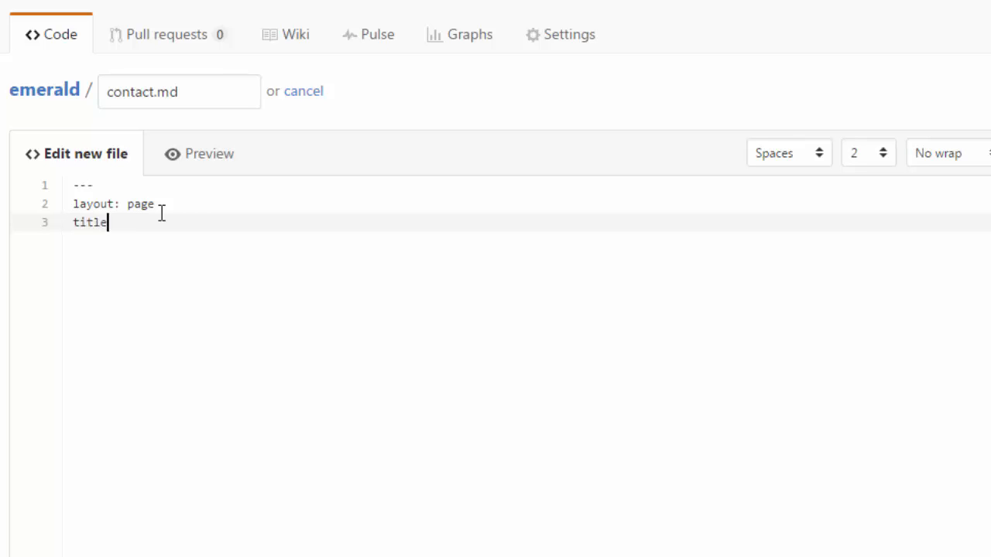
type(":")
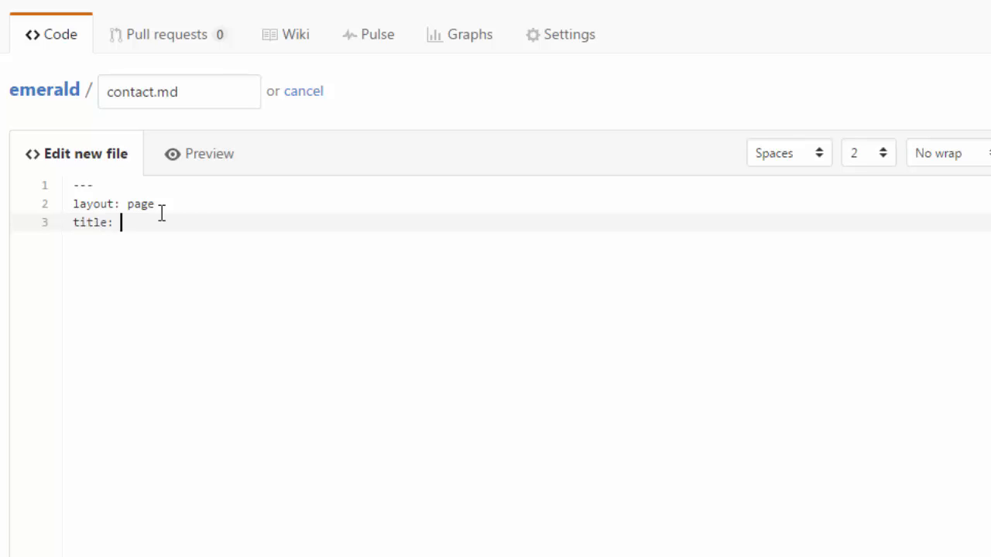
type("Contact")
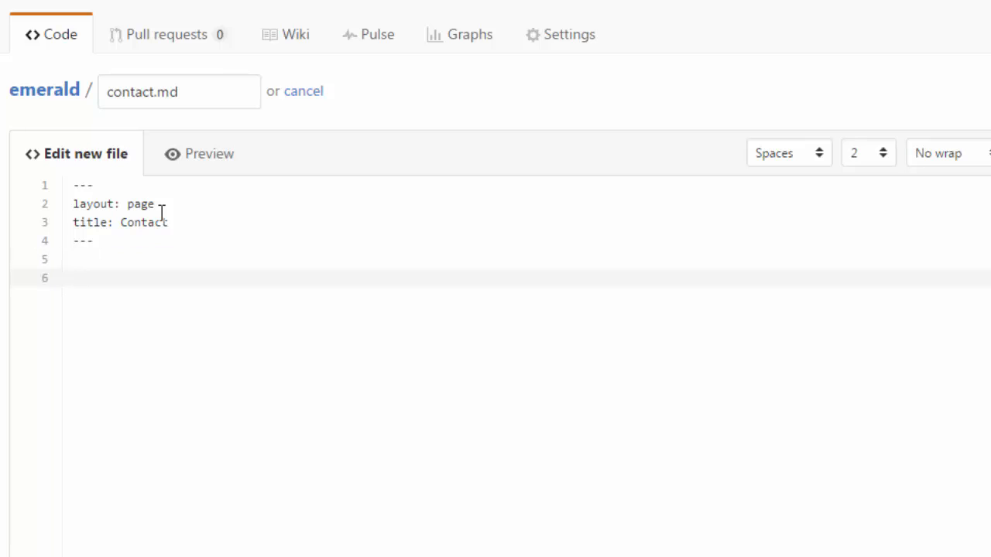
- Add the intro line 'Contact me using the form.' below the front matter
type("Contact me usi")
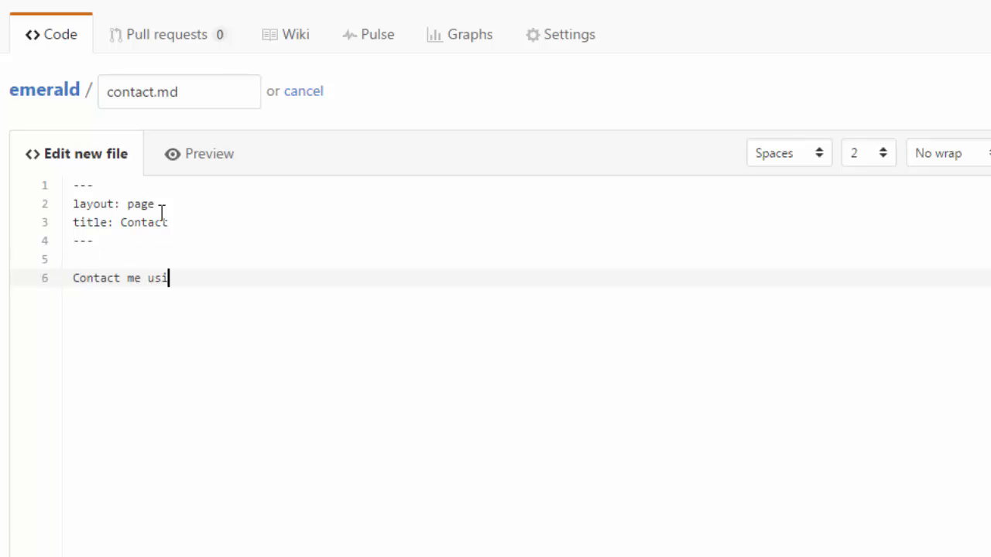
type("ng the for")
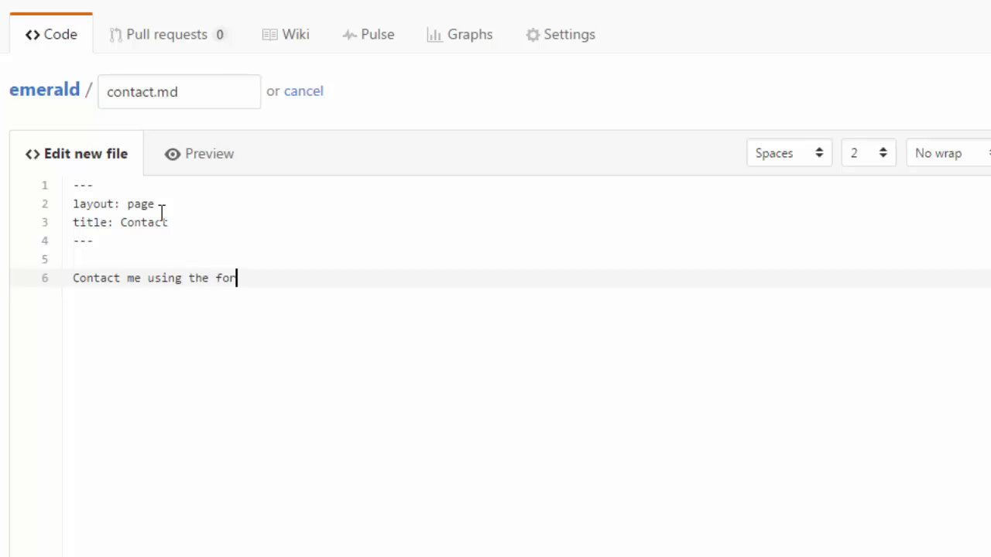
type("m.")
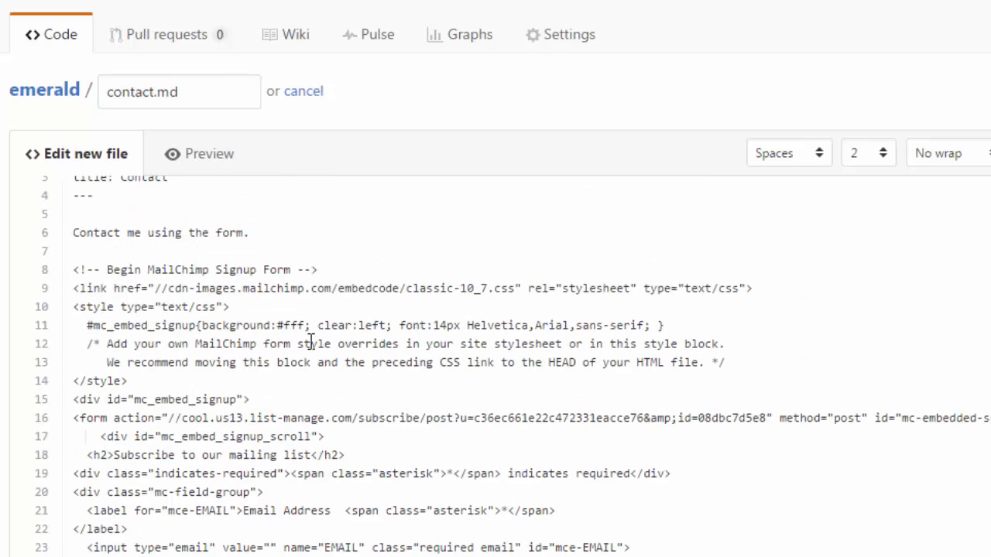
- Commit the new contact.md with the MailChimp embed code to the gh-pages branch
scroll("down", 3)
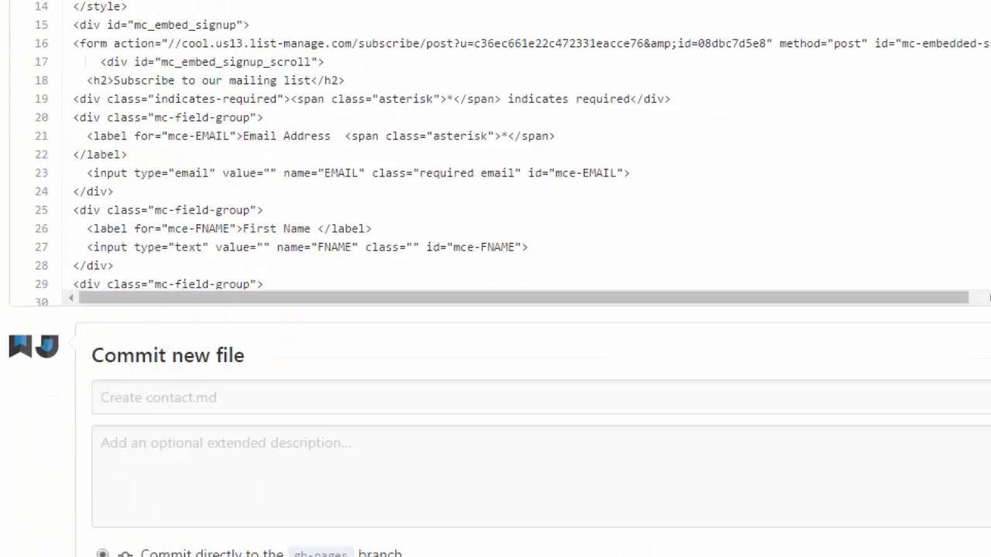
scroll("down", 3)
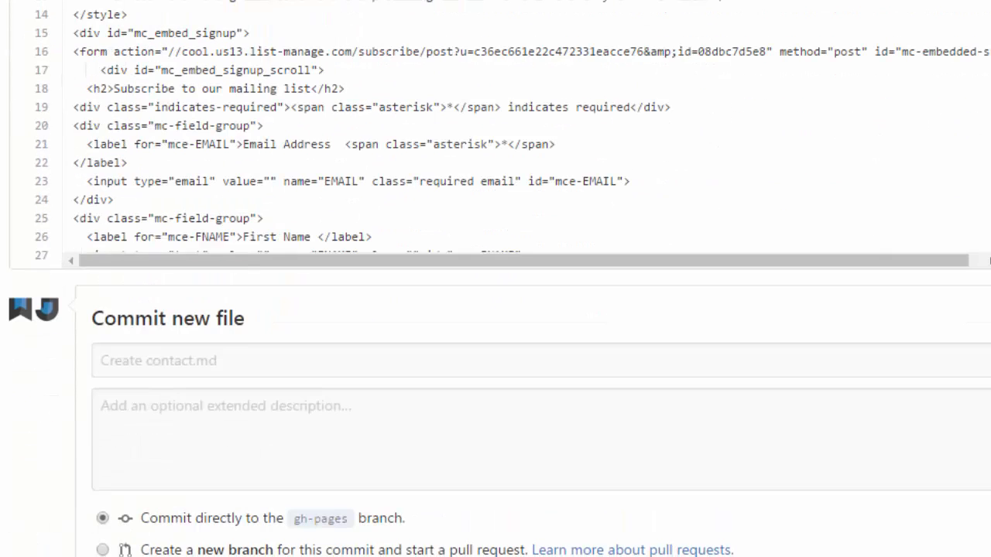
scroll("up", 3)
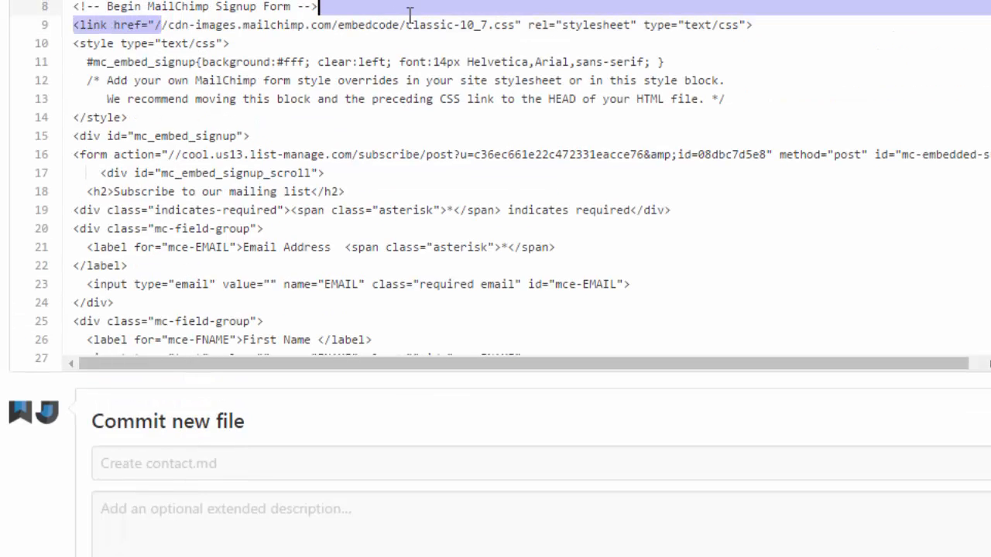
scroll("down", 3)
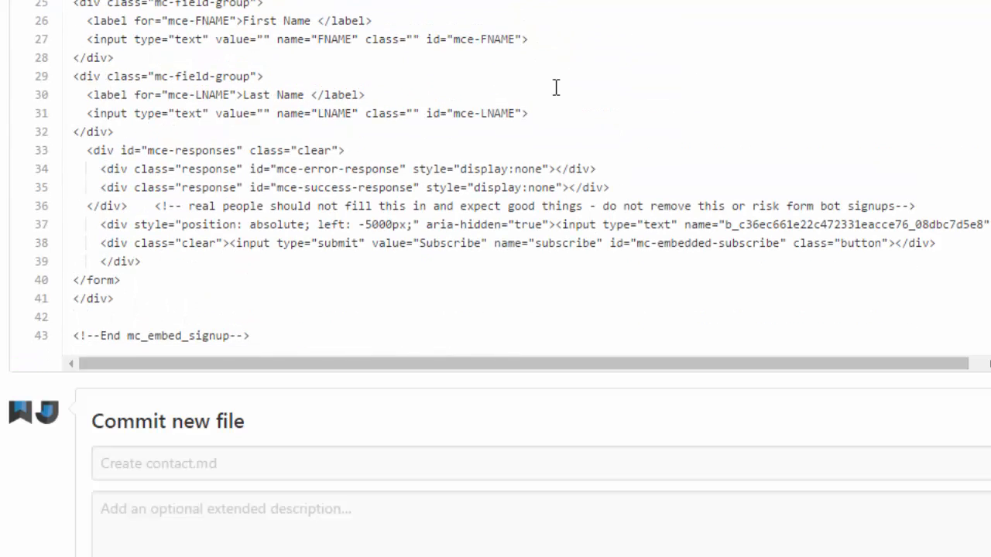
scroll("down", 3)
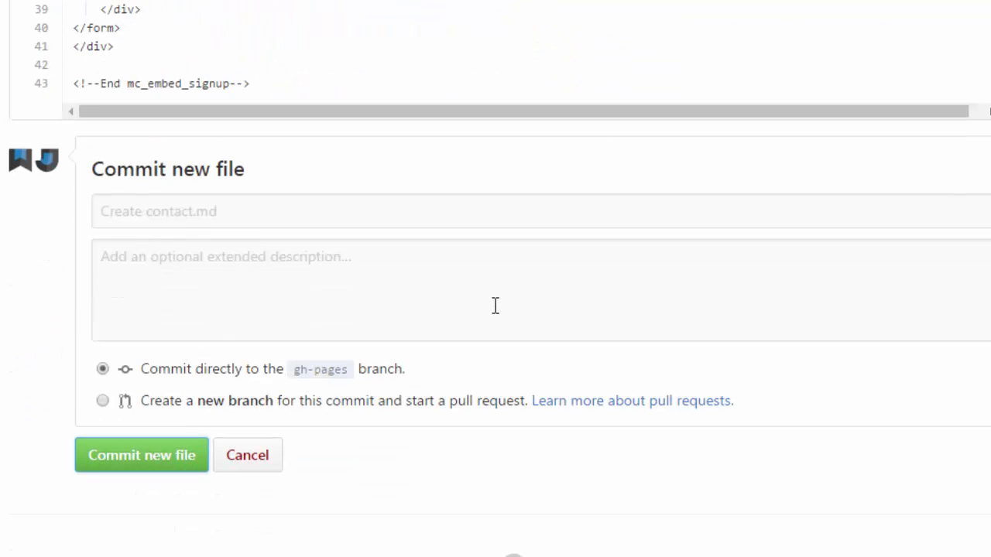
left_click(141, 456)
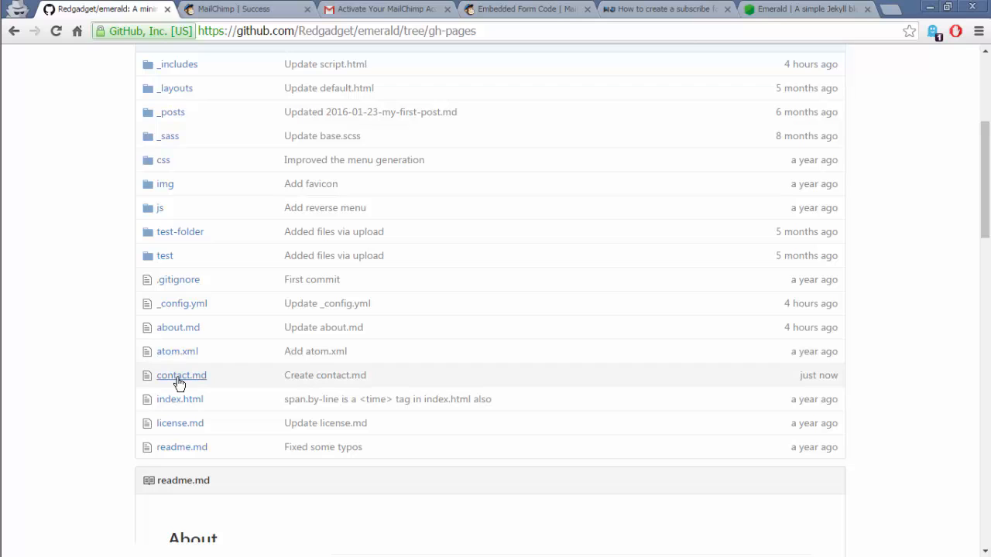
- Navigate the live Emerald blog's menu to its Contact page with the signup form
left_click(805, 9)
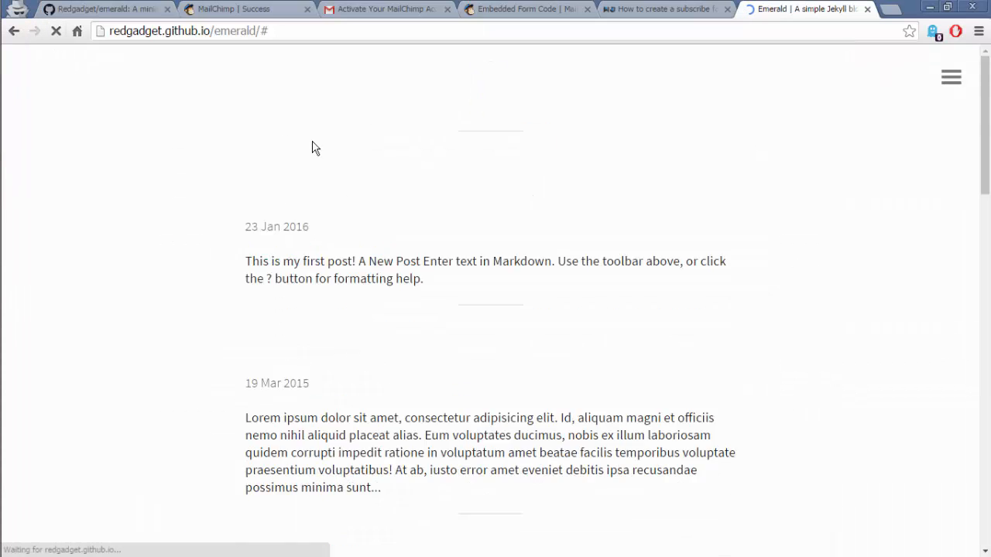
left_click(951, 77)
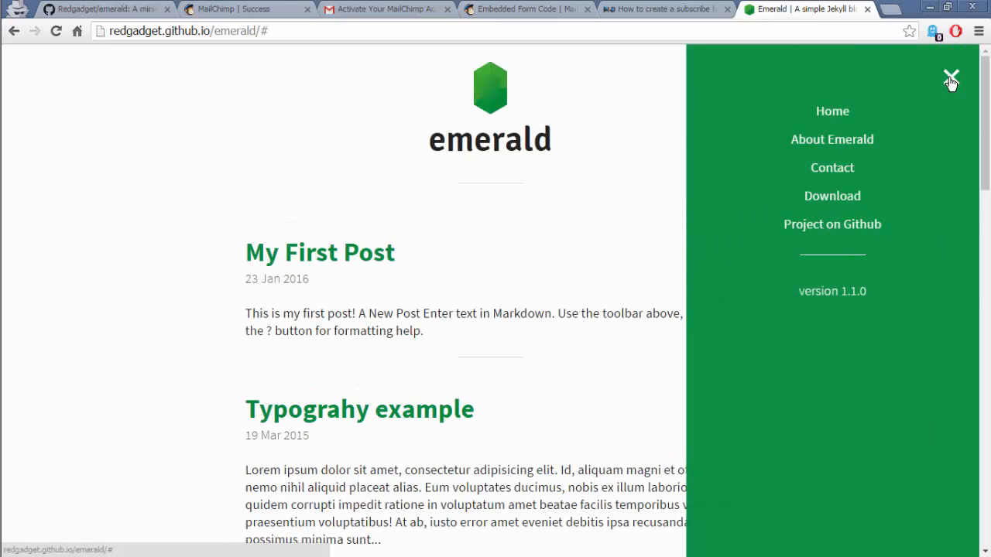
left_click(832, 167)
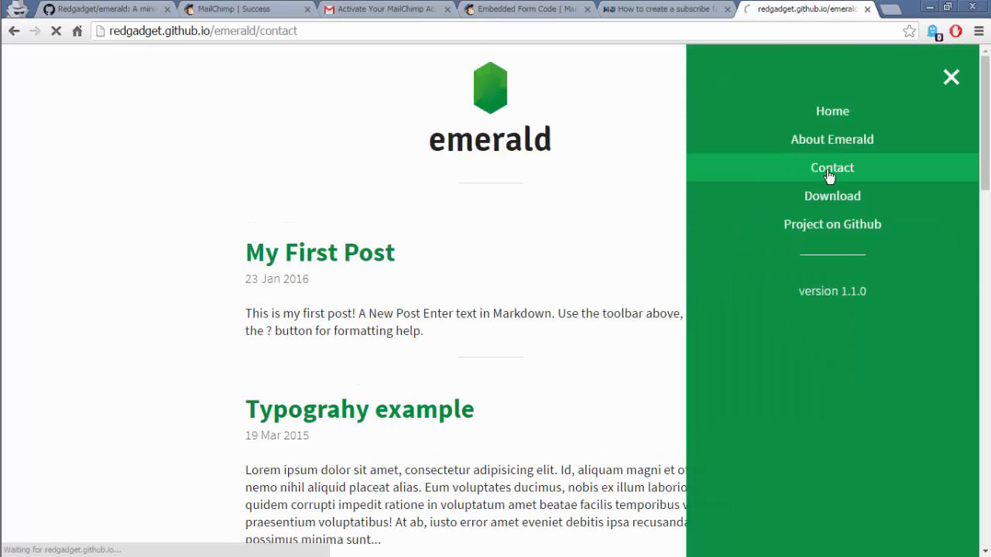
left_click(831, 167)
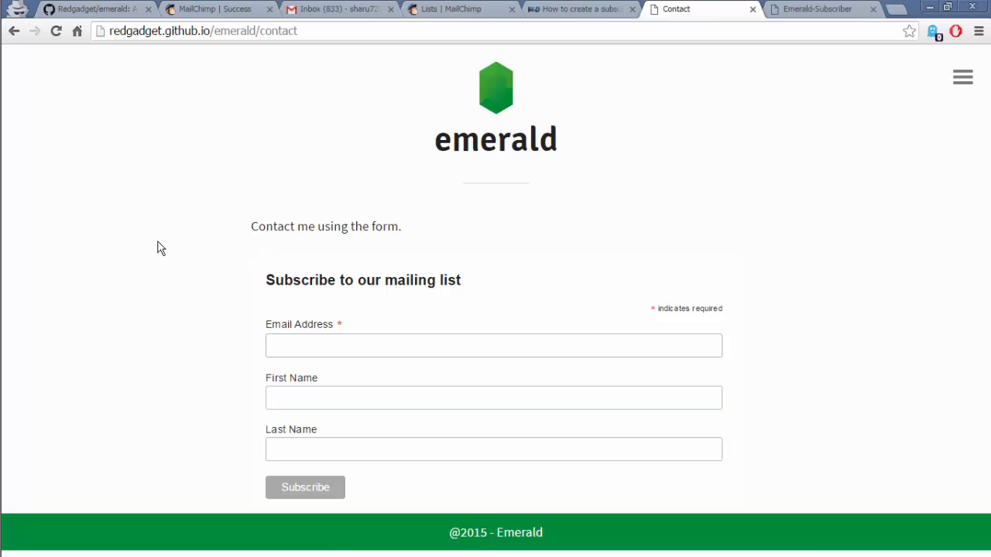
mouse_move(378, 335)
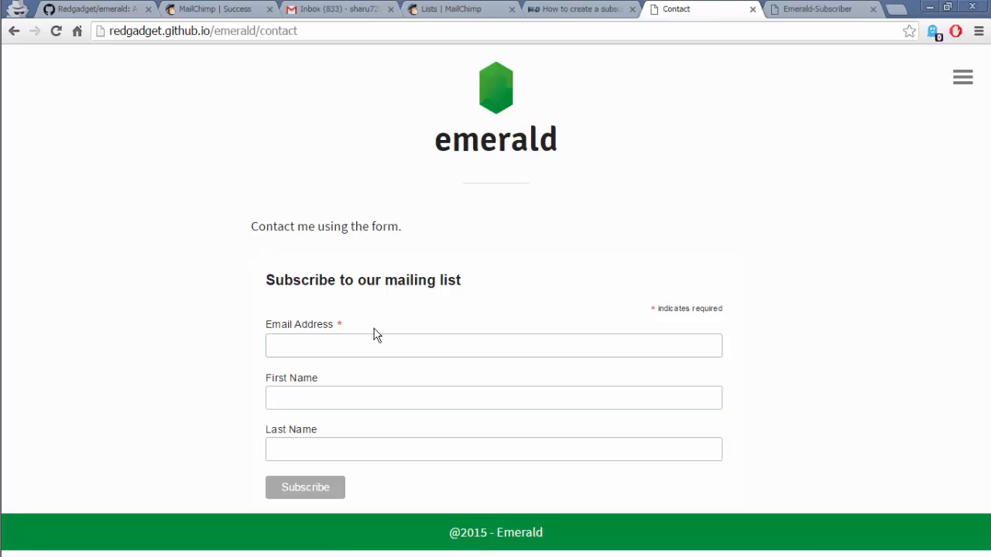
- Enter the test subscriber's gmail address in the Email Address field
left_click(492, 398)
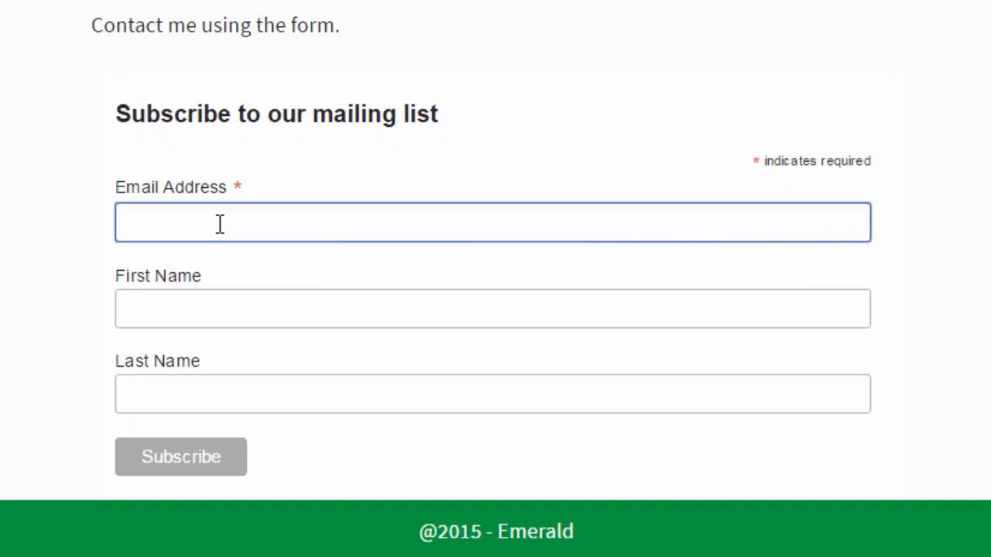
left_click(492, 223)
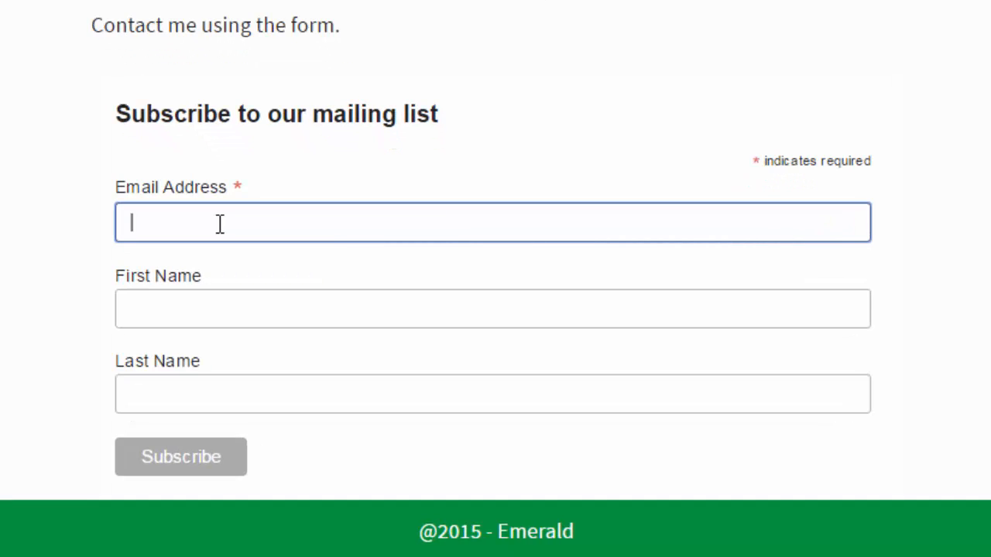
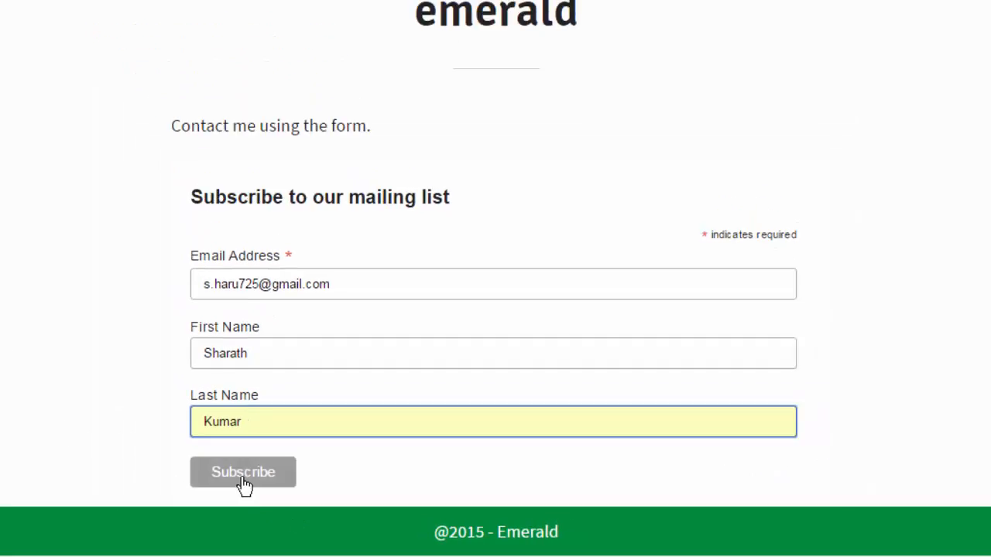
- Submit the subscribe form, see the 'Almost finished' notice, and go to the Gmail inbox
left_click(242, 472)
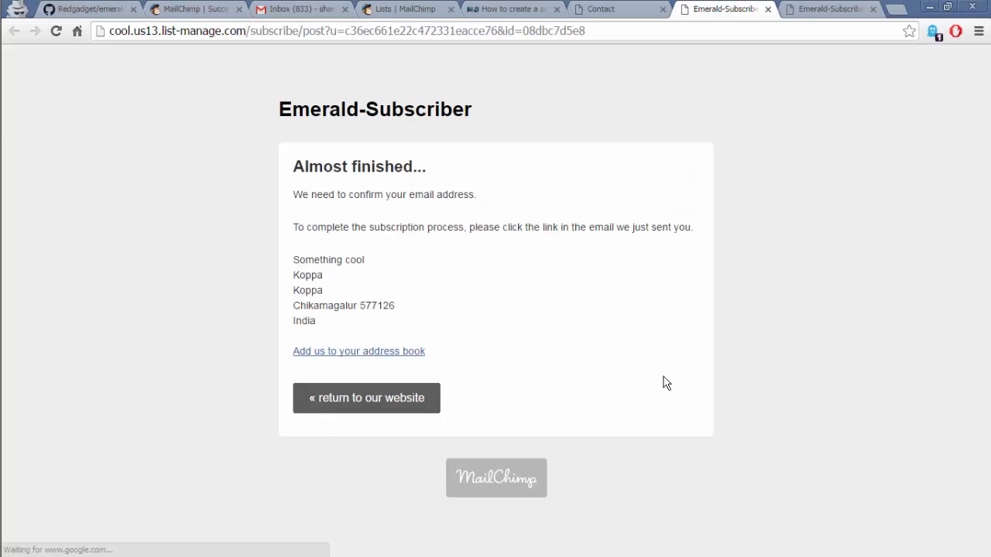
mouse_move(295, 209)
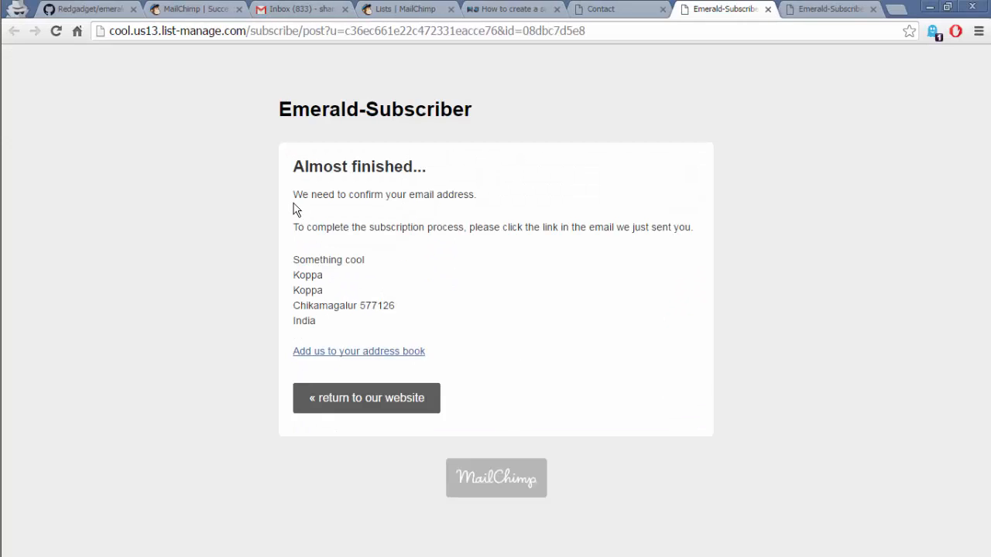
mouse_move(317, 88)
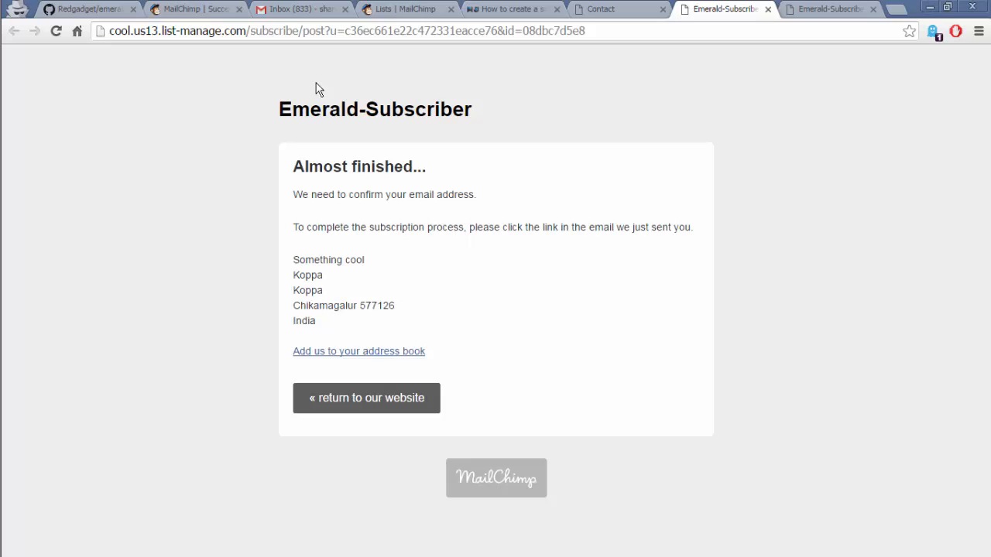
left_click(298, 10)
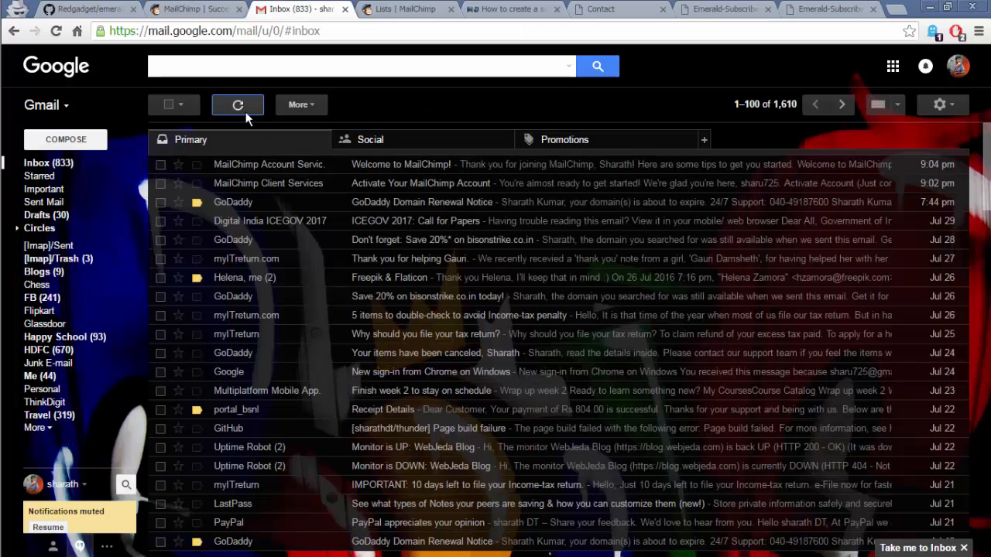
mouse_move(436, 116)
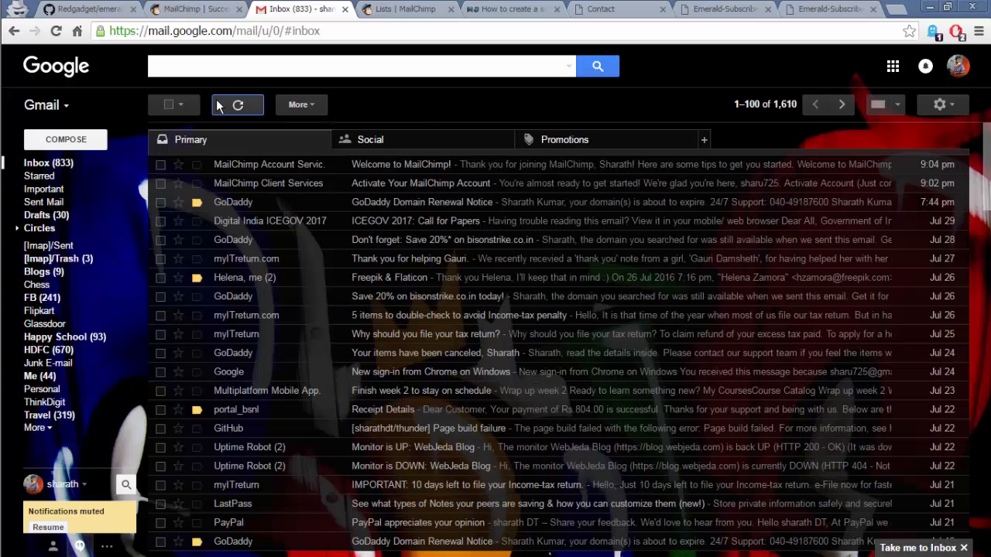
mouse_move(442, 114)
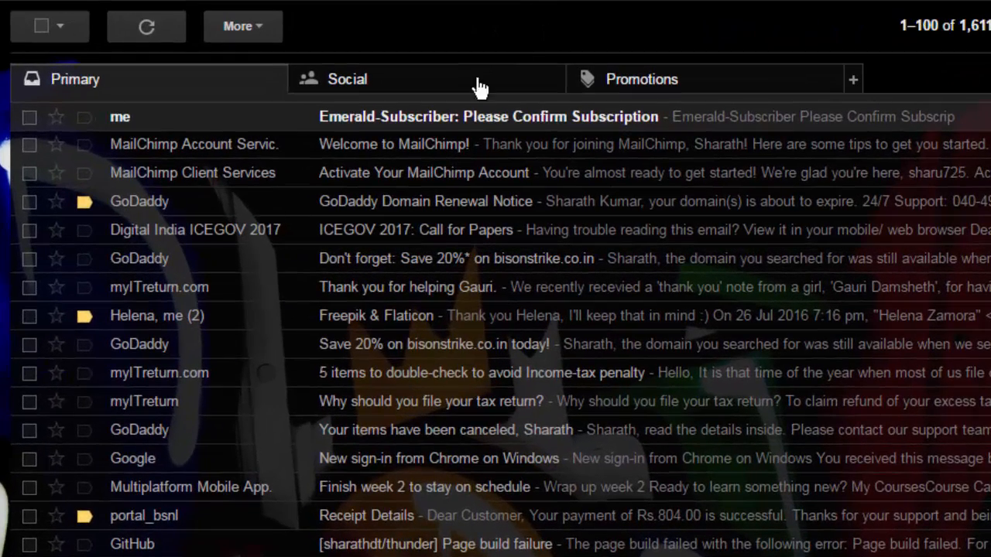
- Open the confirmation email and check its recipient address in the sender details
left_click(489, 116)
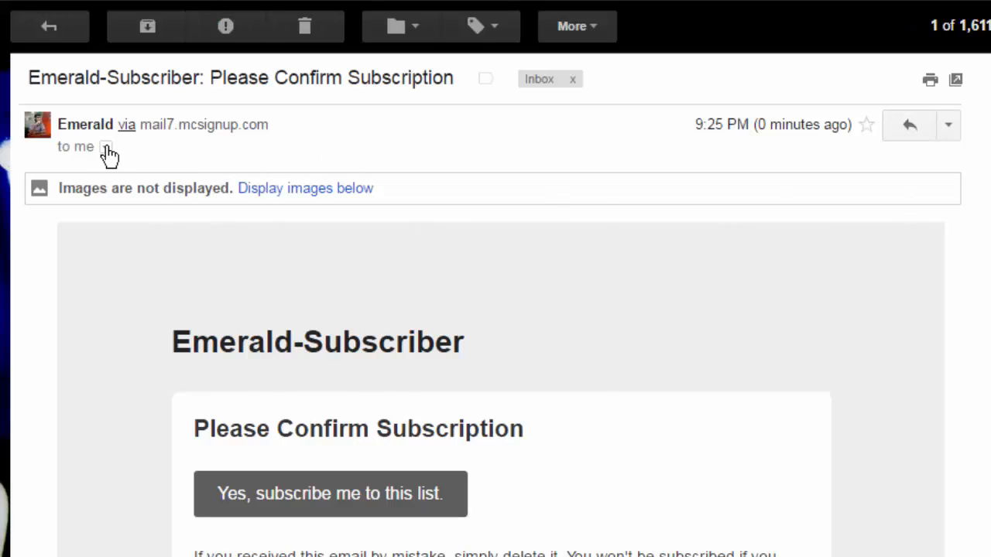
left_click(106, 145)
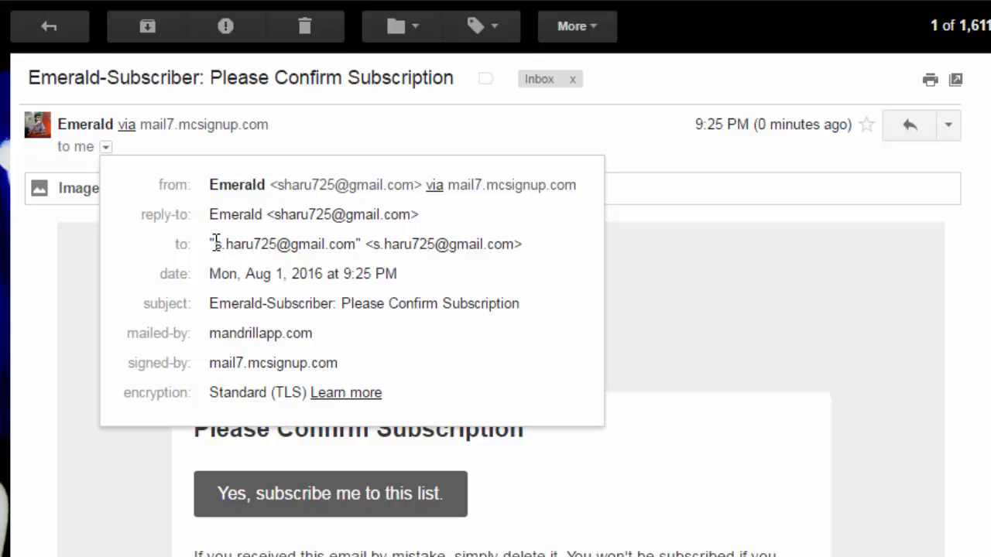
double_click(285, 245)
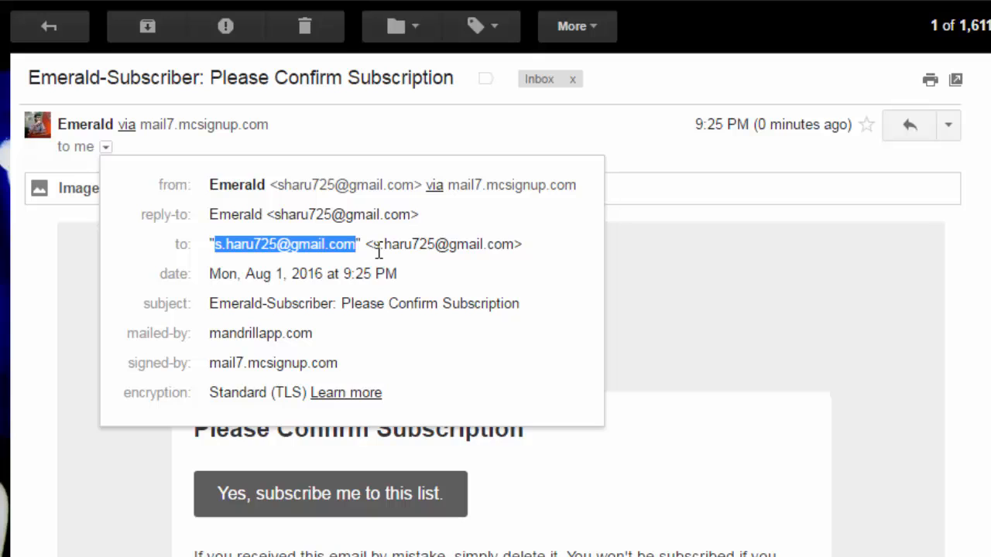
mouse_move(279, 180)
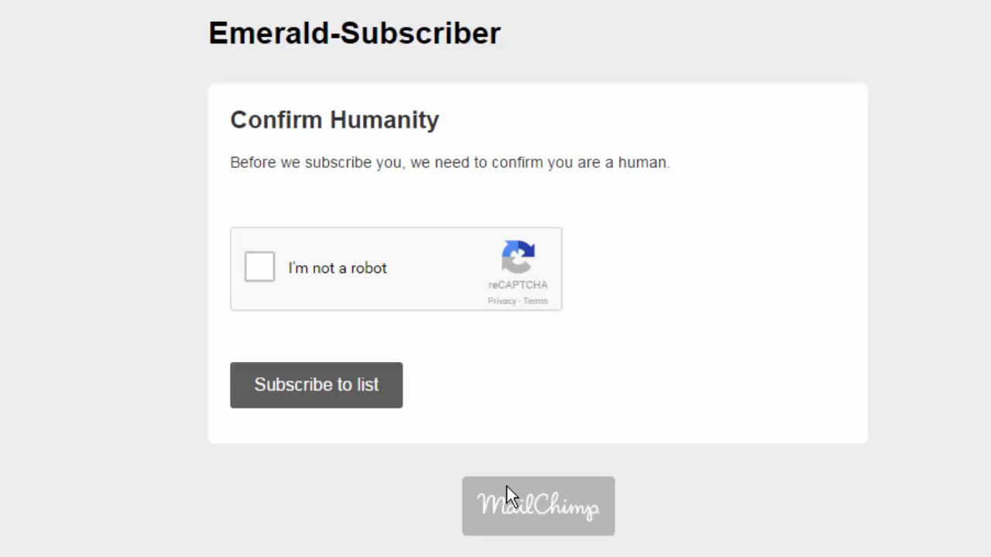
- Tick the 'I'm not a robot' check, then go to the MailChimp Lists overview
left_click(260, 266)
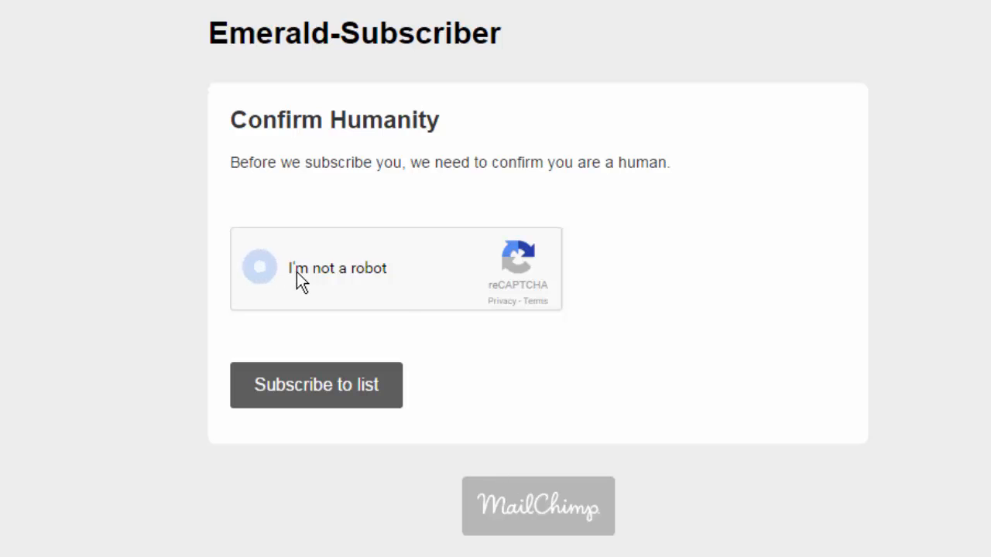
left_click(260, 266)
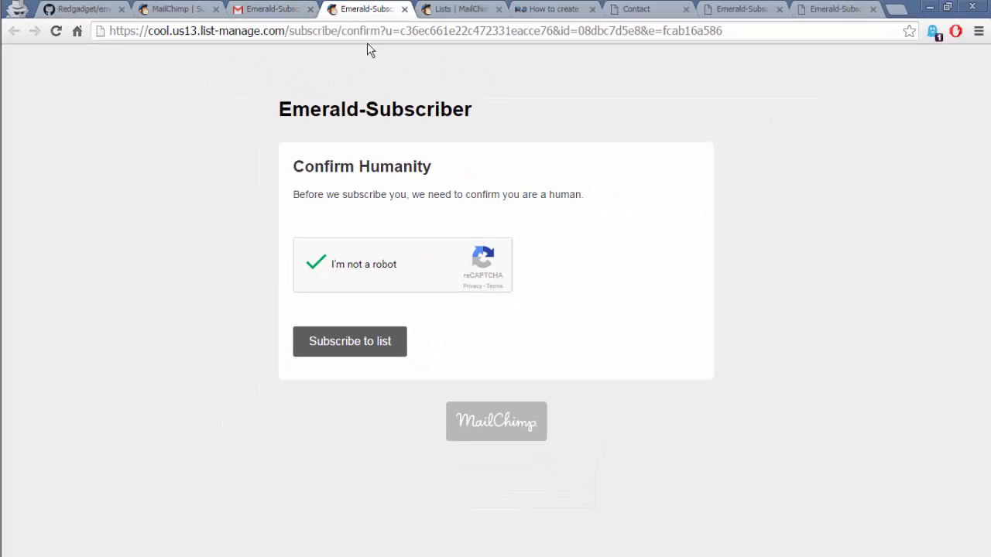
left_click(459, 10)
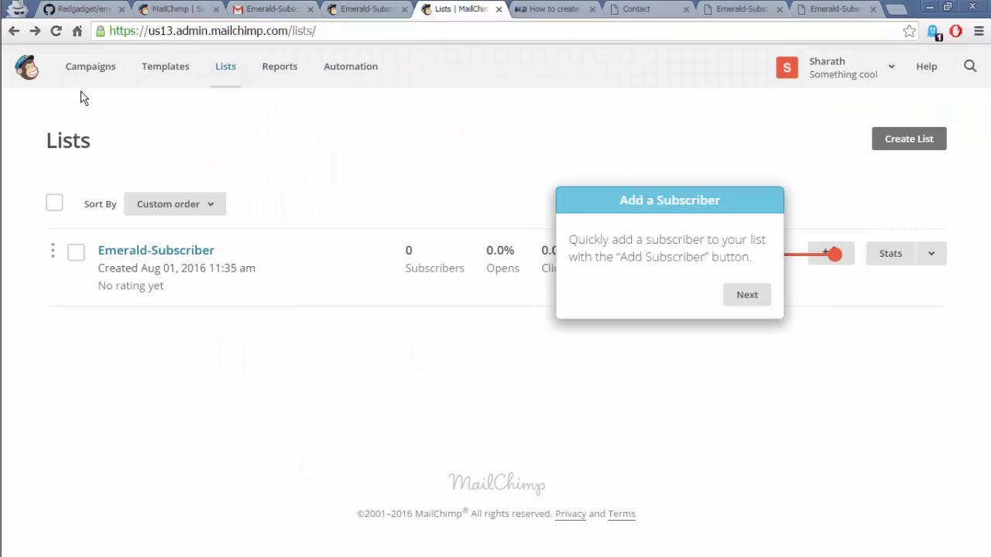
mouse_move(415, 257)
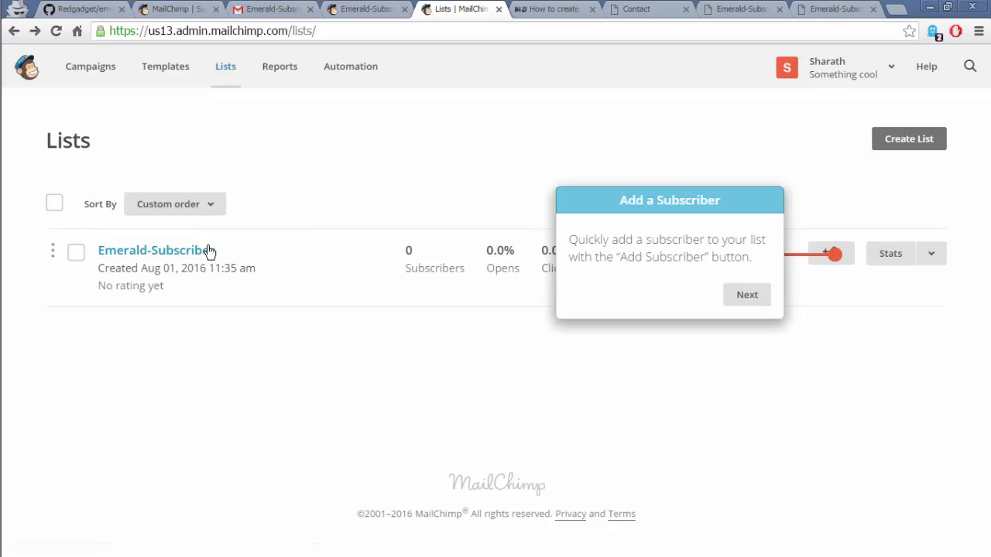
- Check Emerald-Subscriber still shows no subscribers, reload Lists, and return to the Confirm Humanity page
left_click(152, 251)
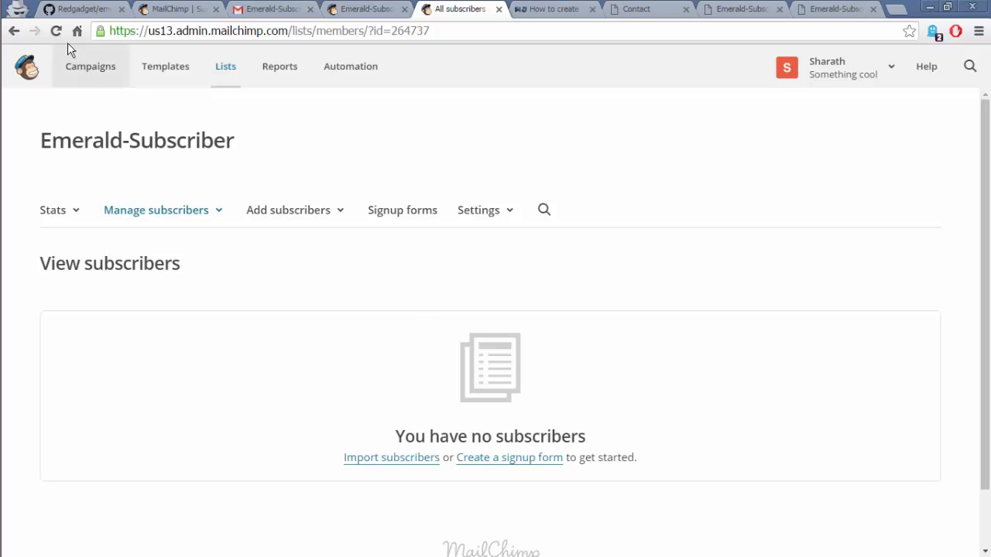
left_click(56, 31)
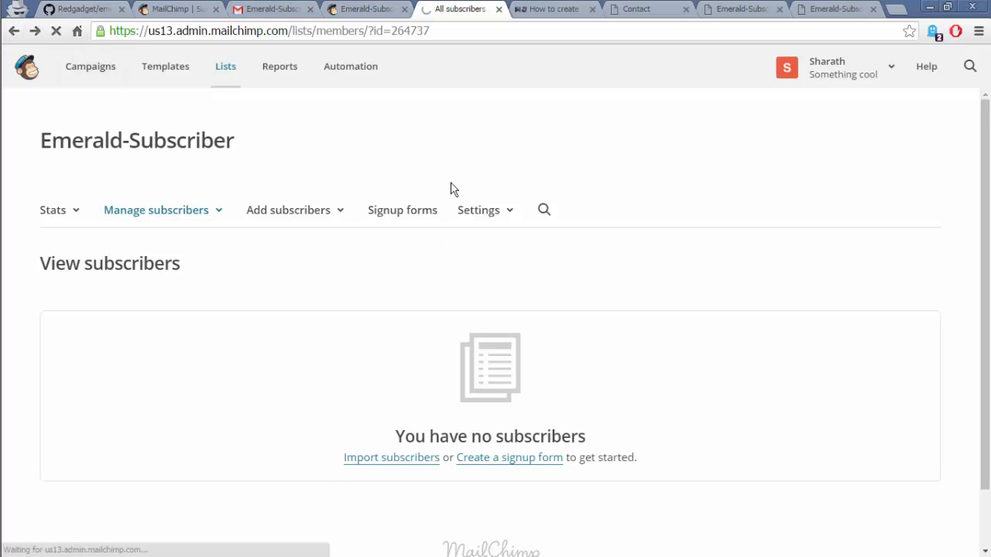
left_click(227, 65)
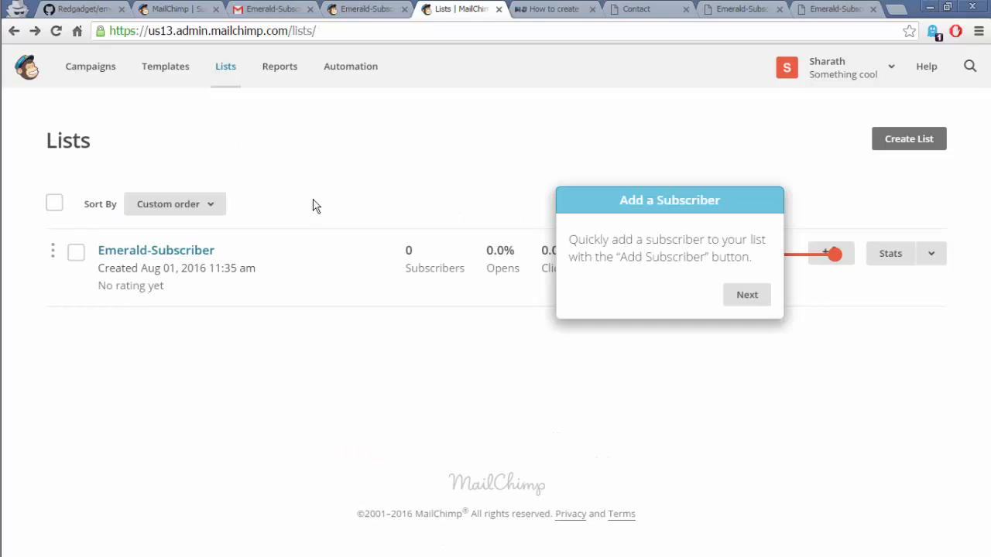
mouse_move(576, 299)
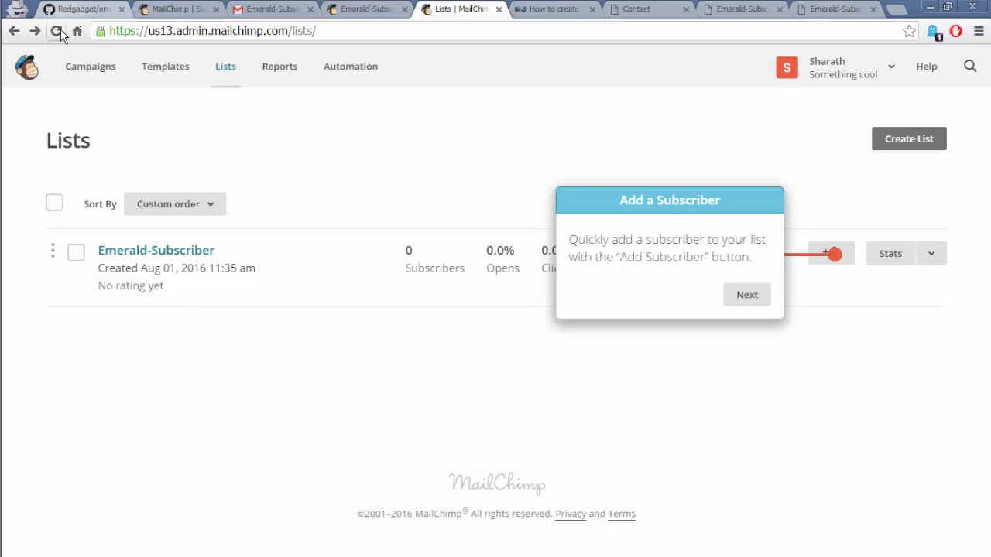
left_click(57, 31)
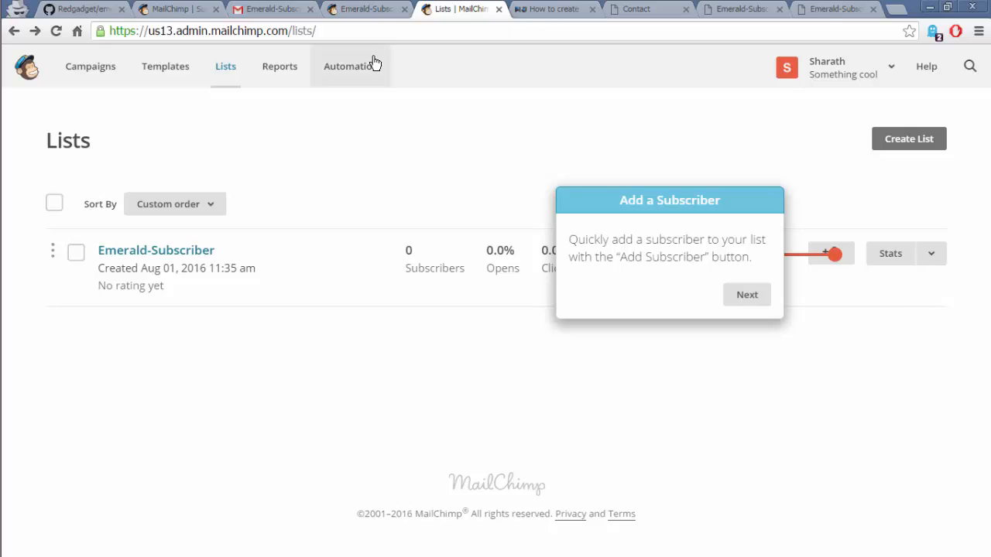
left_click(364, 9)
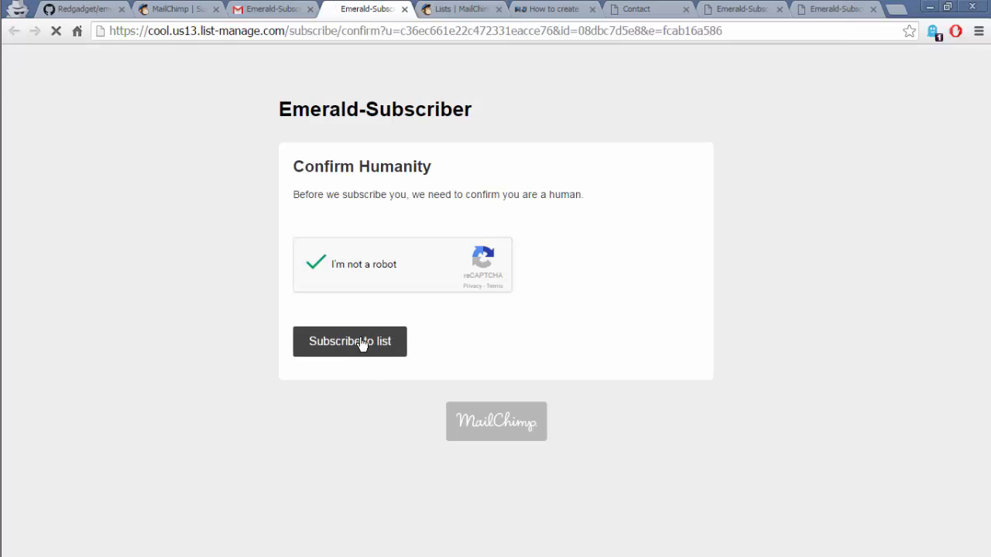
- Confirm 'Subscribe to list' so the Lists page shows Emerald-Subscriber with 1 subscriber
left_click(350, 341)
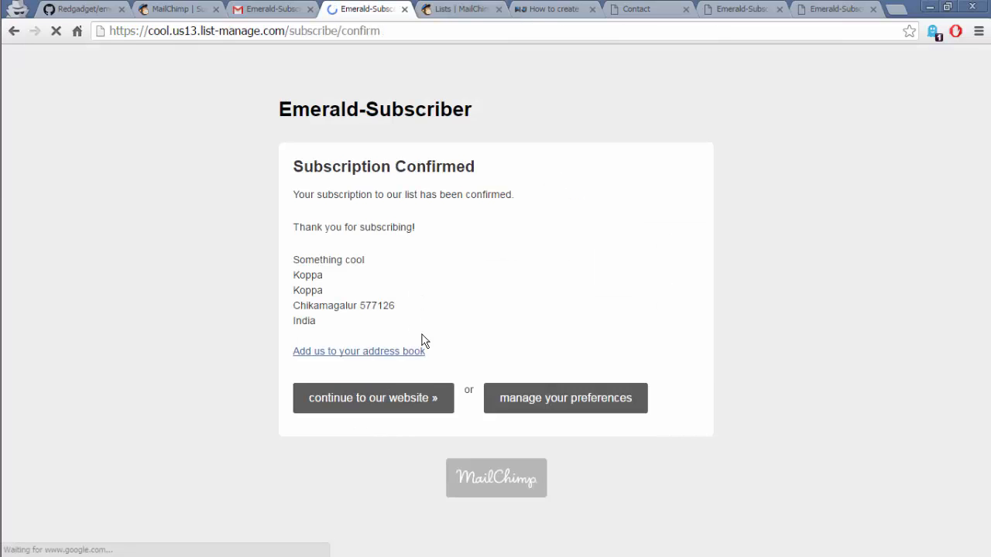
left_click(457, 9)
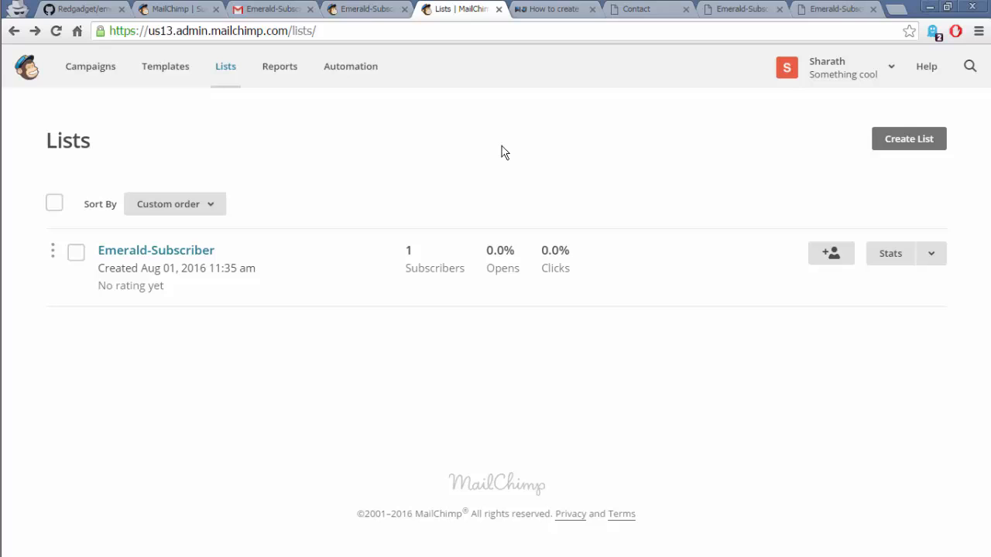
mouse_move(461, 209)
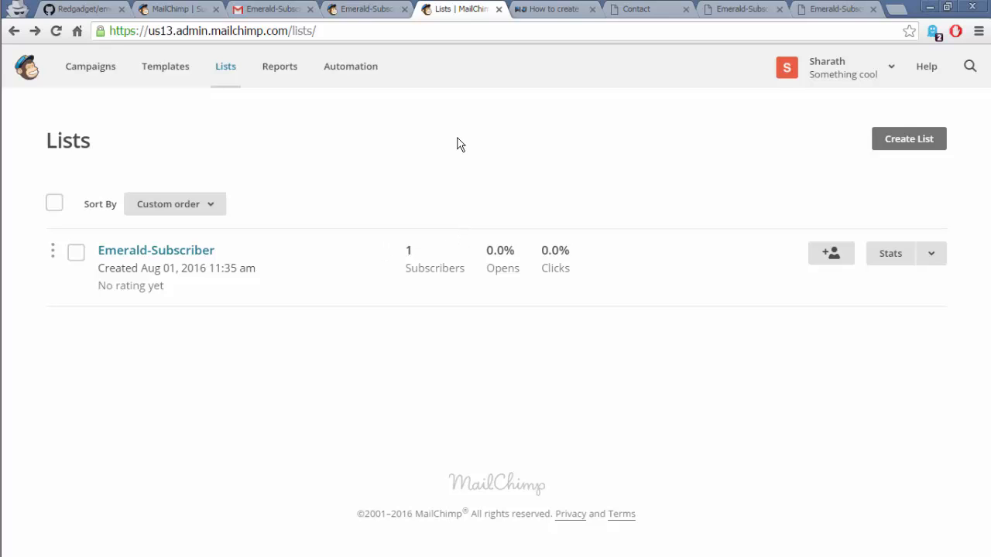
mouse_move(406, 139)
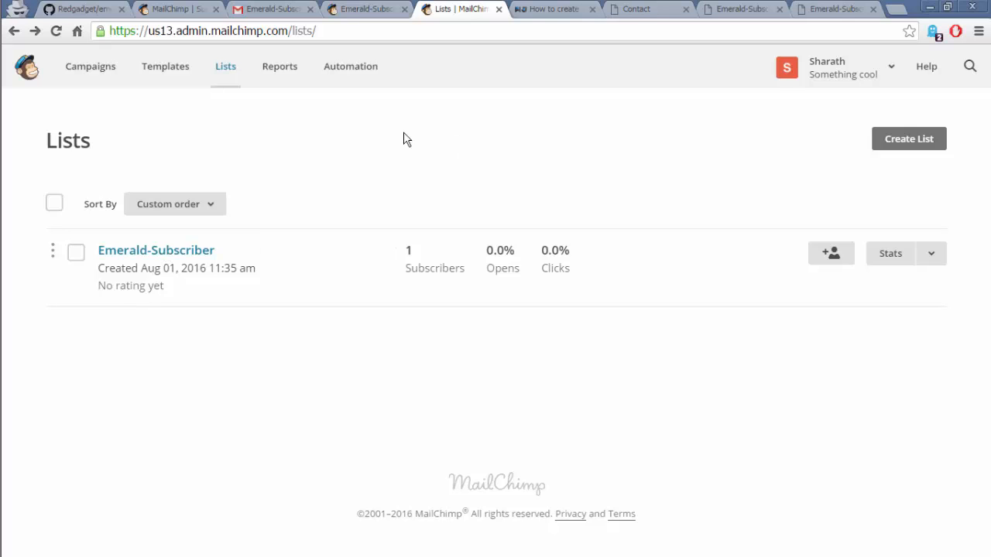
left_click(155, 251)
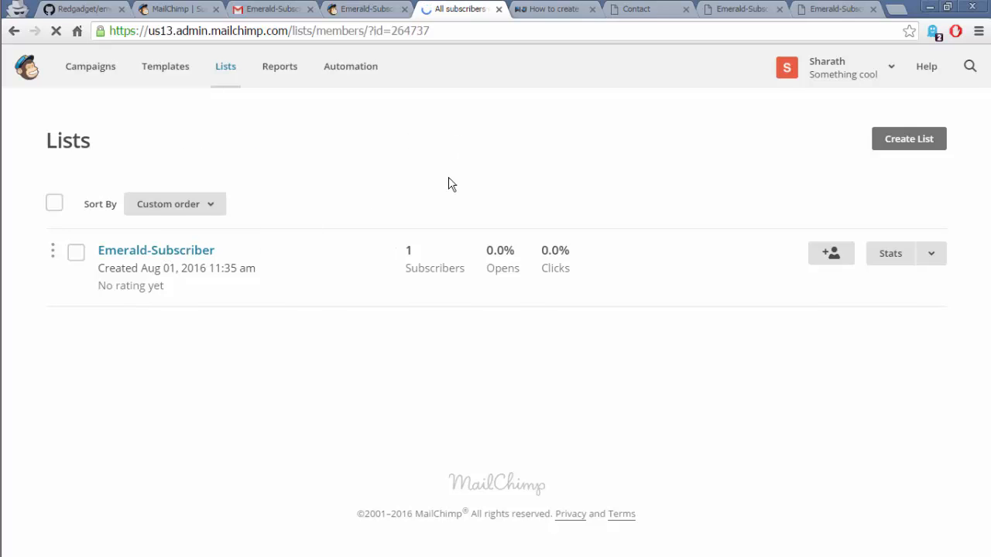
left_click(155, 251)
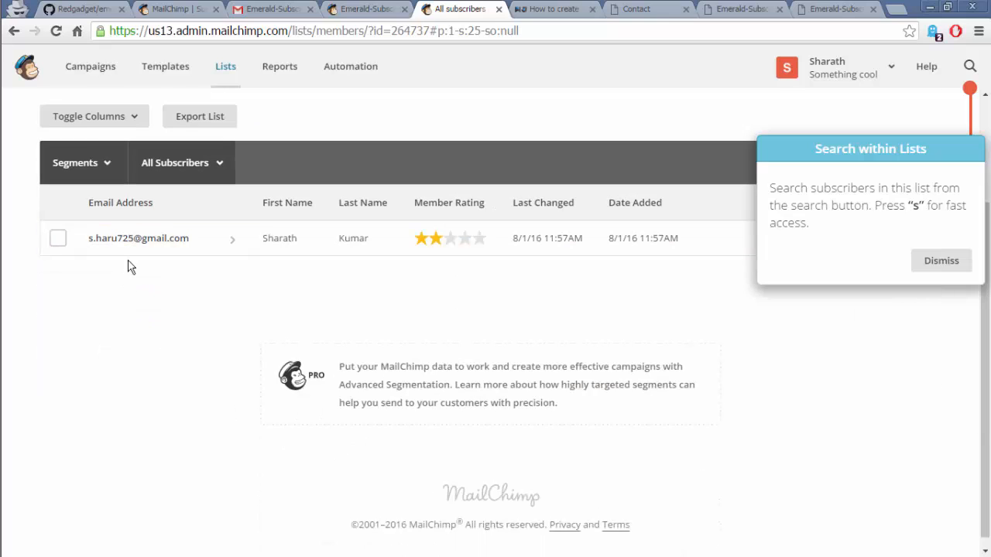
left_click(942, 261)
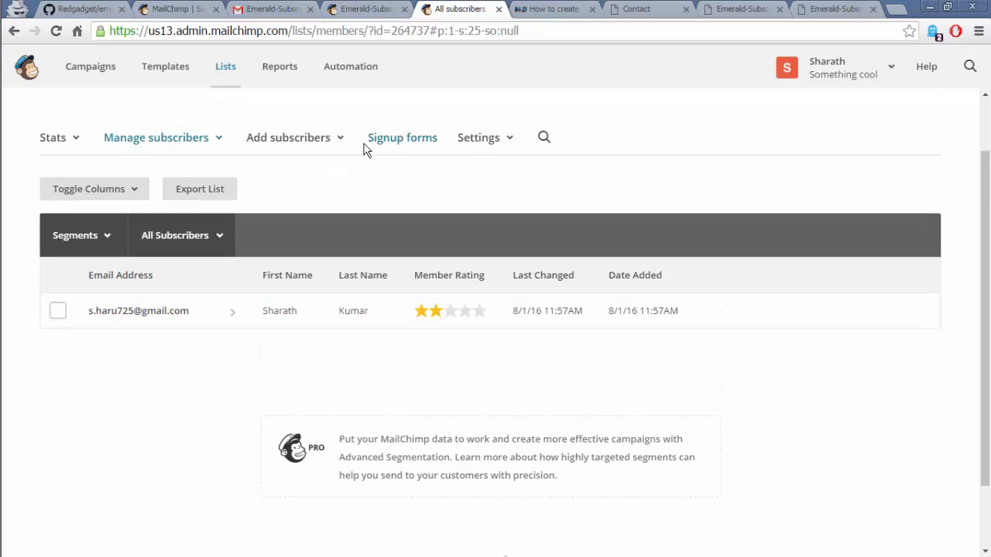
mouse_move(214, 336)
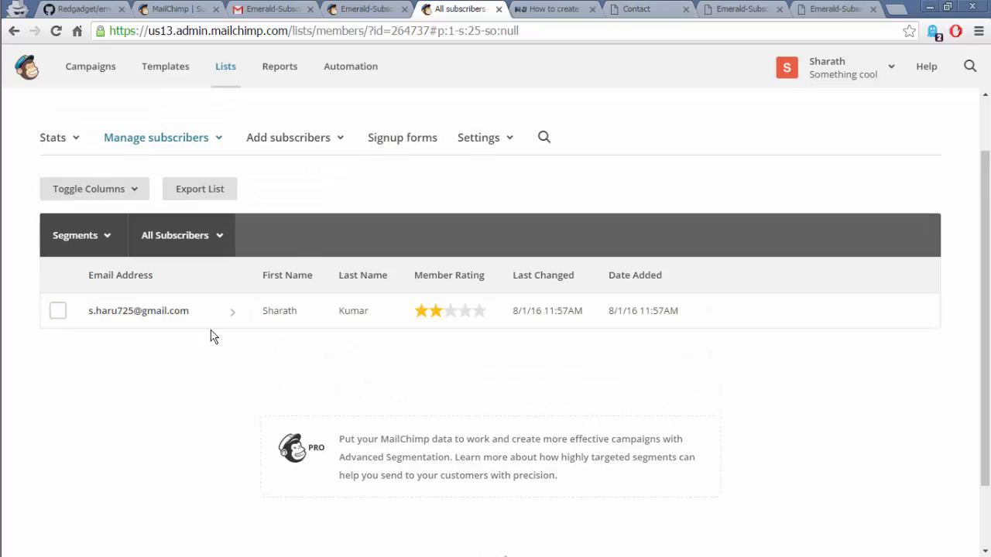
mouse_move(245, 310)
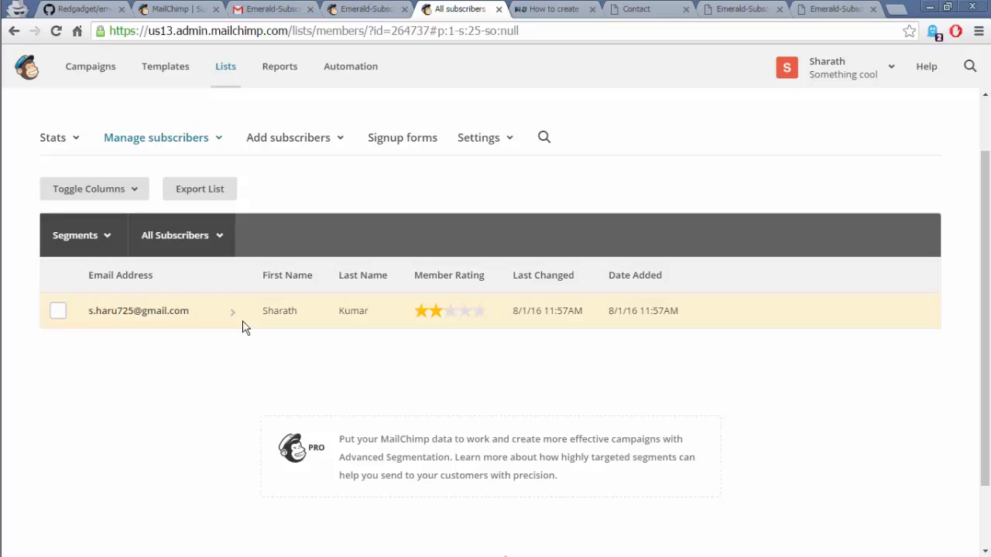
mouse_move(220, 353)
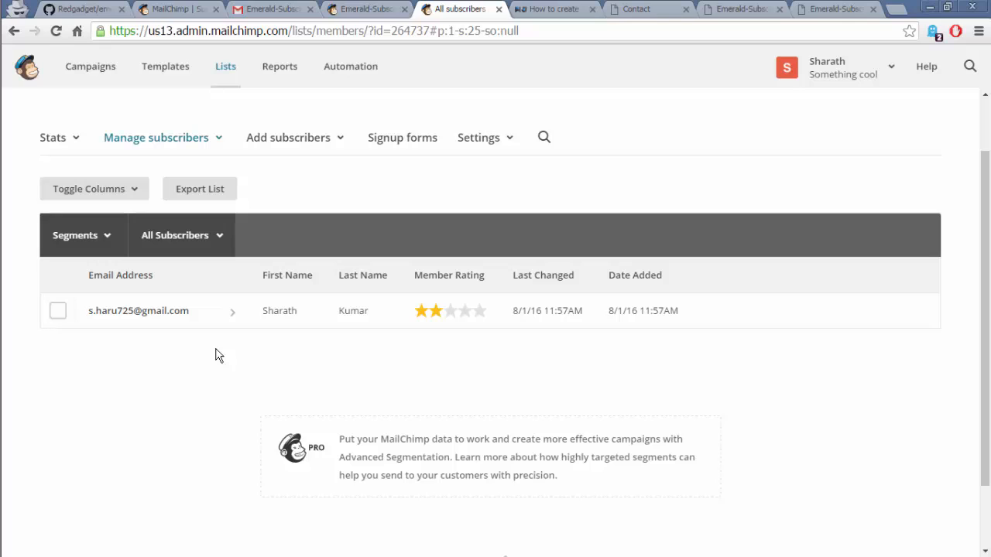
mouse_move(89, 65)
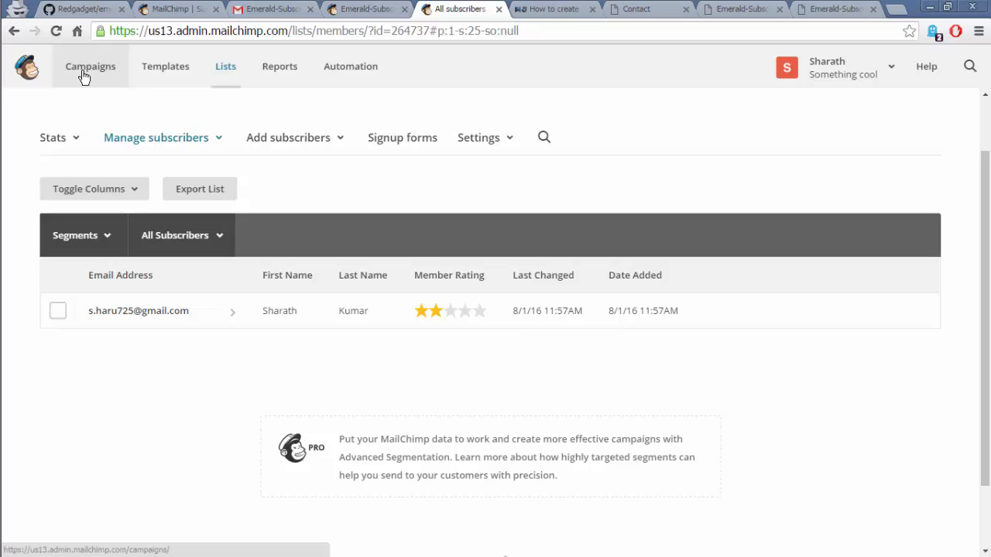
mouse_move(127, 319)
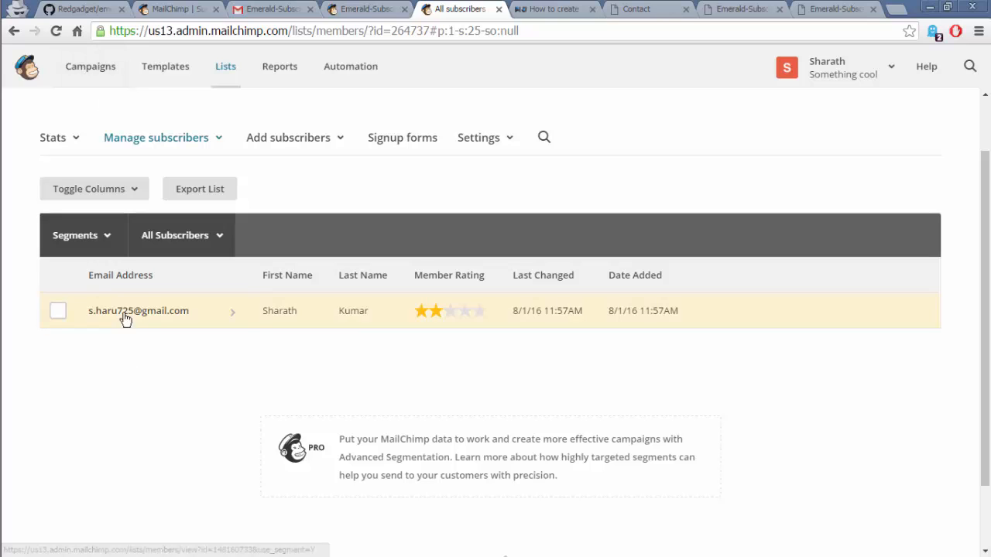
mouse_move(158, 387)
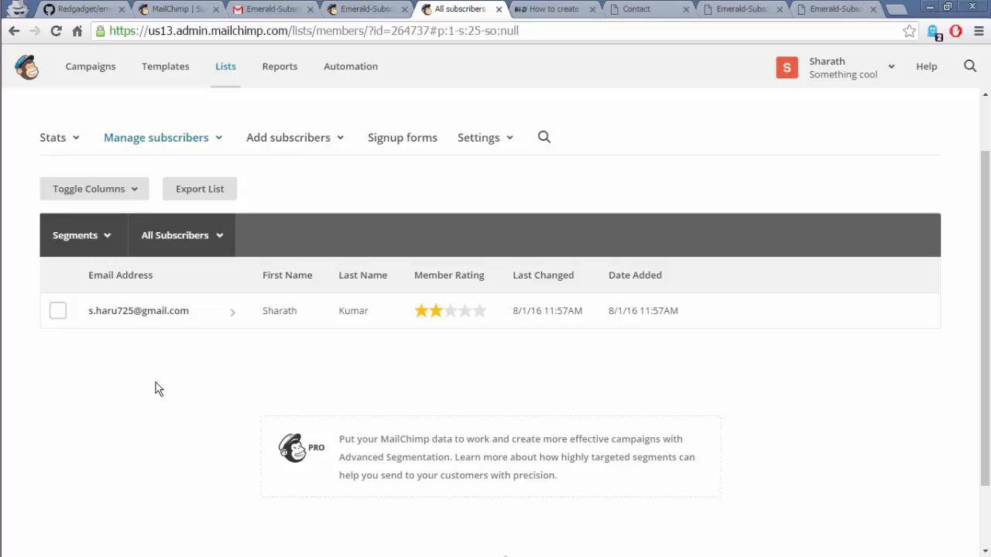
mouse_move(208, 433)
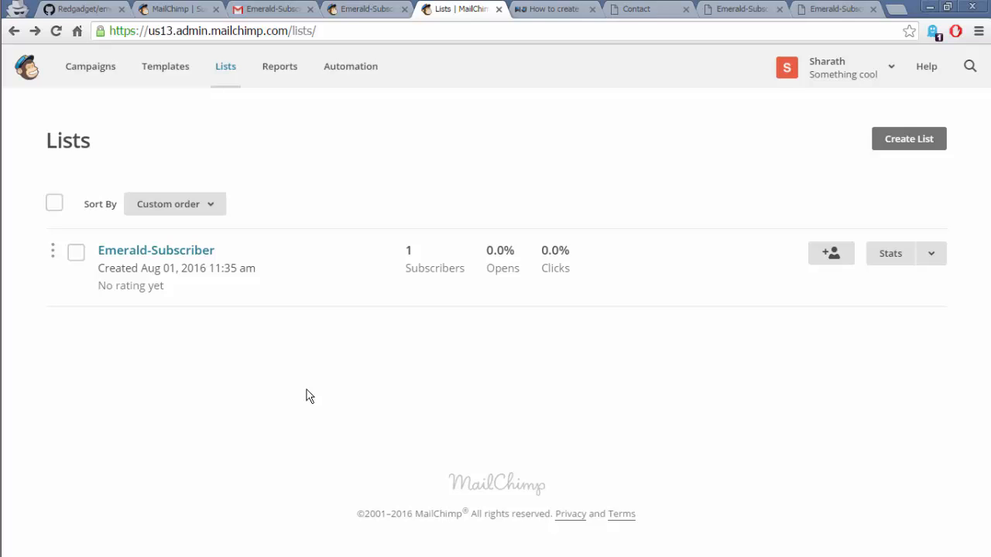
- Switch browser tabs back to the Emerald blog's Contact page with the filled signup form
left_click(740, 9)
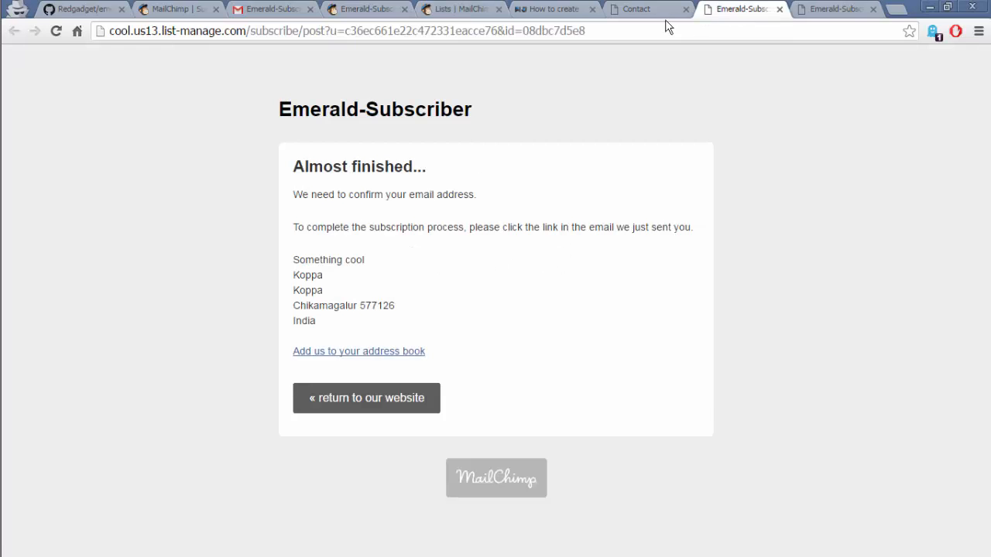
left_click(634, 9)
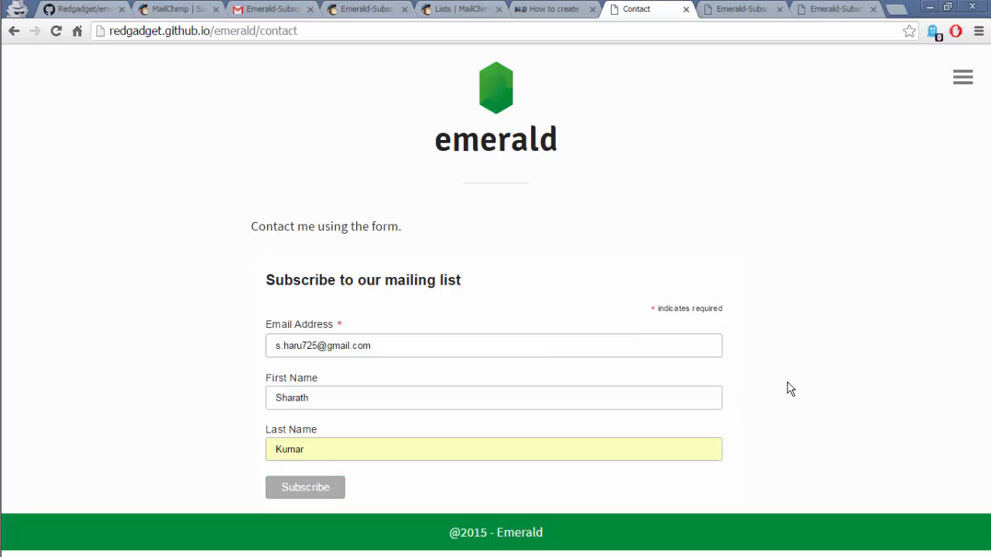